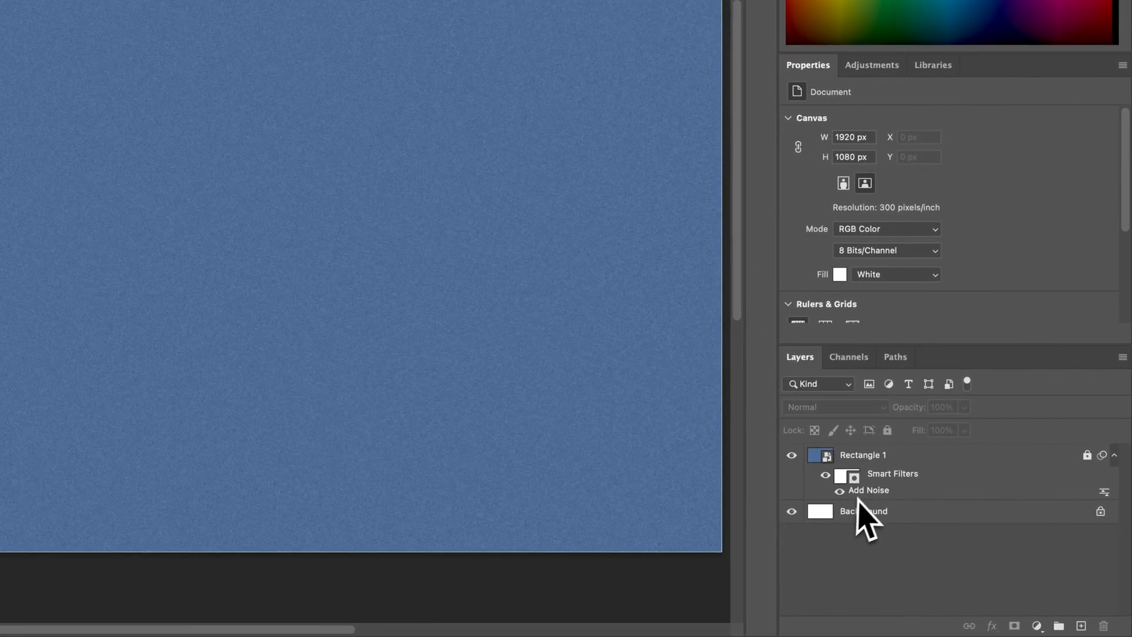
mouse_move(867, 501)
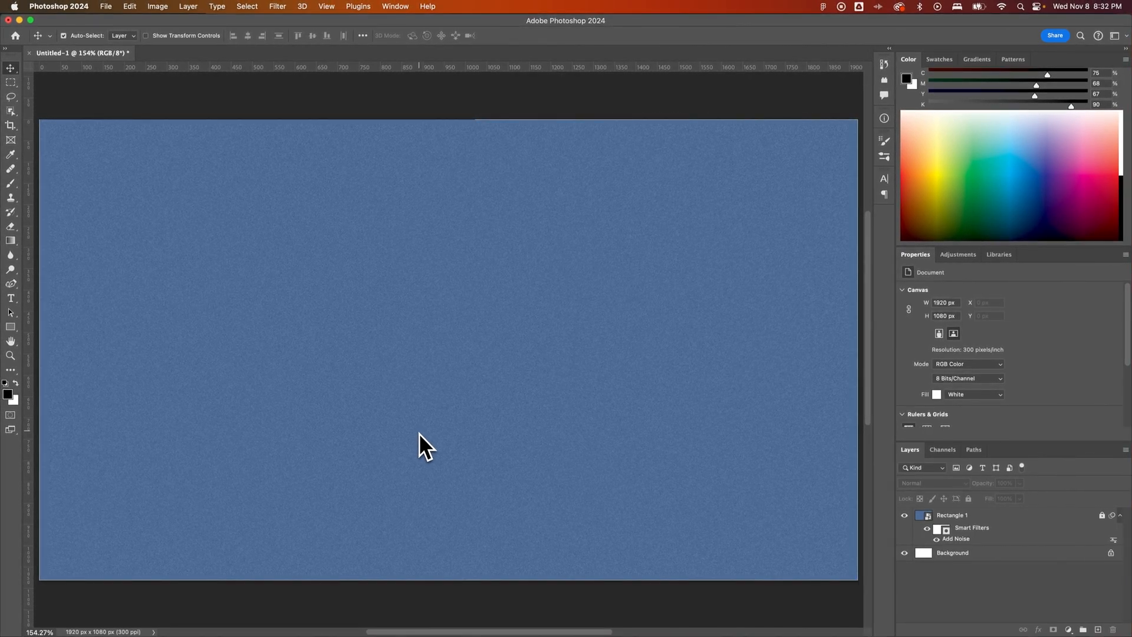
mouse_move(363, 425)
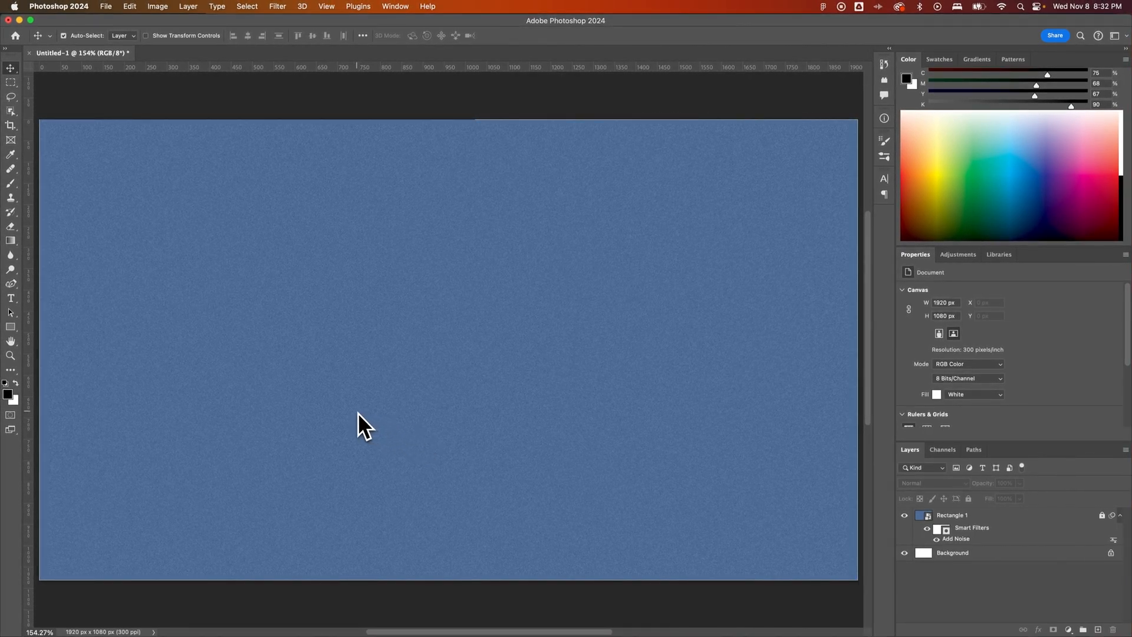
- Type 'Shadow' in MADE Waffle Soft, enlarge it with Free Transform, and commit
click(11, 296)
text(Shadow)
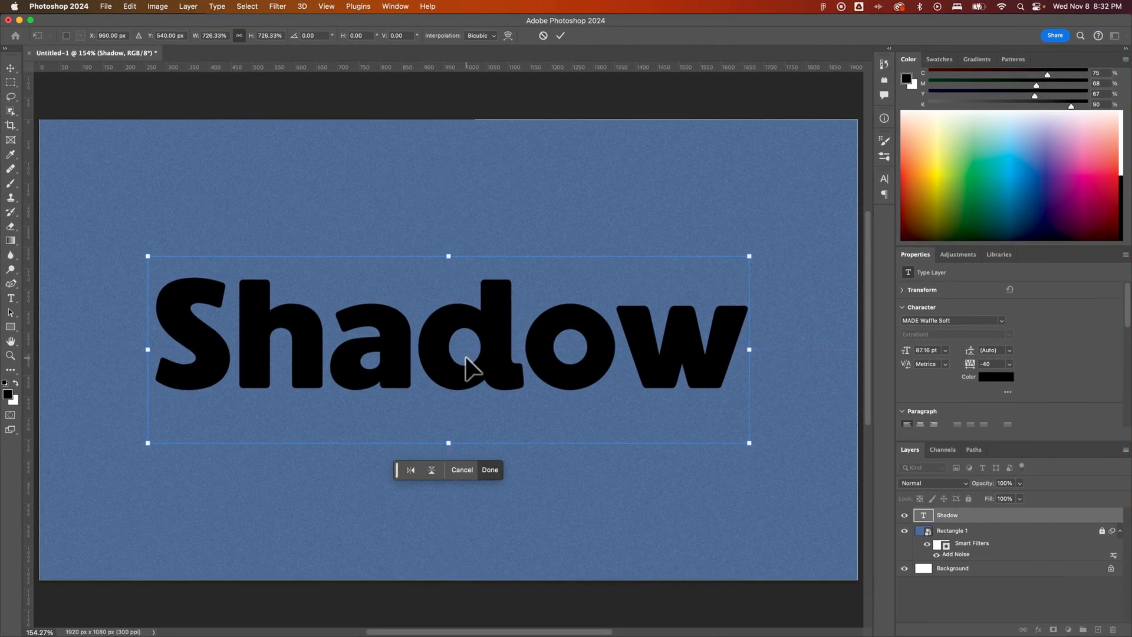
click(490, 469)
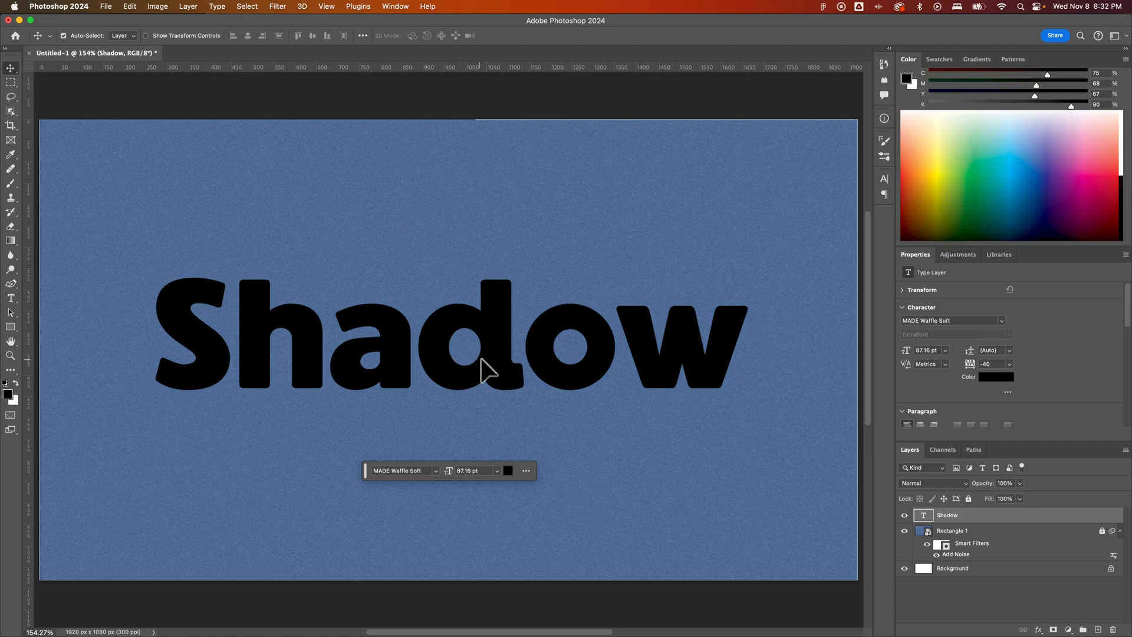
mouse_move(280, 14)
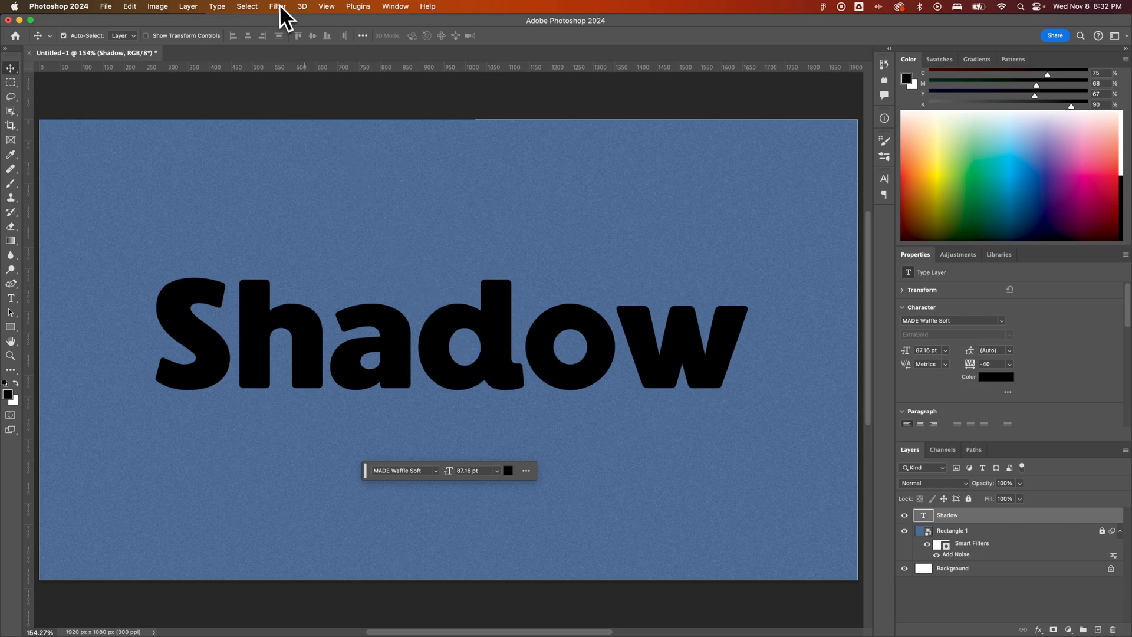
- Convert the Shadow text layer to a smart object using Convert for Smart Filters
click(277, 6)
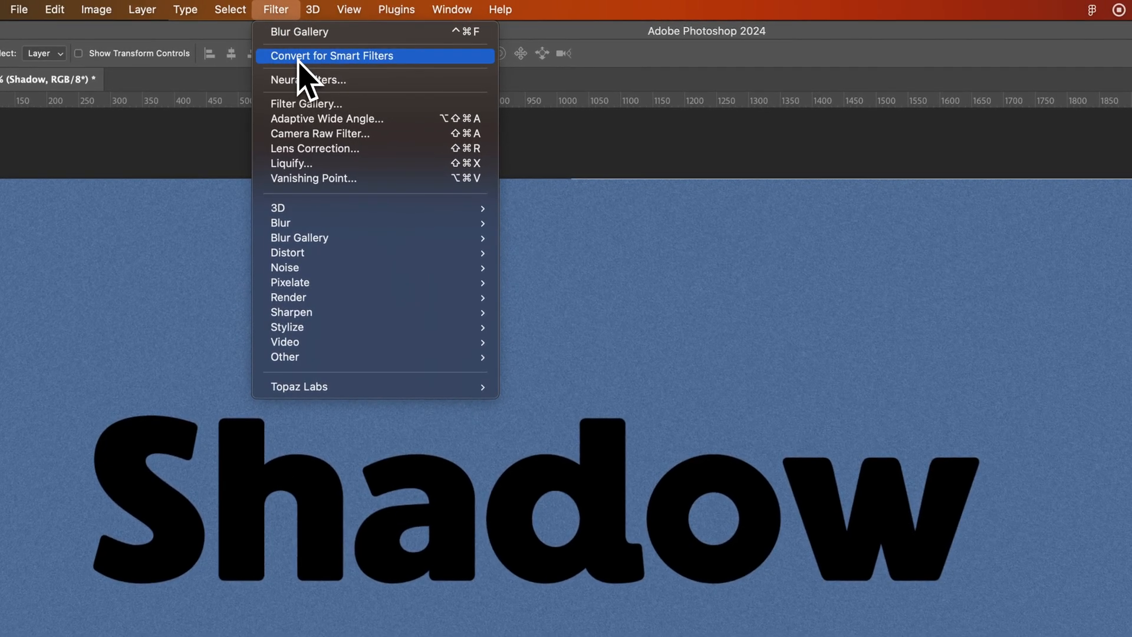
click(332, 55)
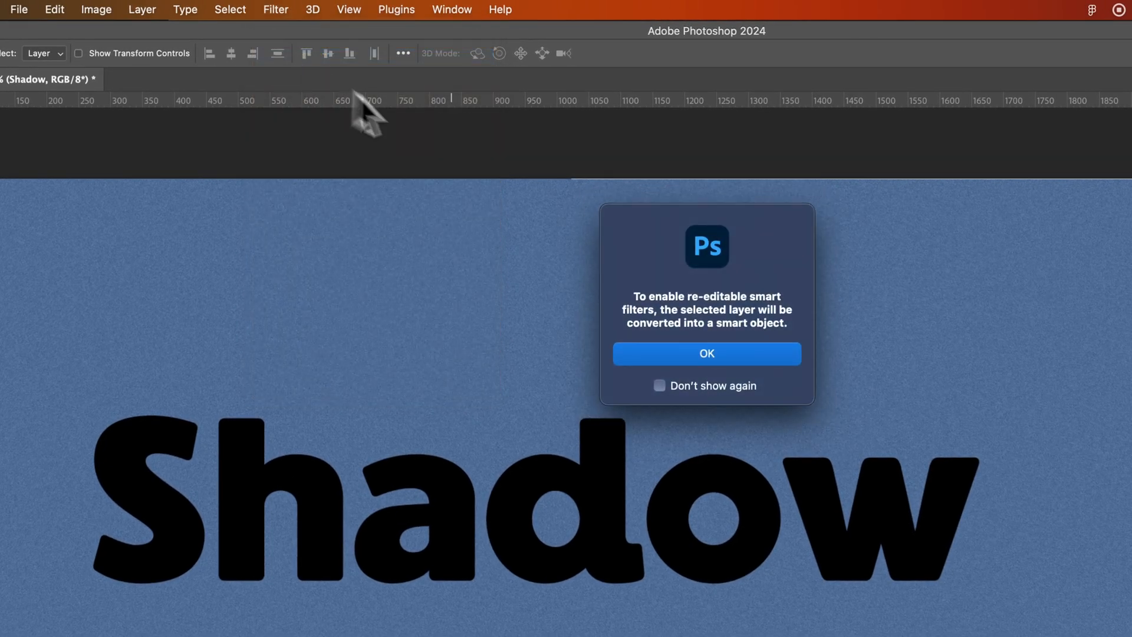
click(706, 353)
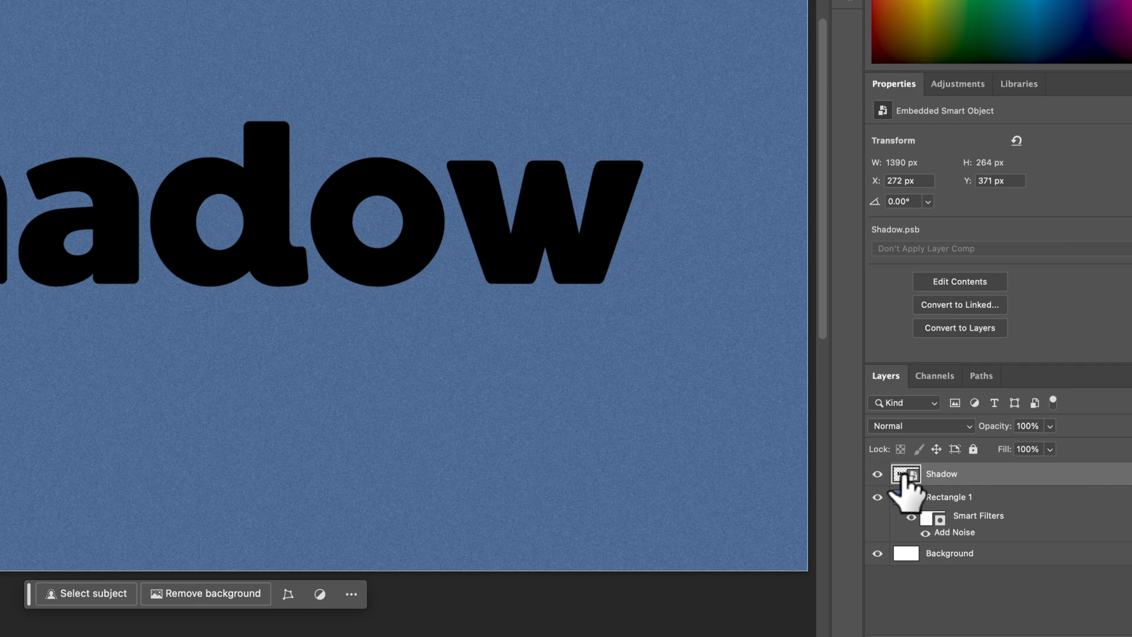
mouse_move(904, 473)
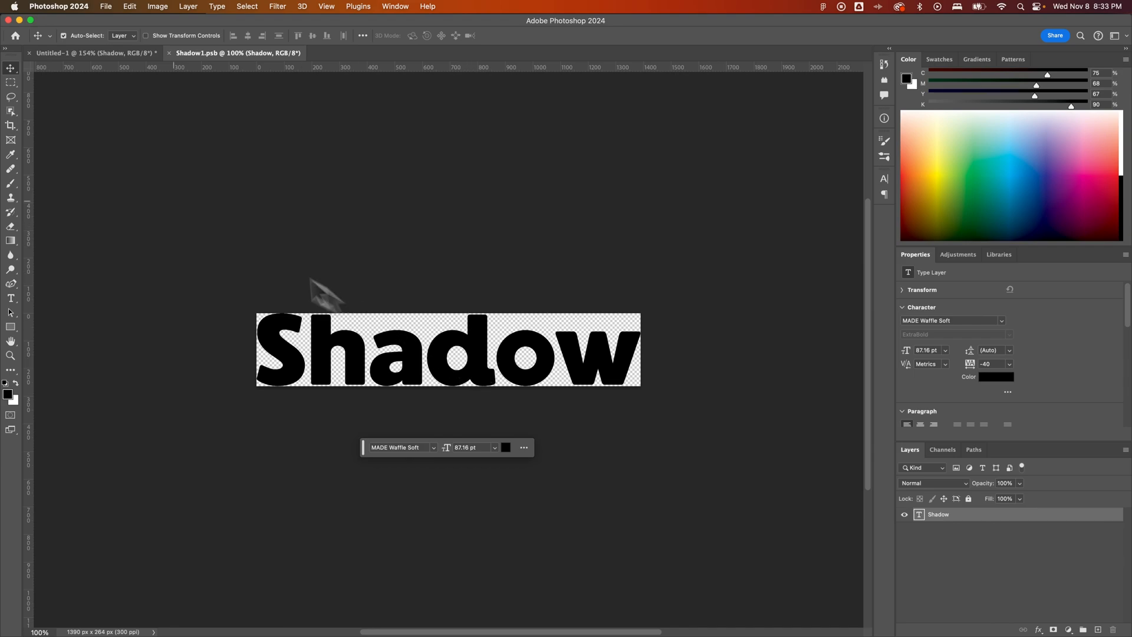
- Set the smart object contents' canvas size to 1920 × 1080 pixels
click(158, 6)
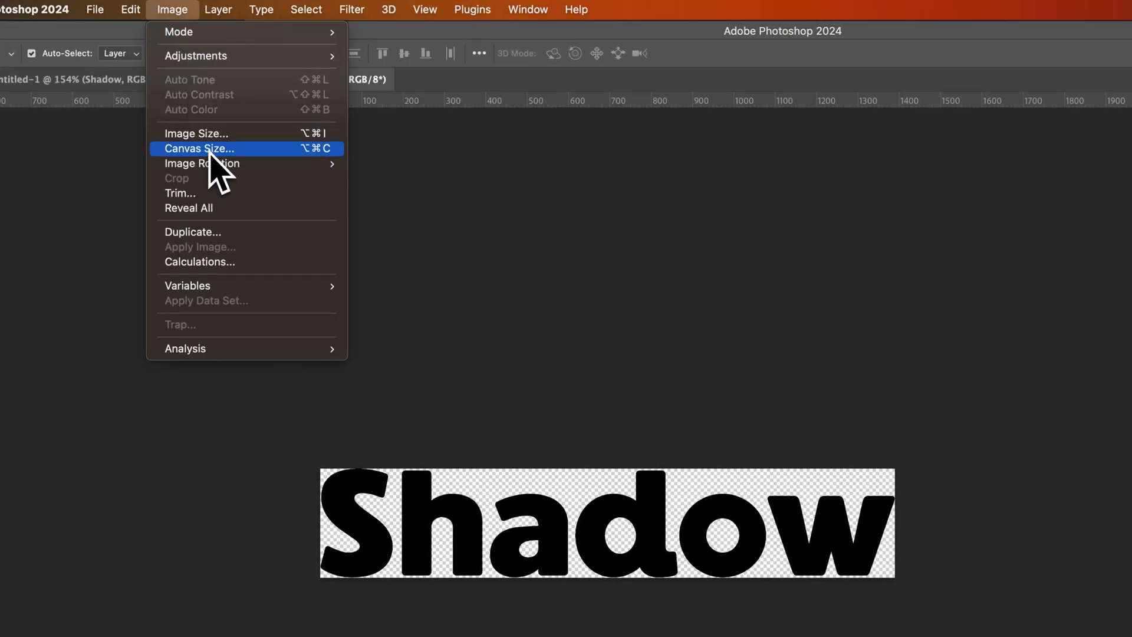
click(199, 148)
text(1080)
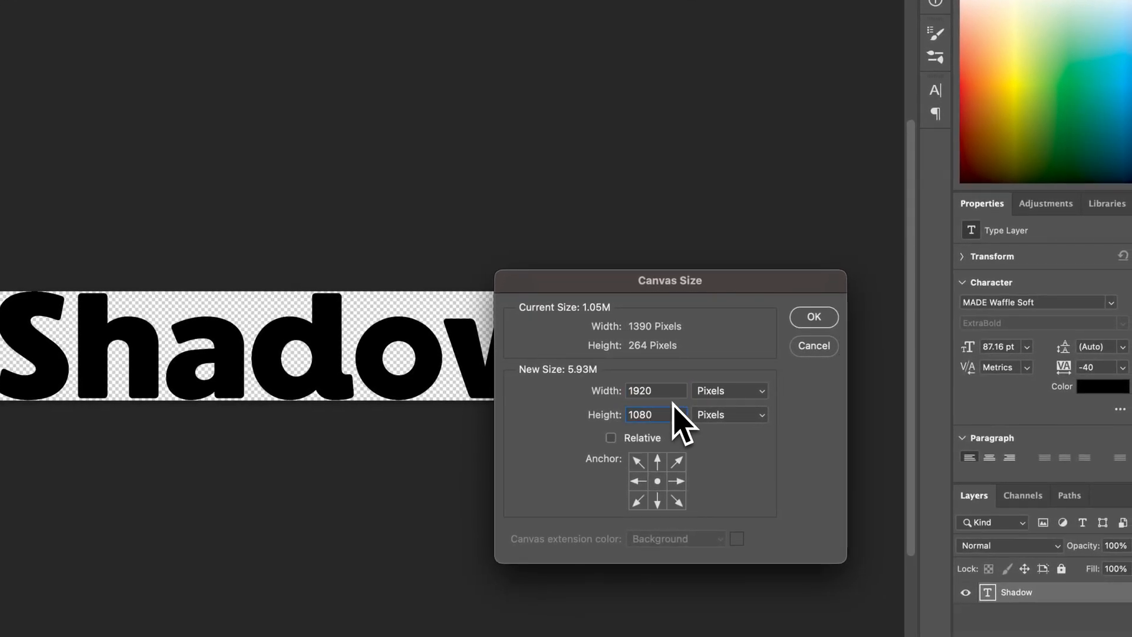
click(639, 414)
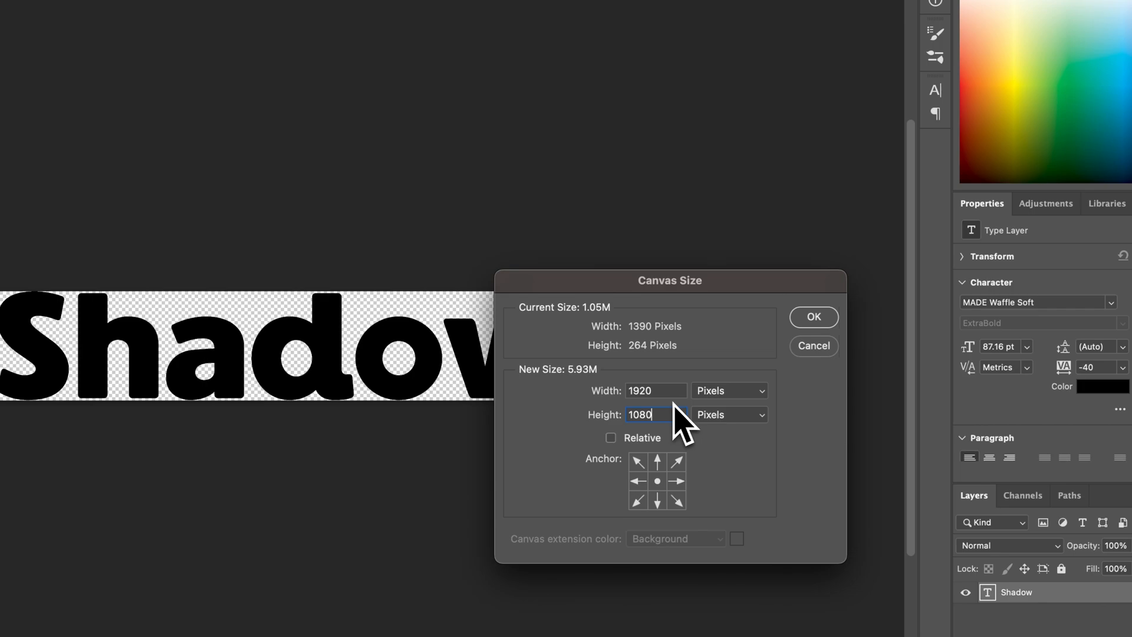
mouse_move(813, 333)
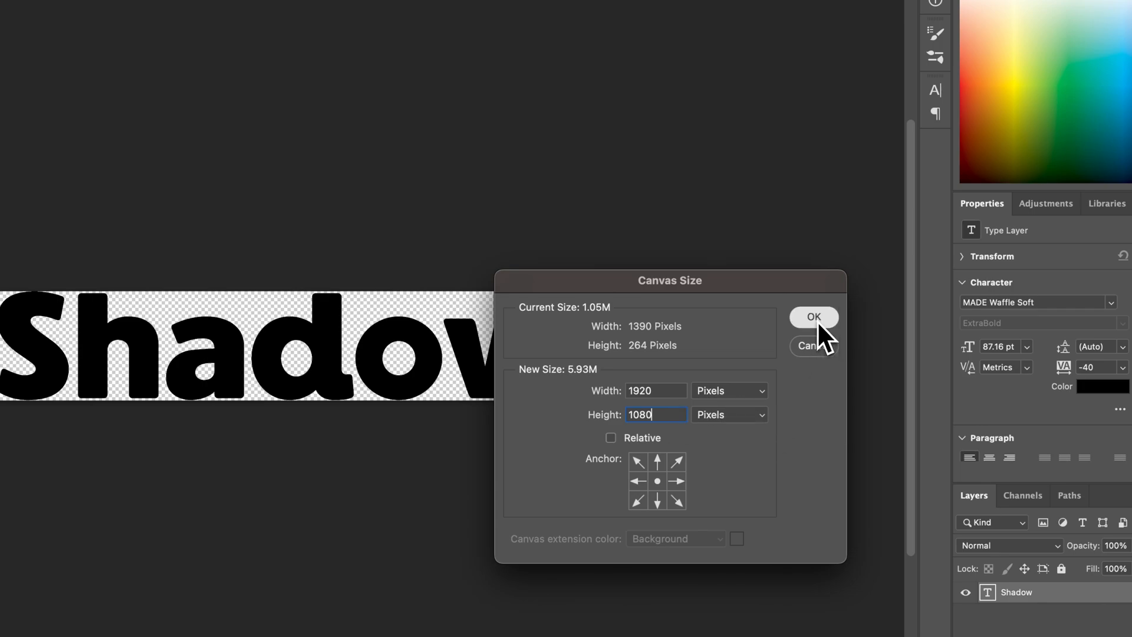
click(813, 317)
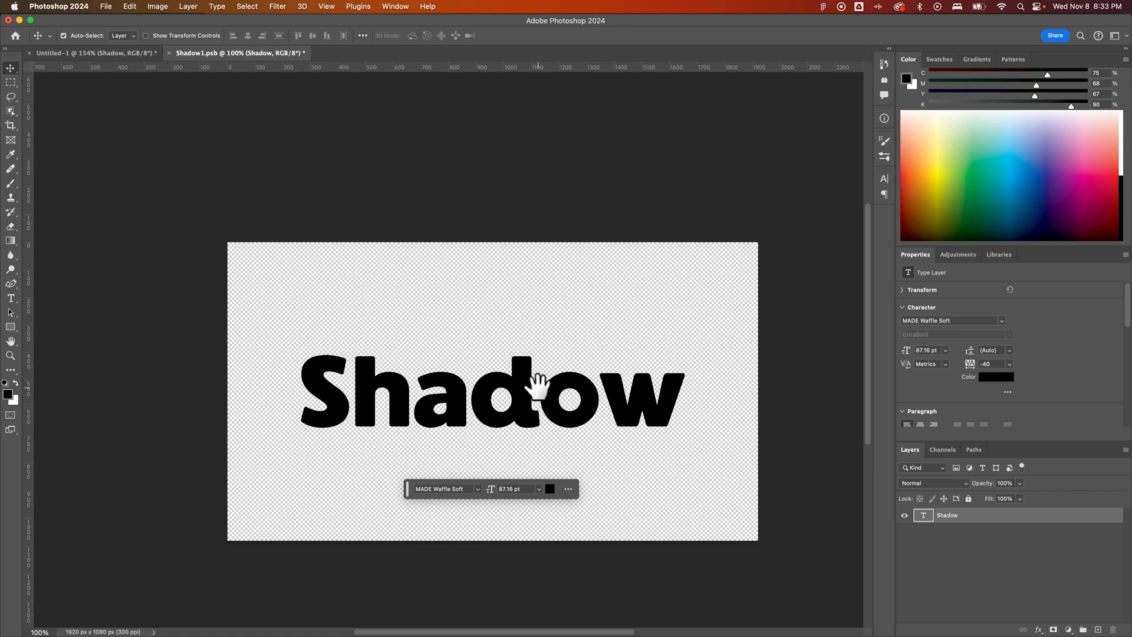
mouse_move(176, 72)
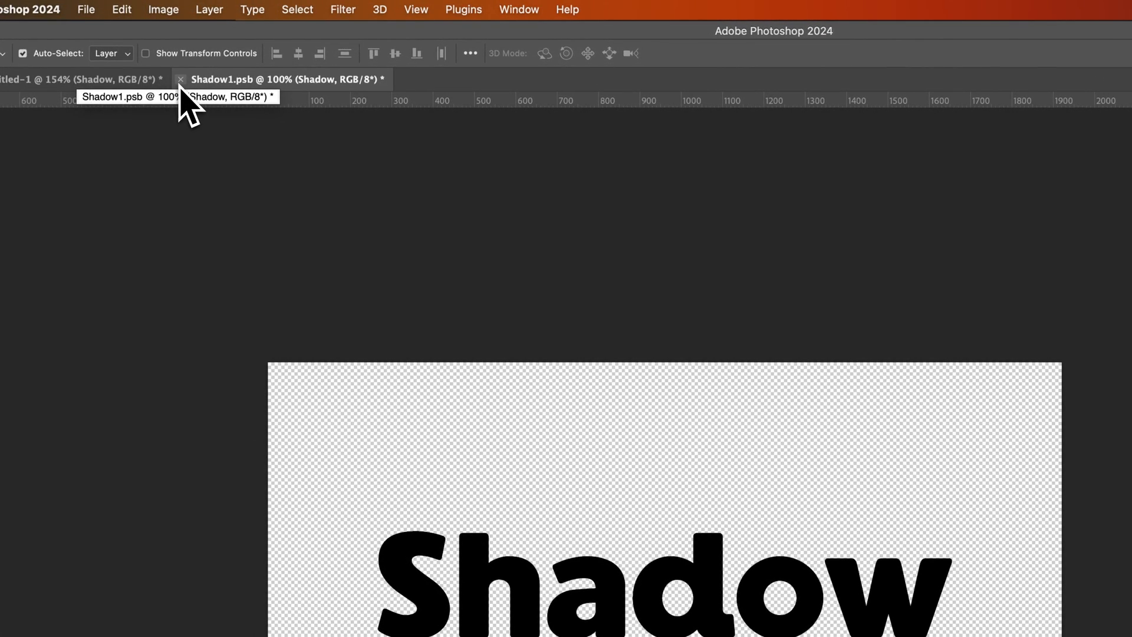
- Close Shadow1.psb and save its changes back into the main document
click(181, 79)
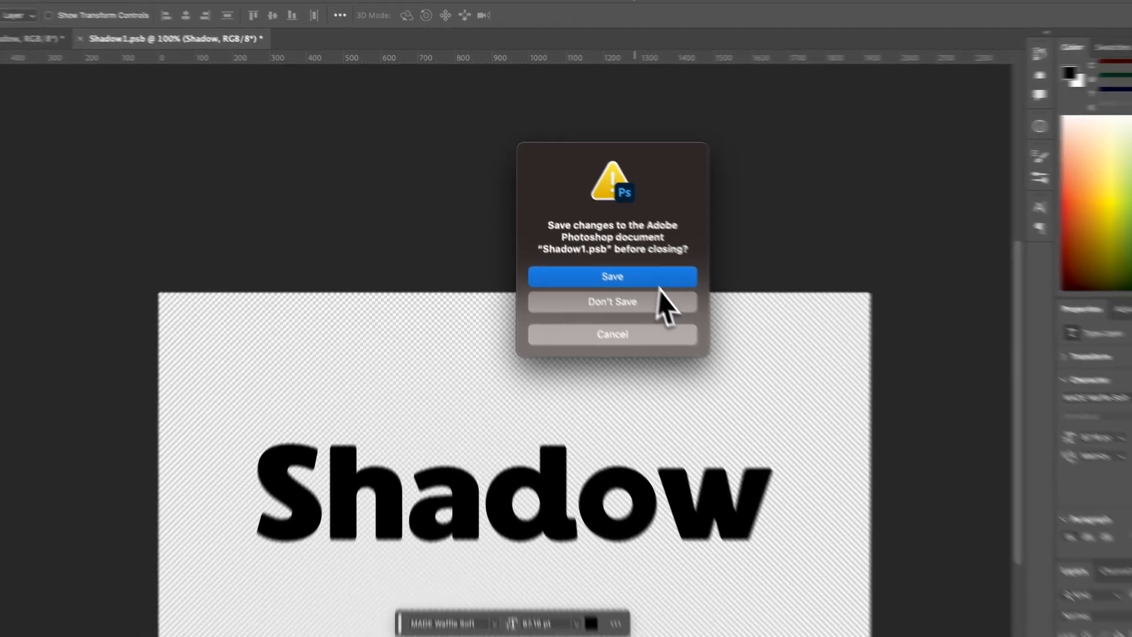
click(611, 302)
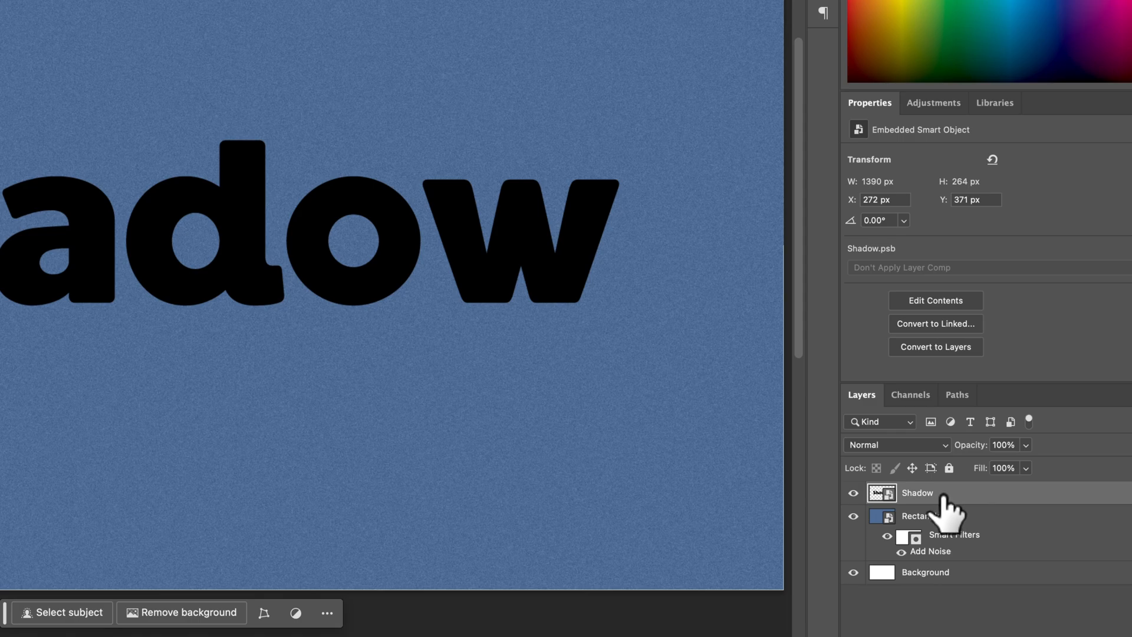
mouse_move(952, 509)
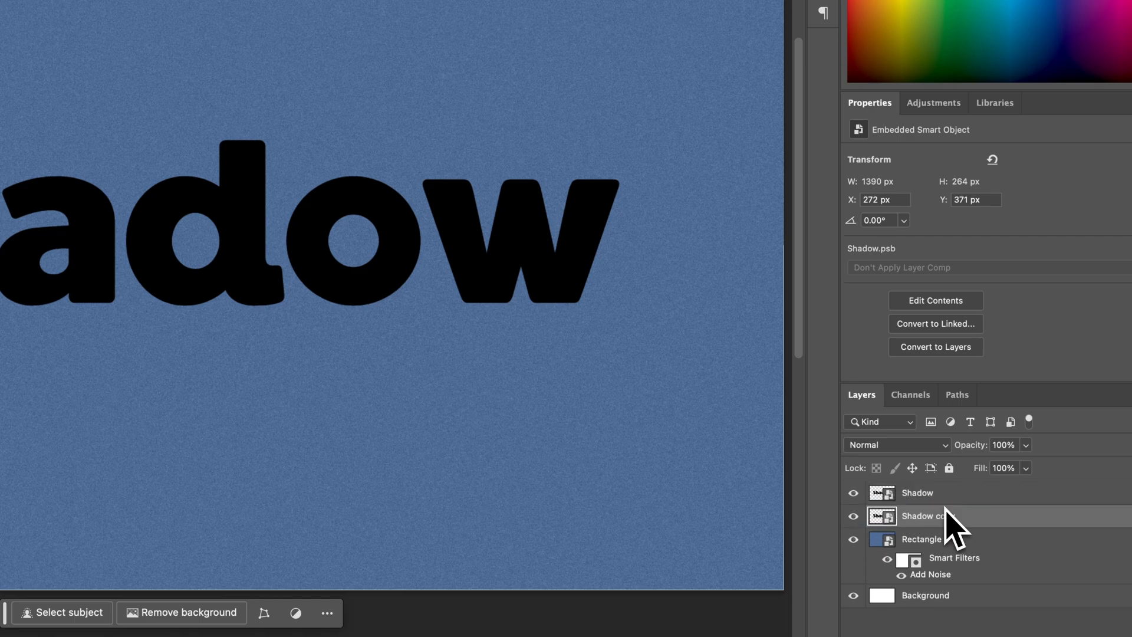
mouse_move(931, 498)
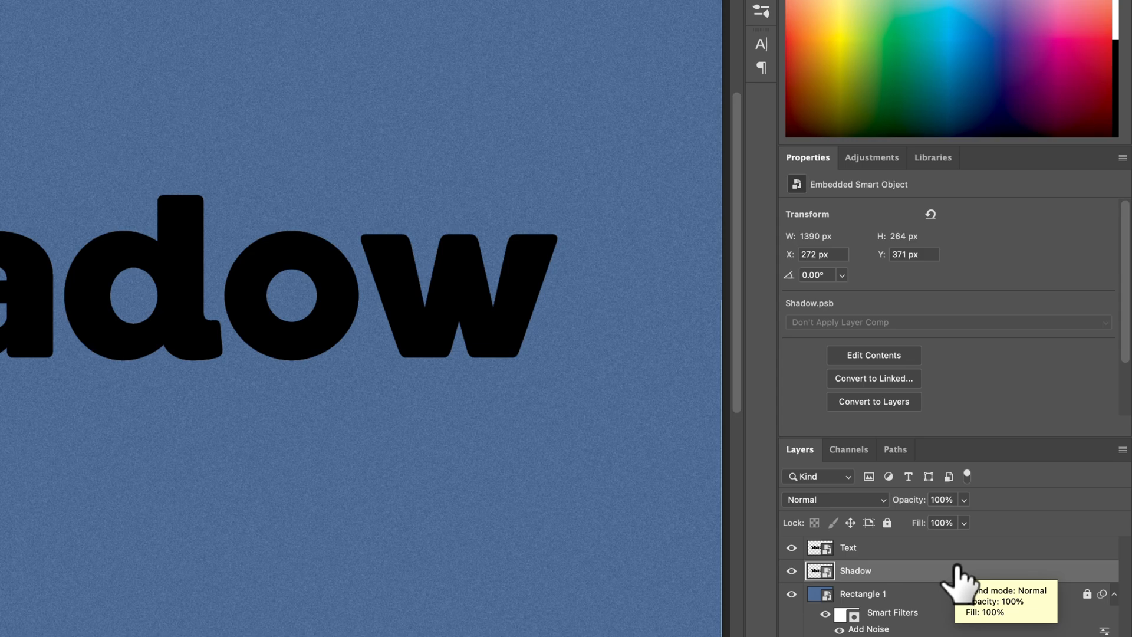
- Select the Text layer above the duplicated Shadow layer
click(848, 547)
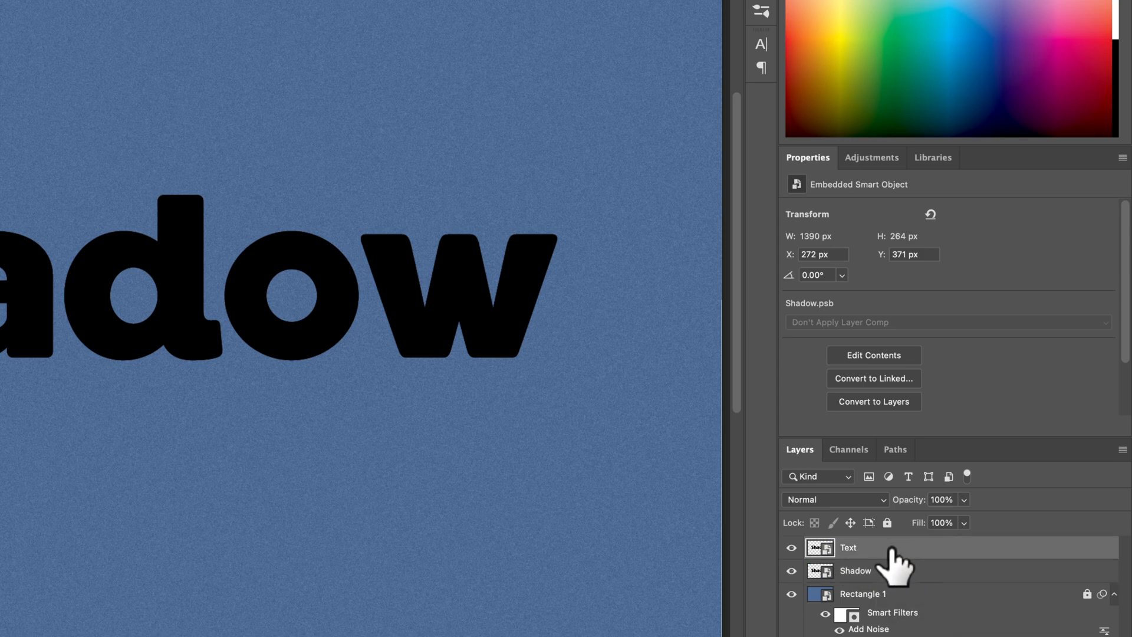
- Give the Text layer a white Color Overlay layer style
double_click(849, 547)
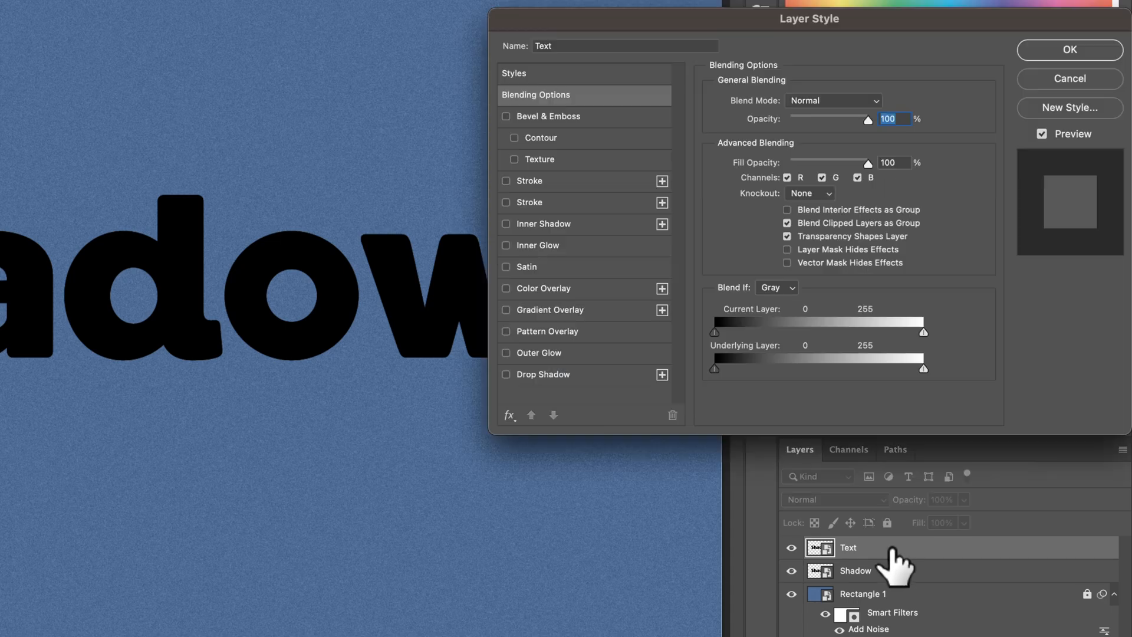
click(505, 289)
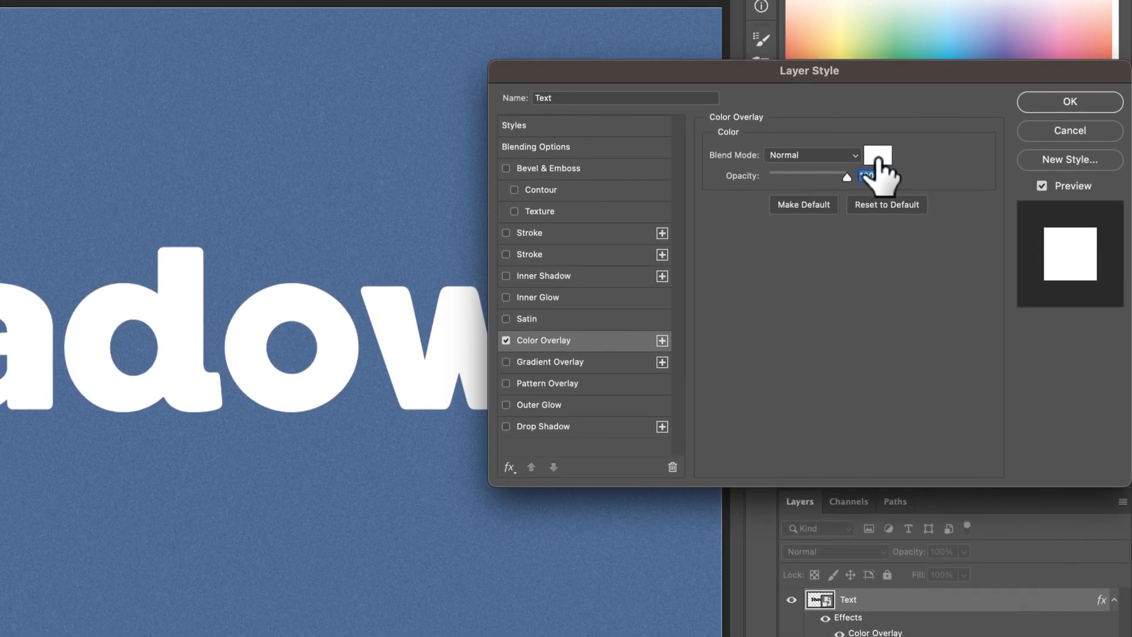
click(877, 154)
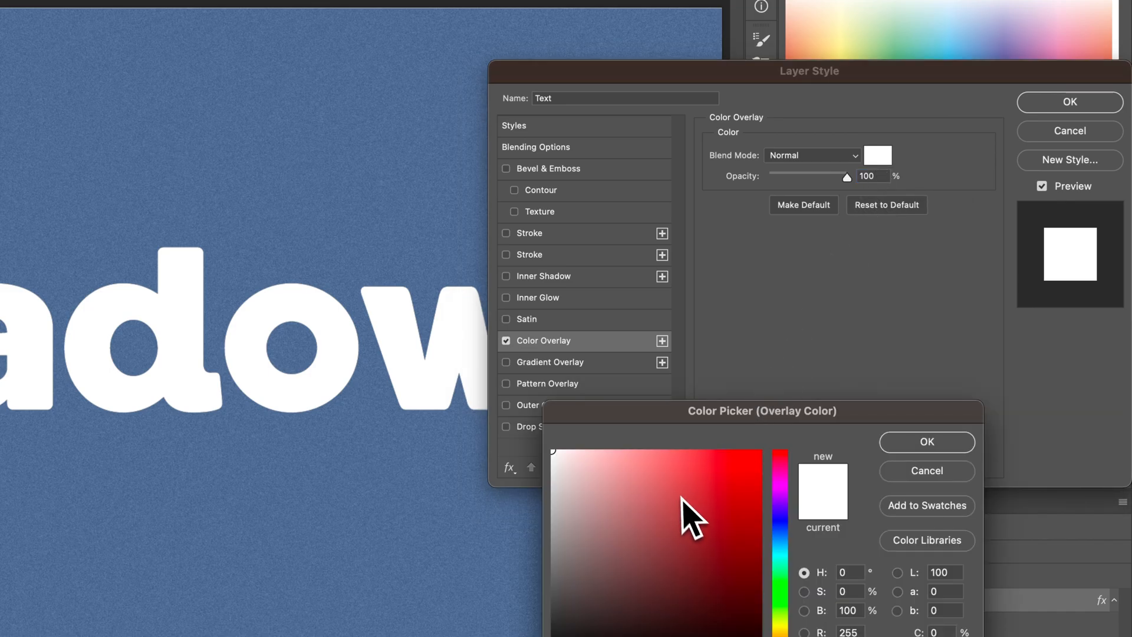
click(926, 441)
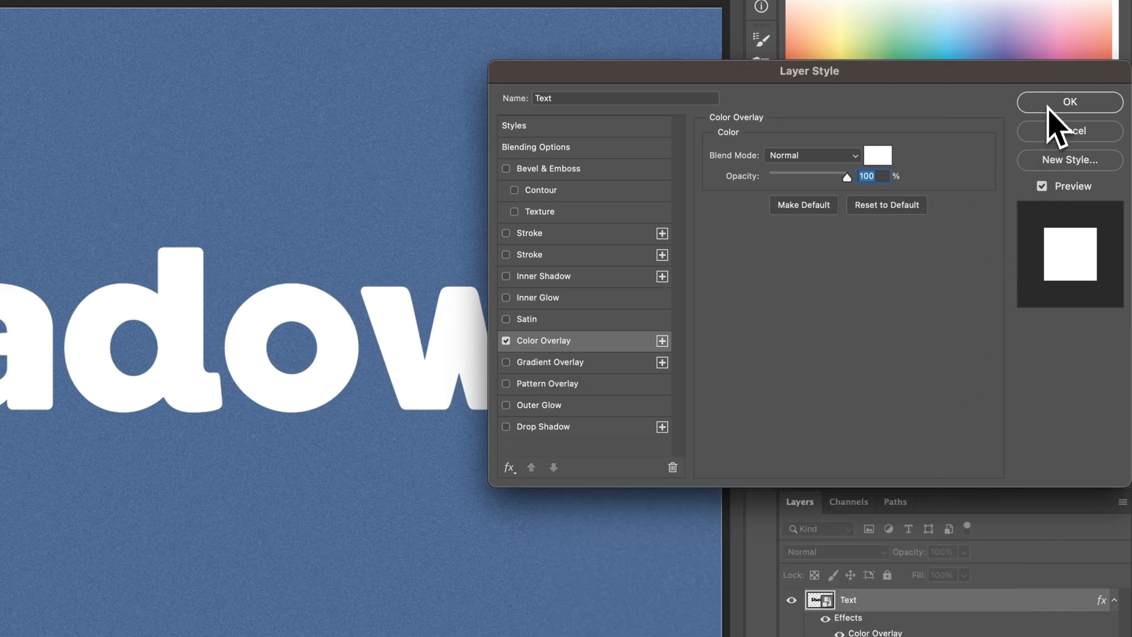
click(1069, 102)
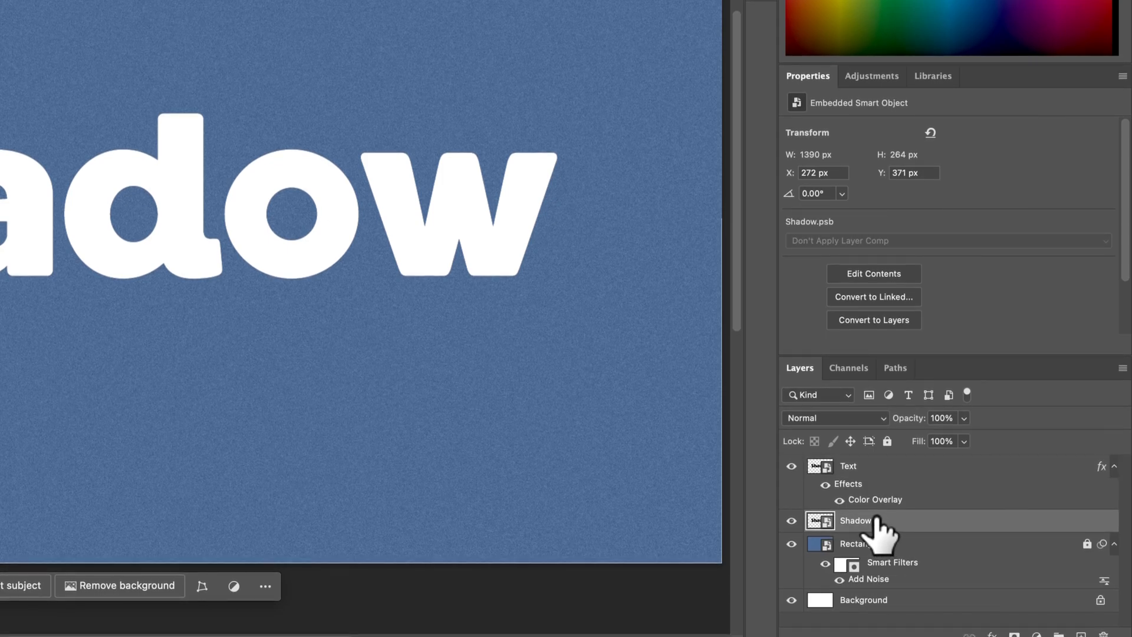
mouse_move(888, 520)
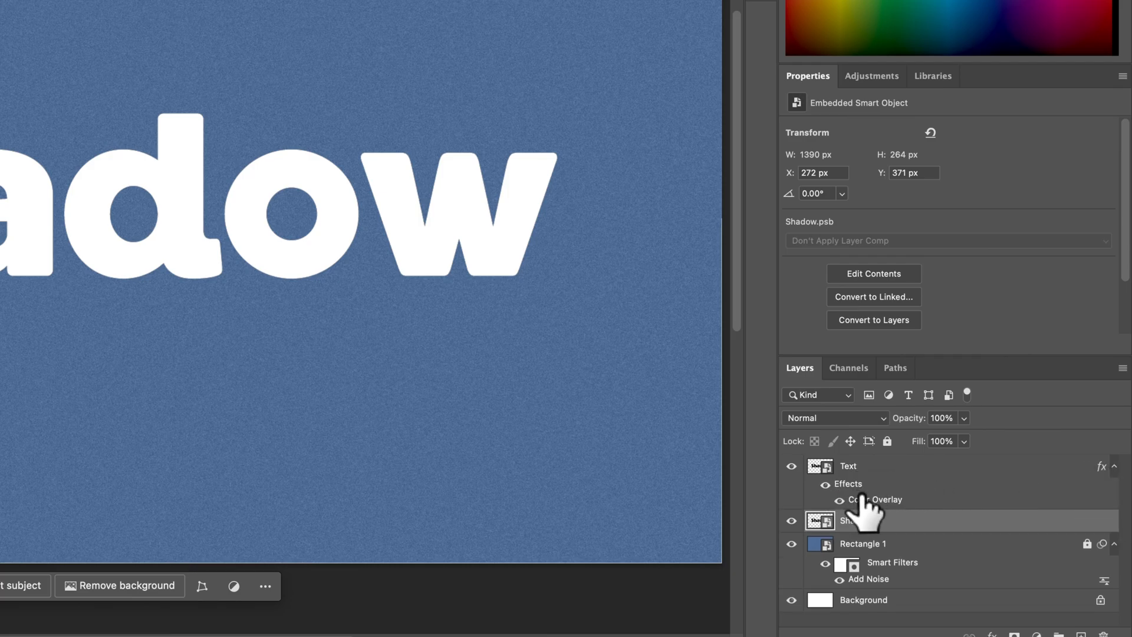
double_click(878, 499)
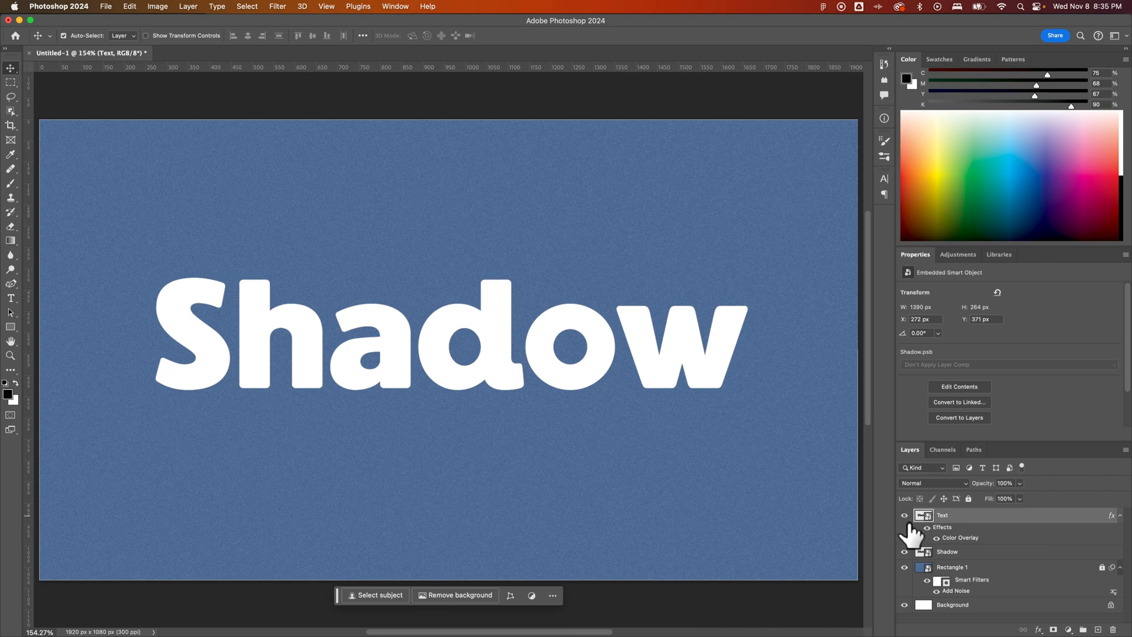
click(947, 552)
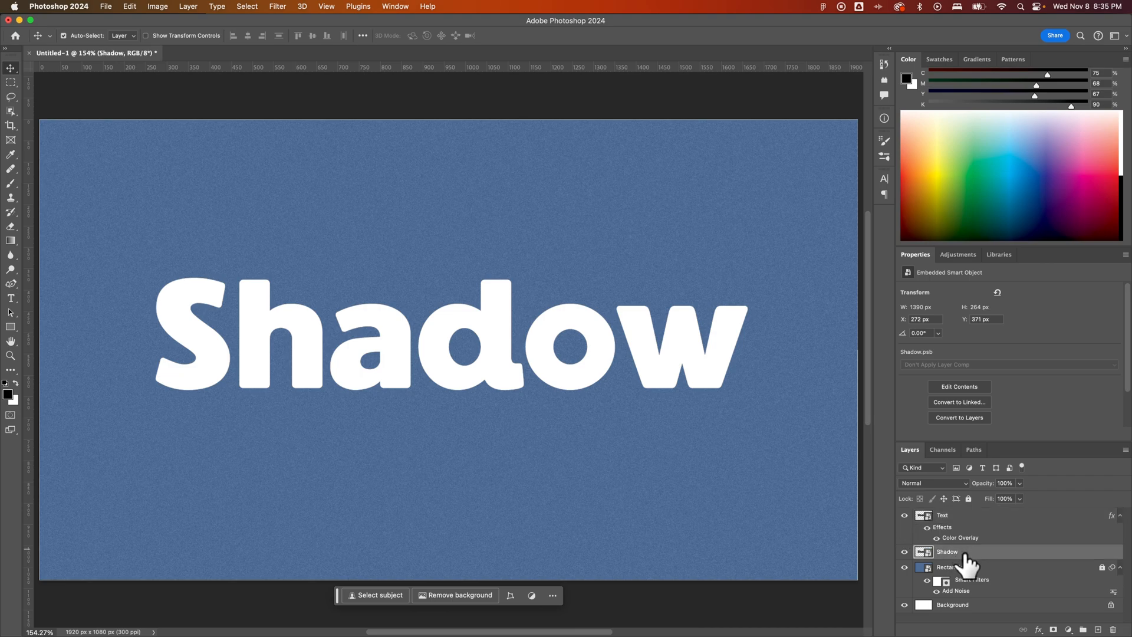
mouse_move(964, 562)
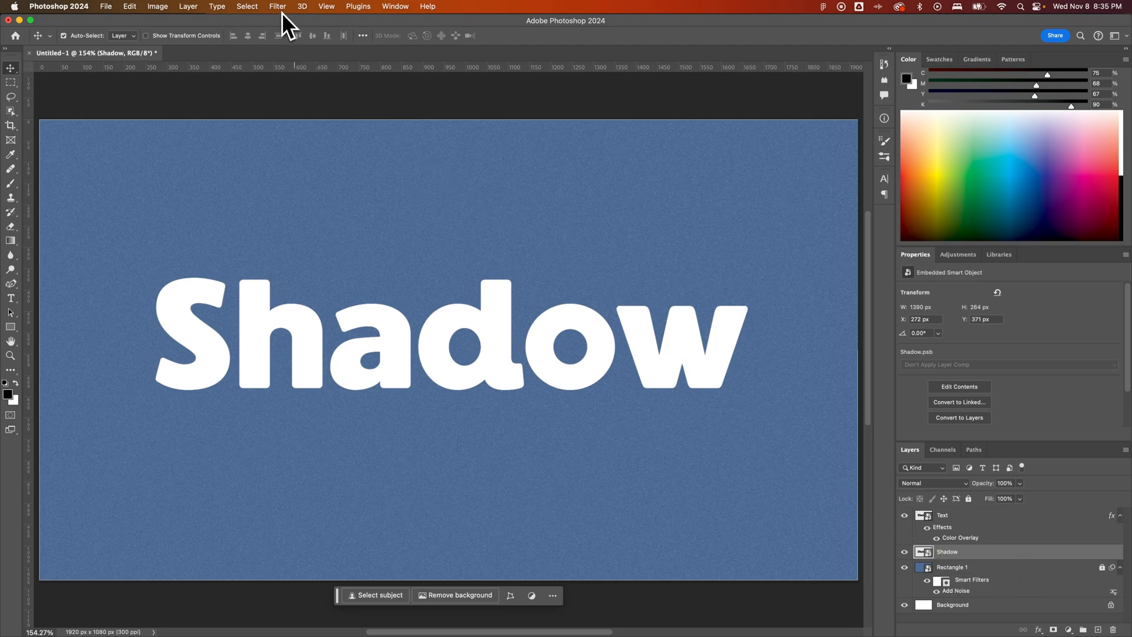
- Apply a Blur Gallery Path Blur to the Shadow layer with High Quality enabled
click(277, 7)
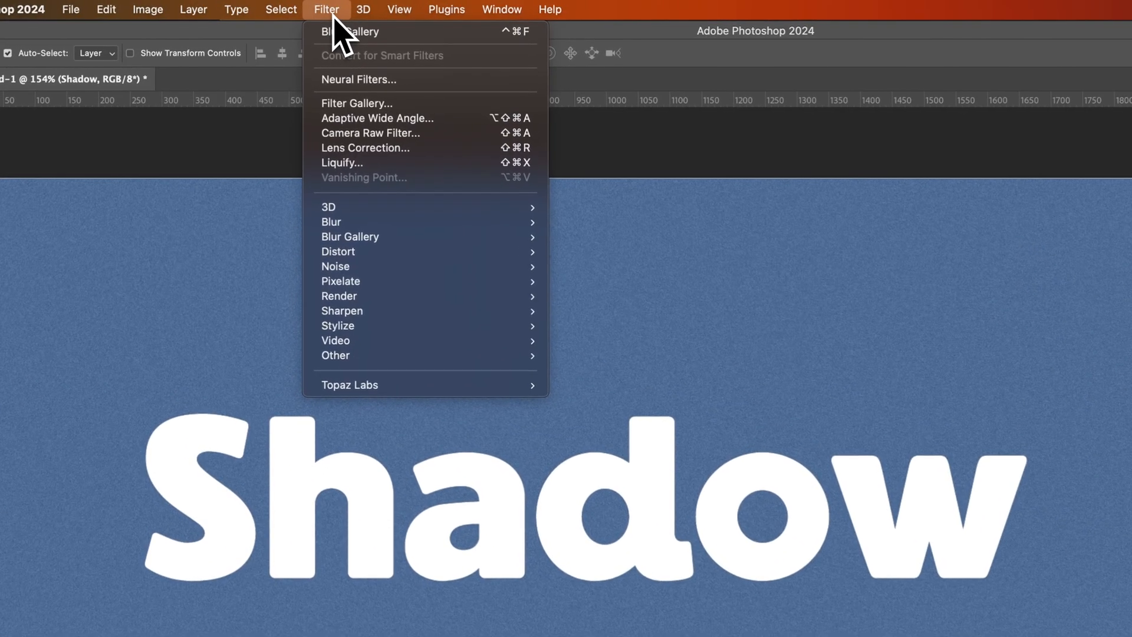
mouse_move(350, 236)
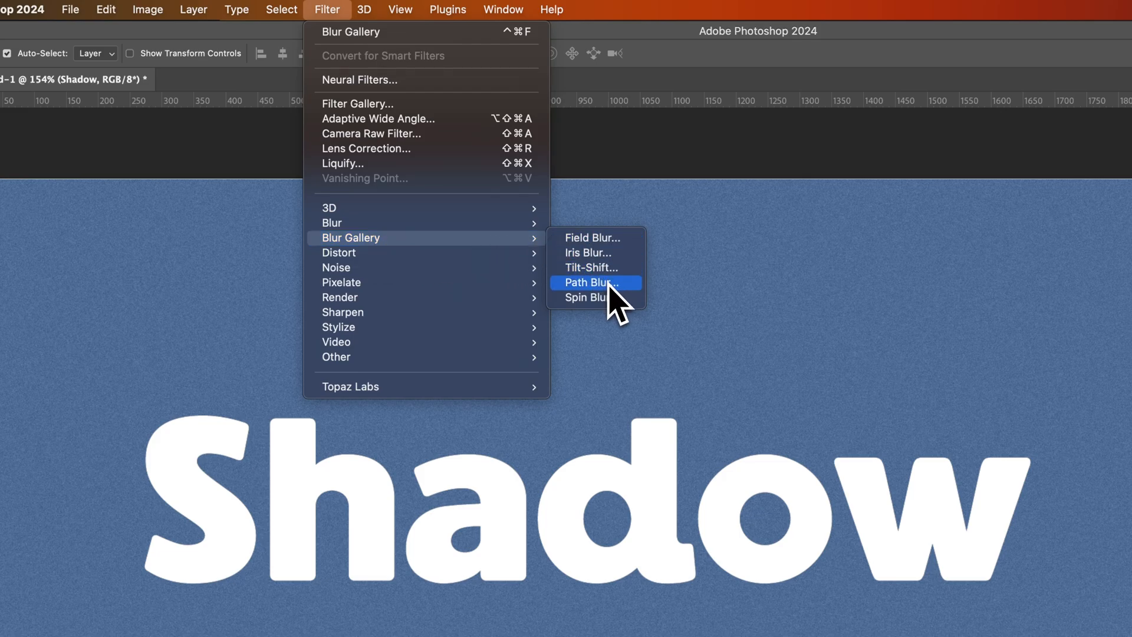
click(591, 282)
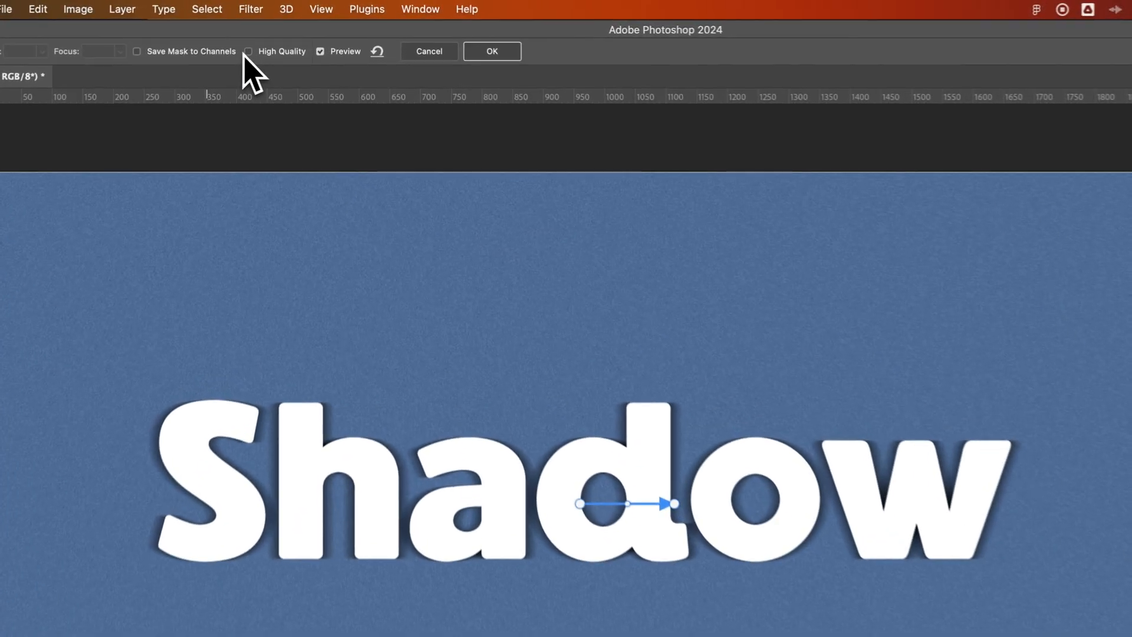
click(245, 52)
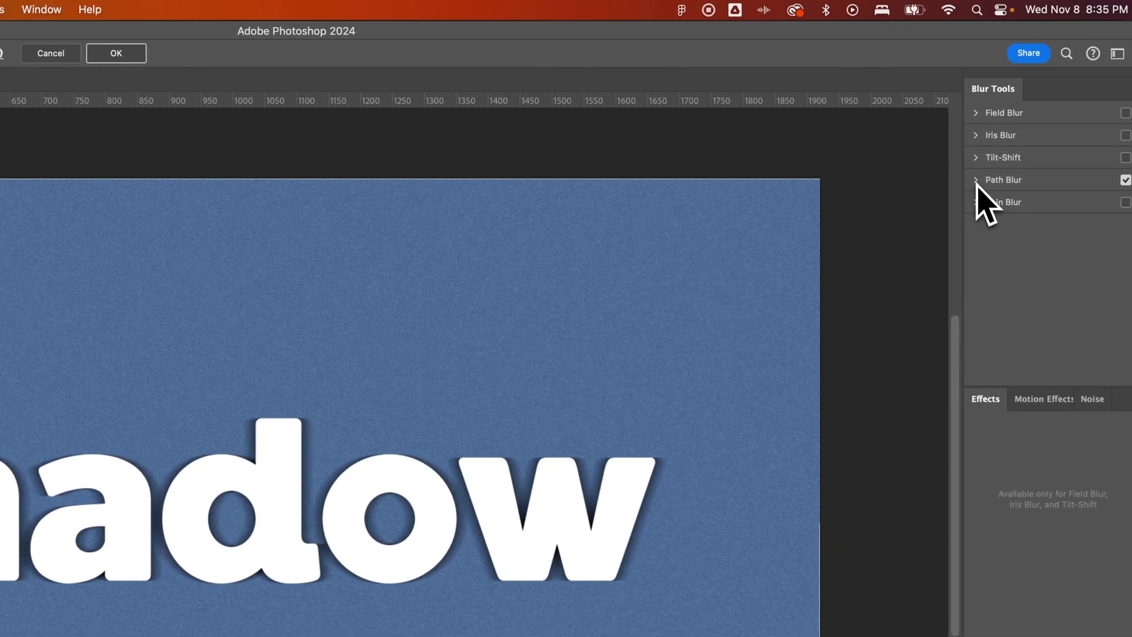
- In the Path Blur settings, keep Basic Blur and uncheck Centered Blur
click(1002, 180)
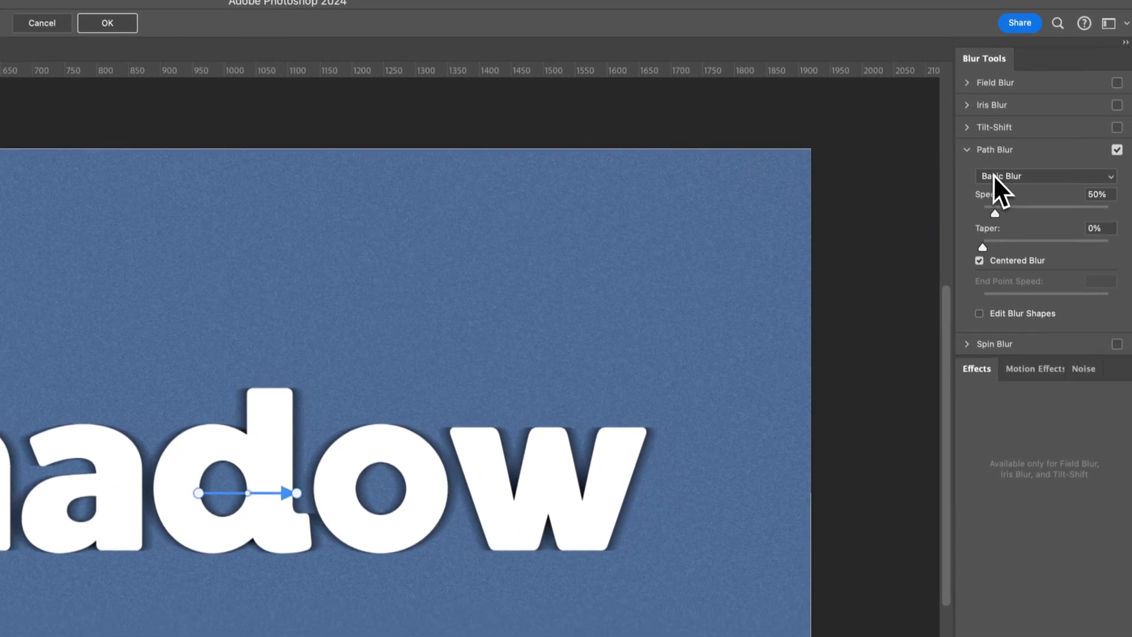
click(1042, 176)
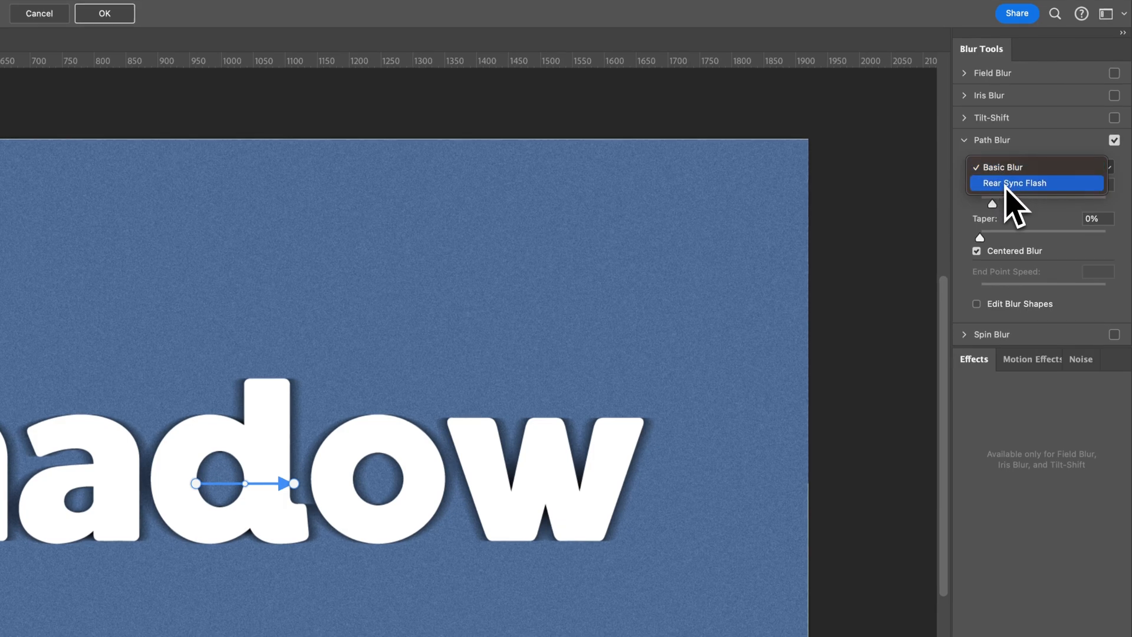
mouse_move(1011, 167)
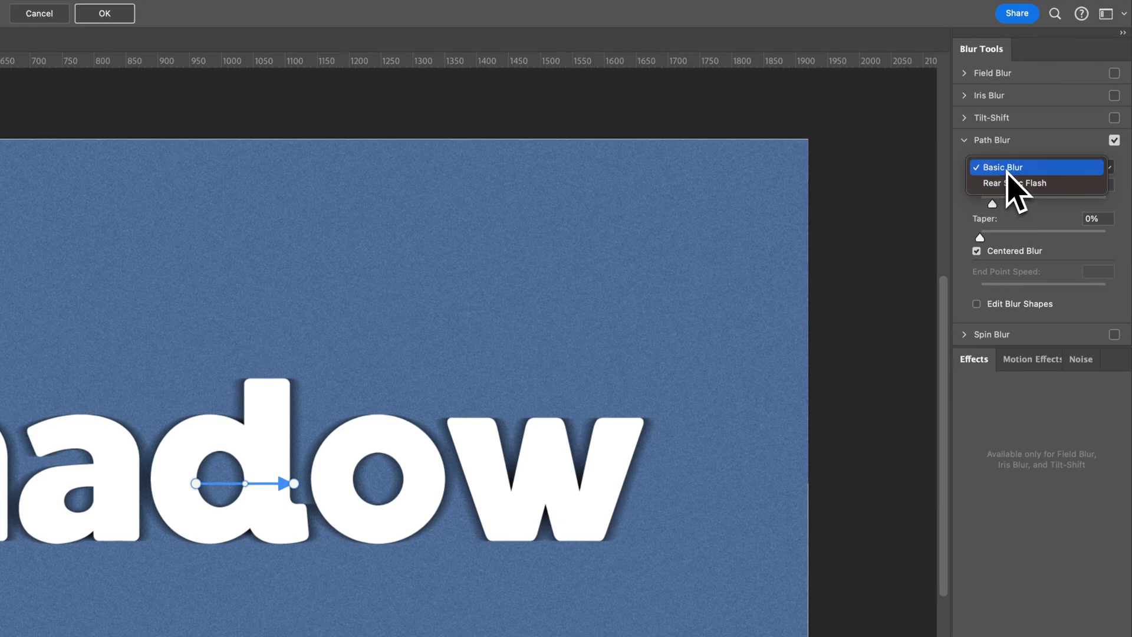
click(1000, 167)
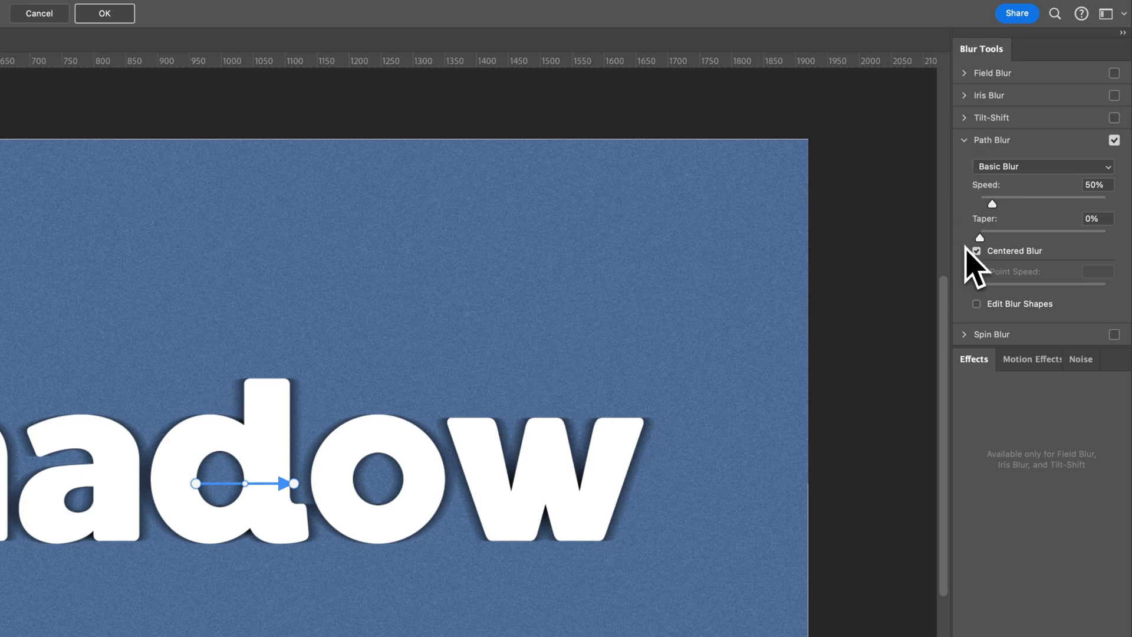
mouse_move(982, 270)
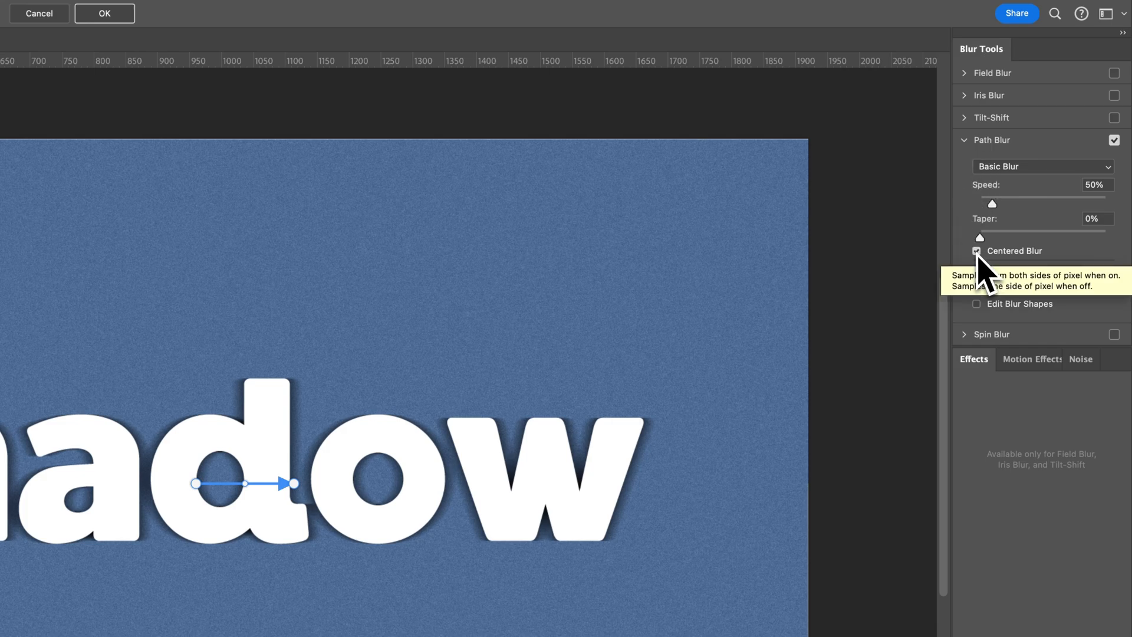
click(976, 250)
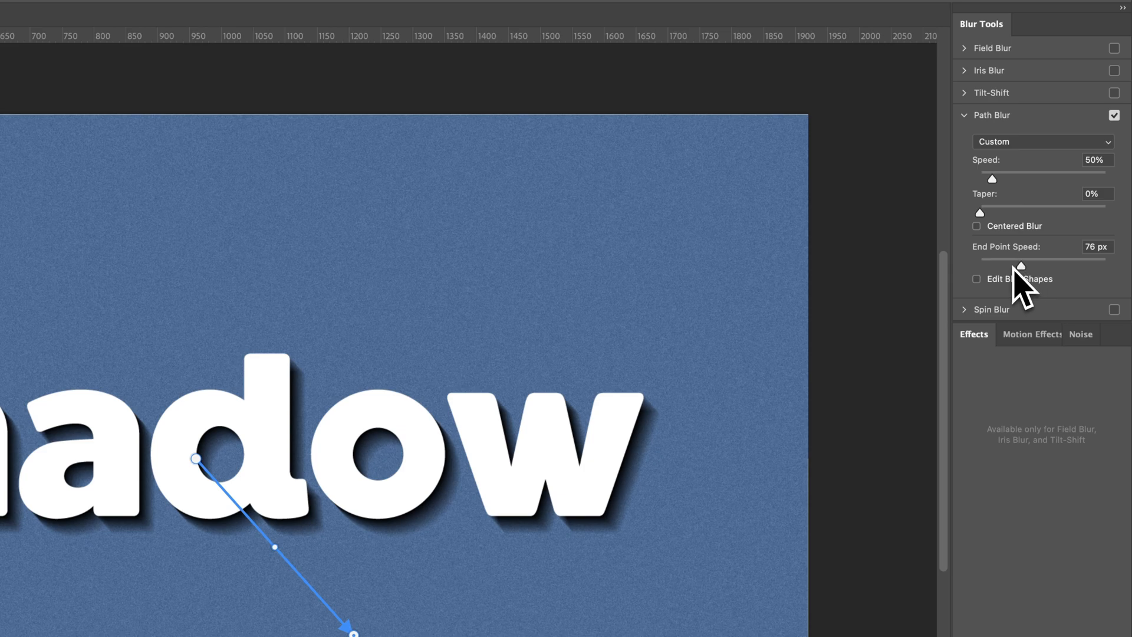
mouse_move(1029, 289)
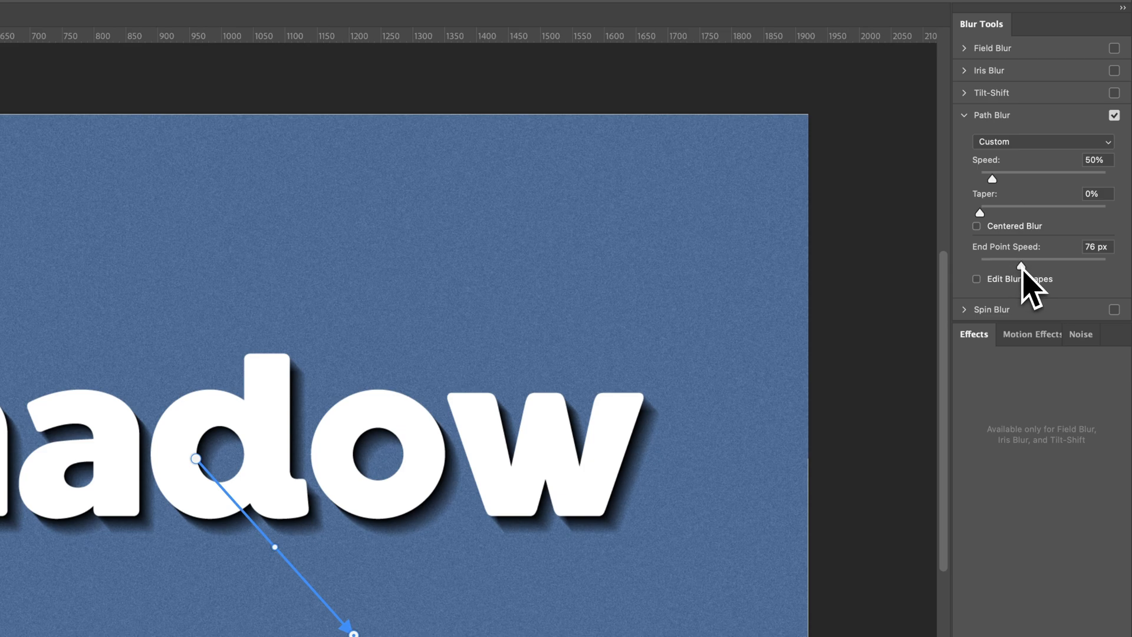
mouse_move(1028, 289)
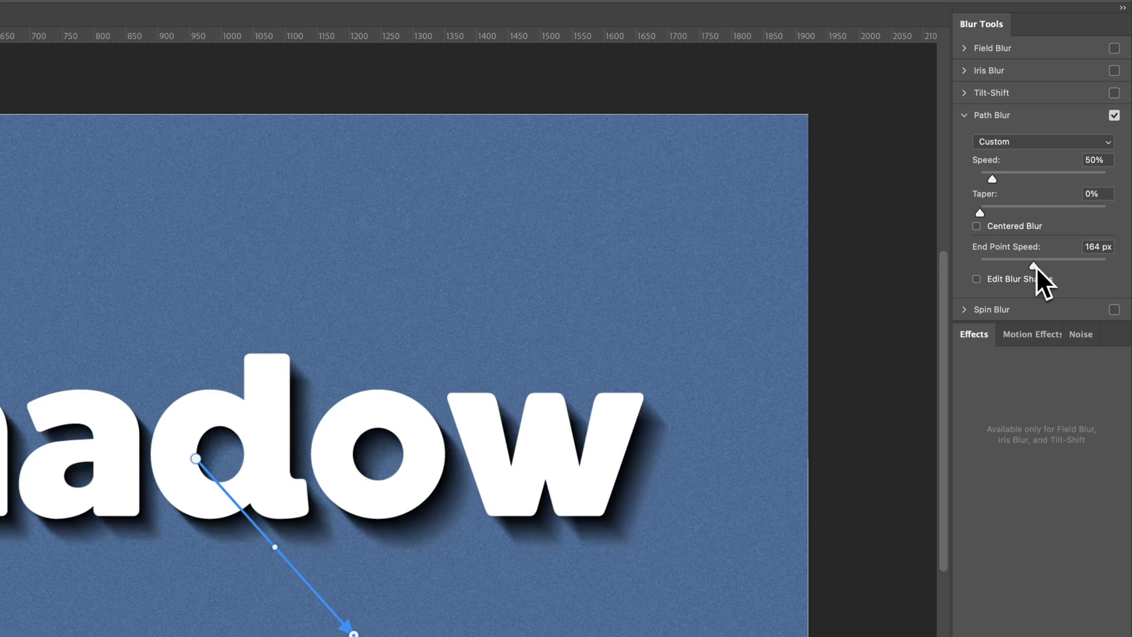
- Lengthen the shadow streak: End Point Speed 344 px, Speed 78%, Taper 21%
drag(1034, 265, 1073, 260)
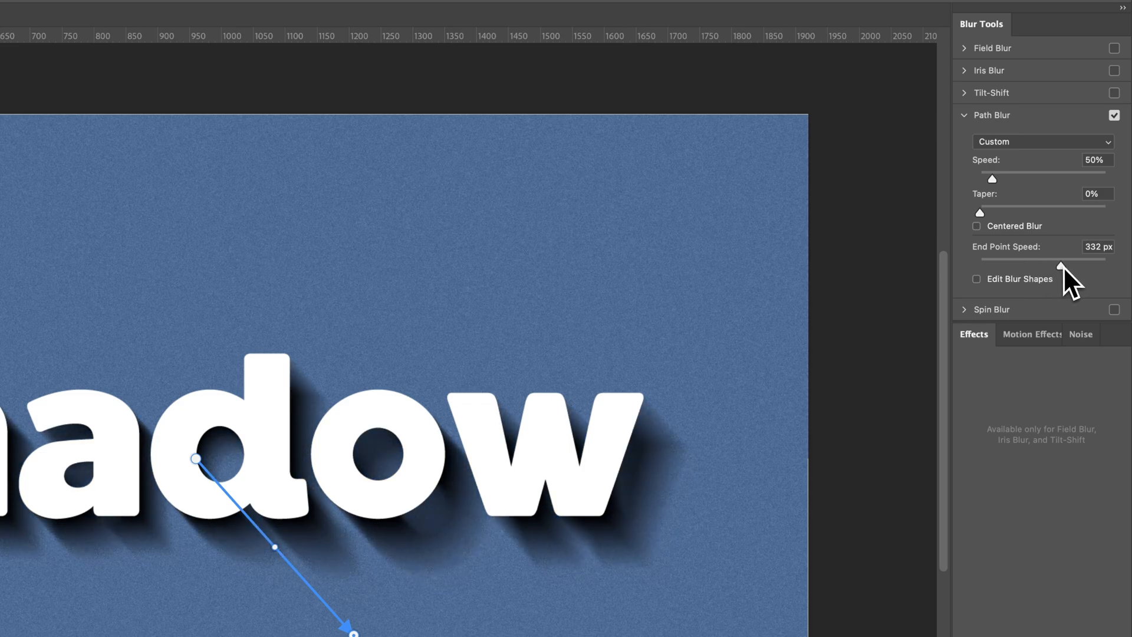
drag(1064, 260, 1041, 259)
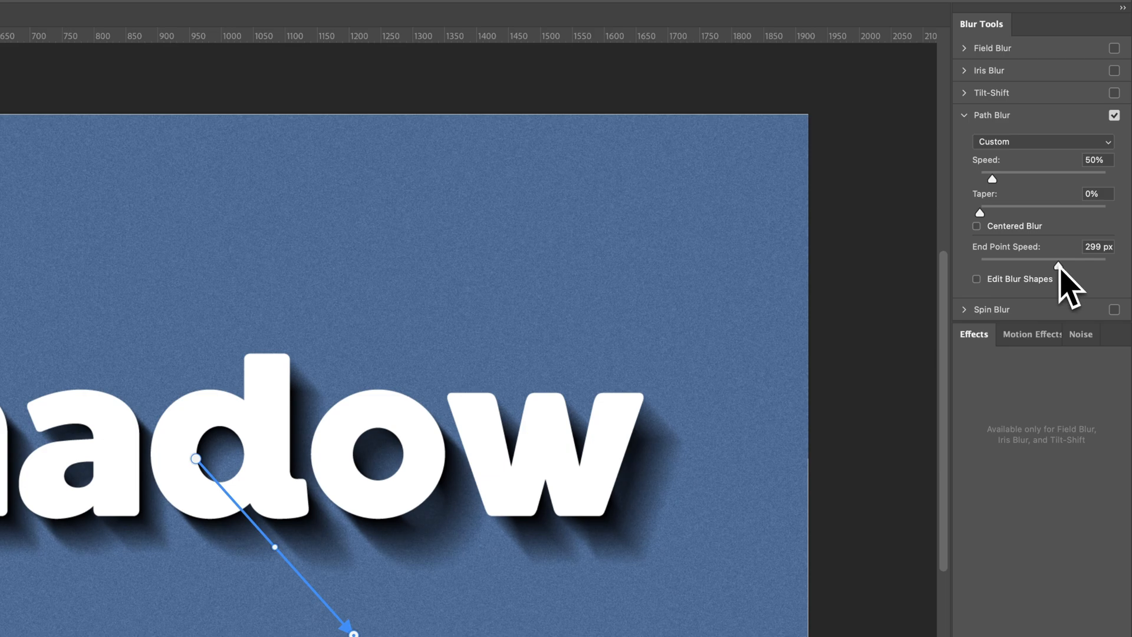
drag(993, 178, 1001, 178)
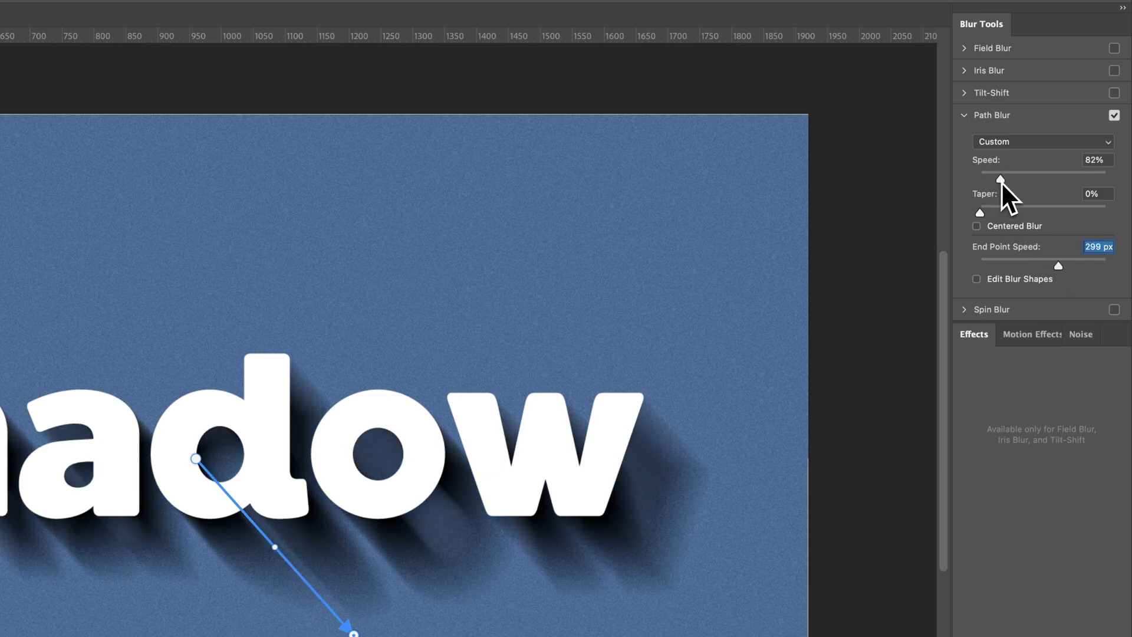
drag(1000, 172, 1005, 171)
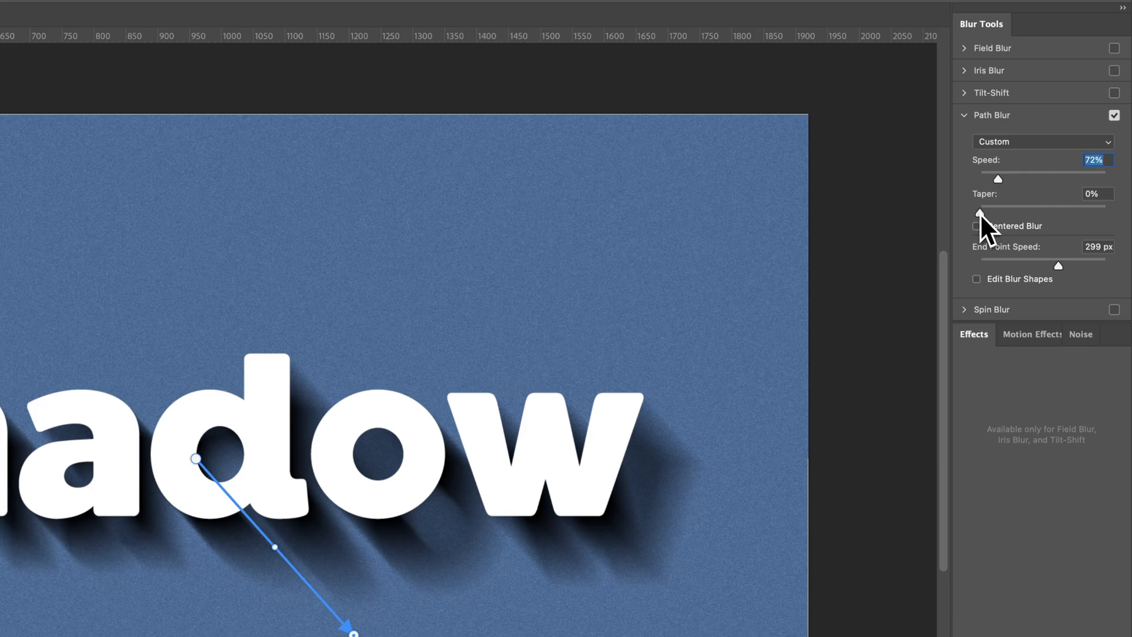
drag(978, 212, 981, 212)
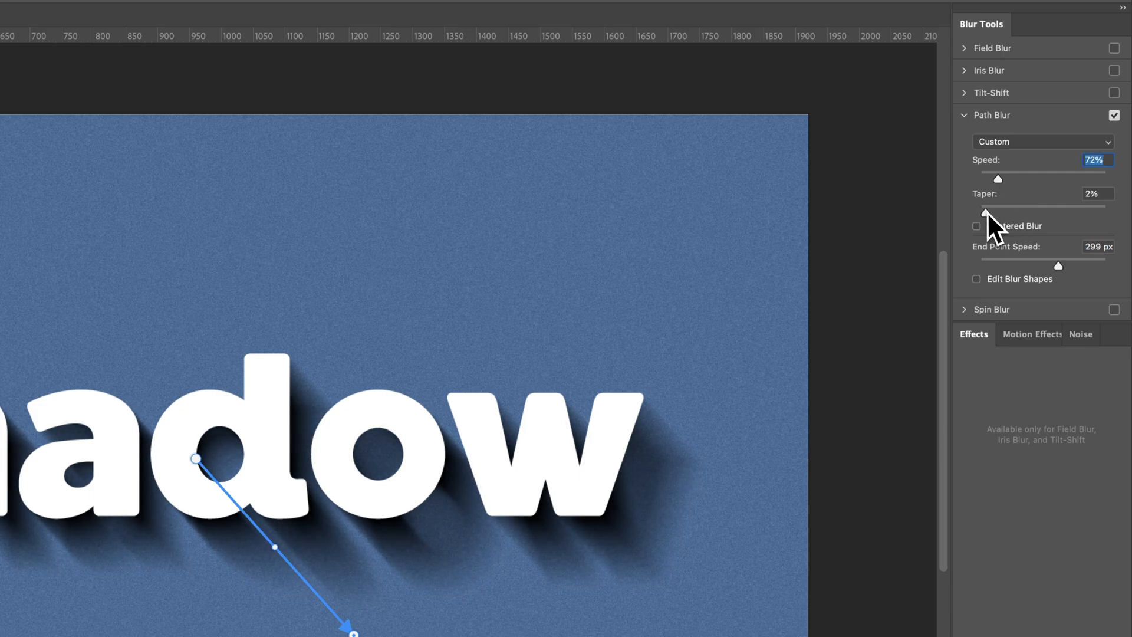
drag(987, 210, 1027, 210)
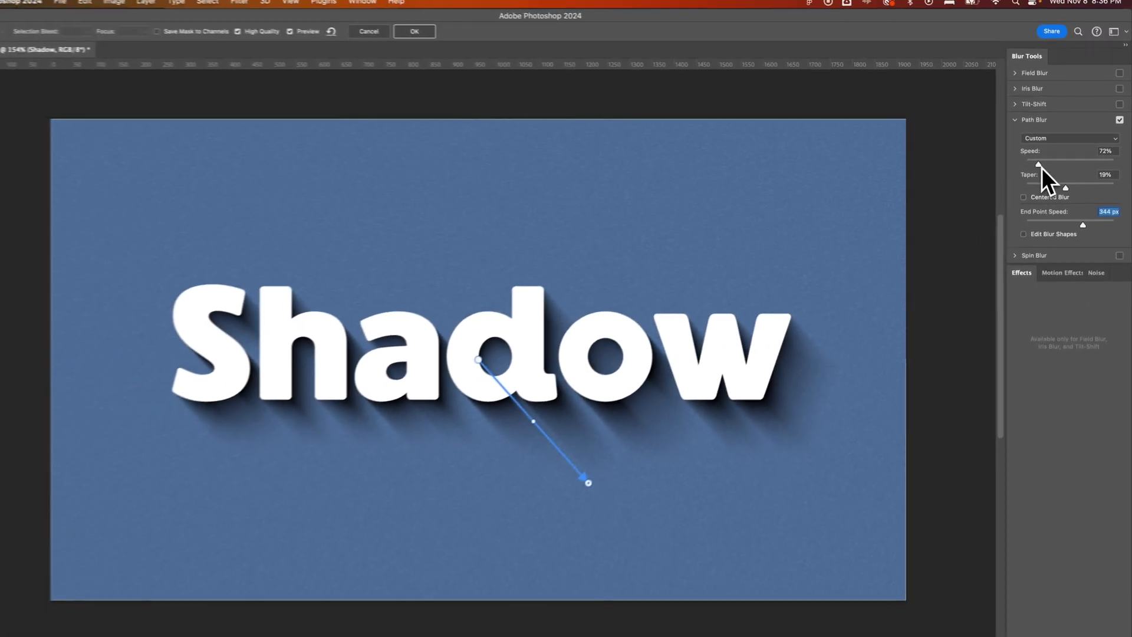
drag(1038, 162, 1045, 160)
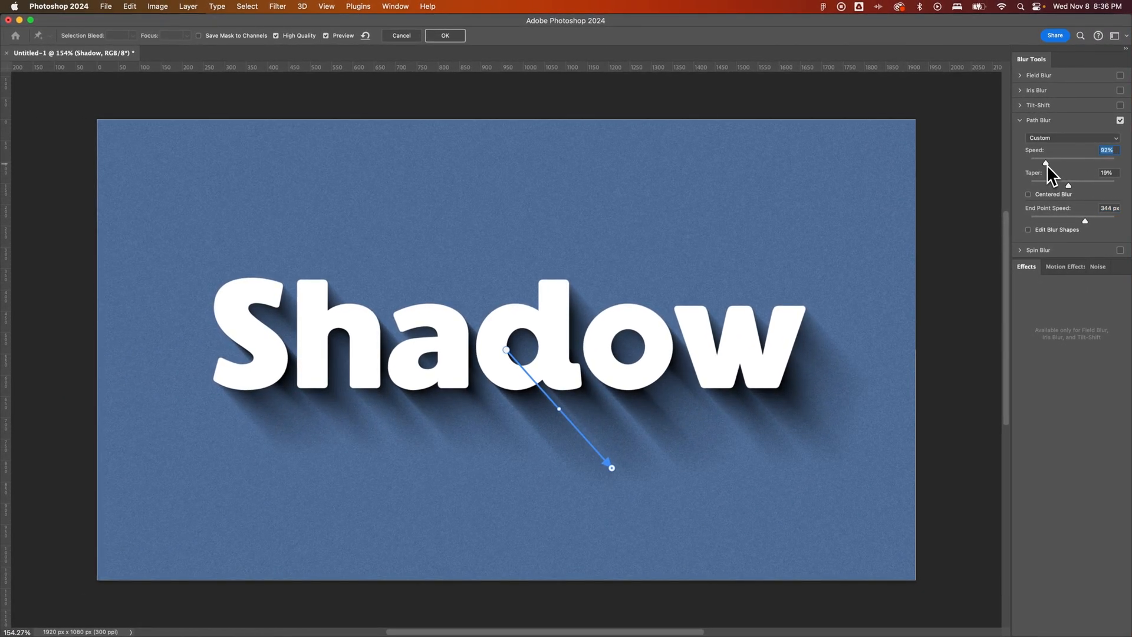
drag(1045, 161, 1043, 163)
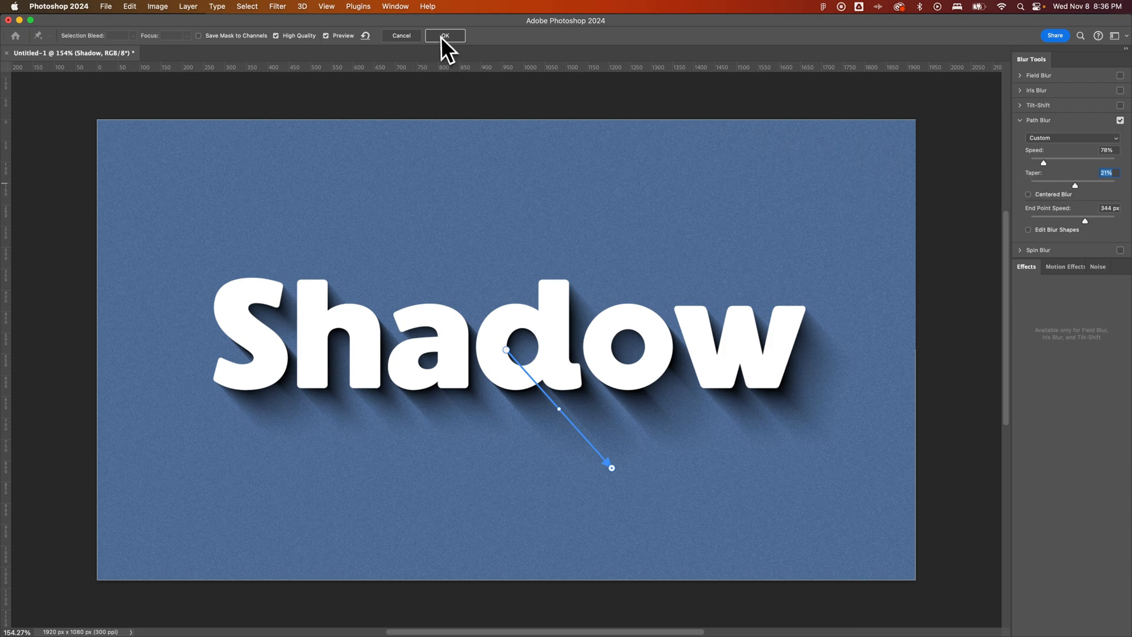
click(443, 36)
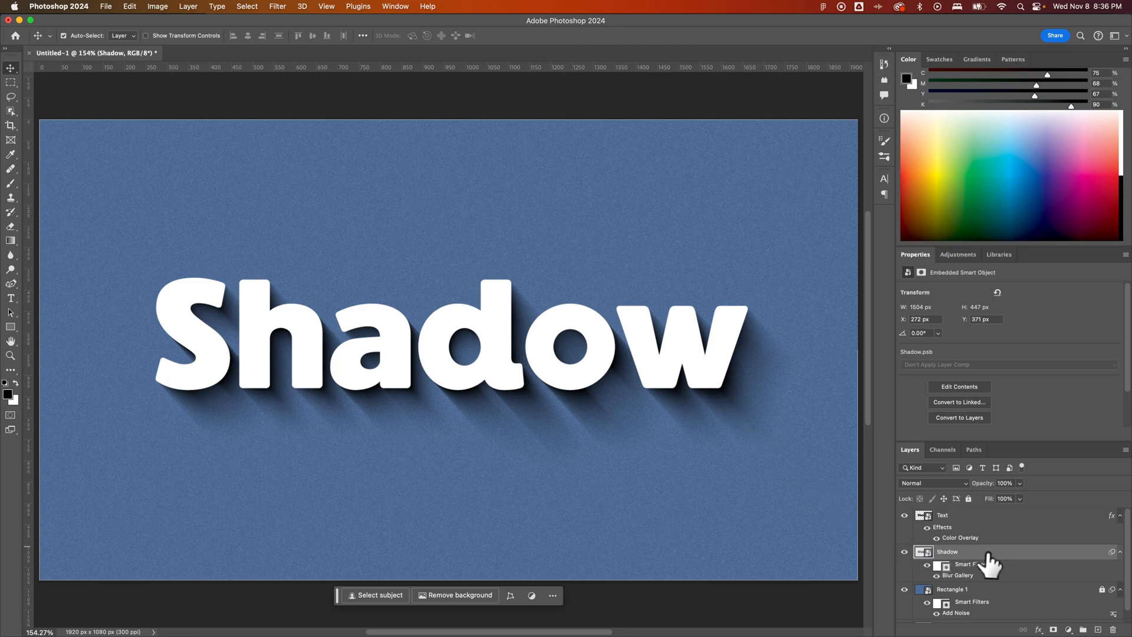
mouse_move(987, 562)
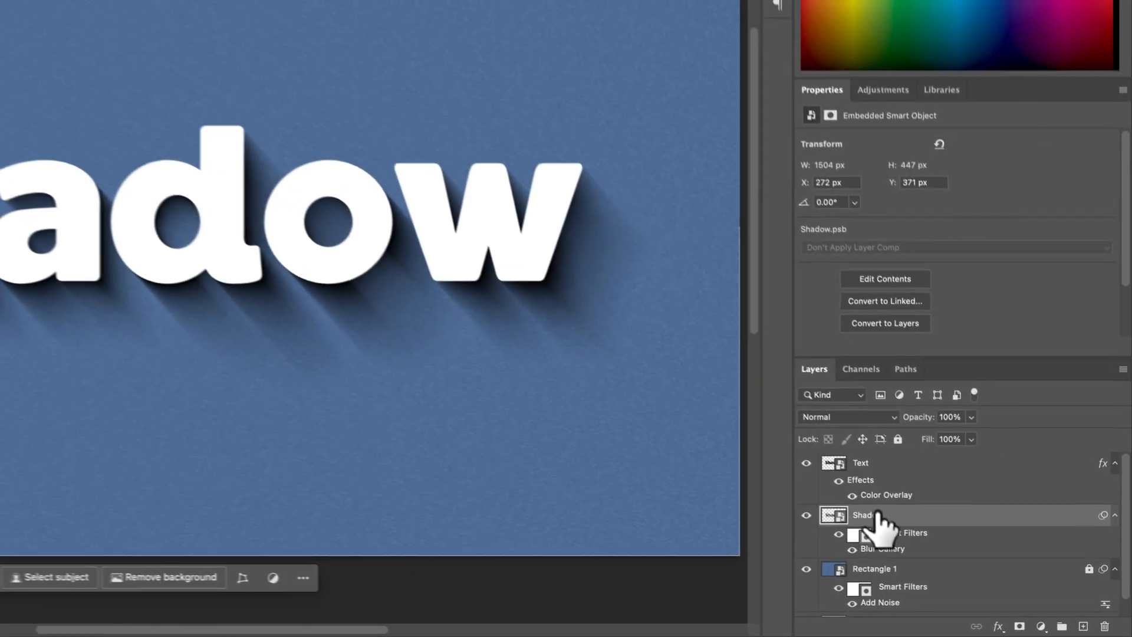
- Change the Shadow layer's blend mode from the Layers panel dropdown to Soft Light
click(848, 417)
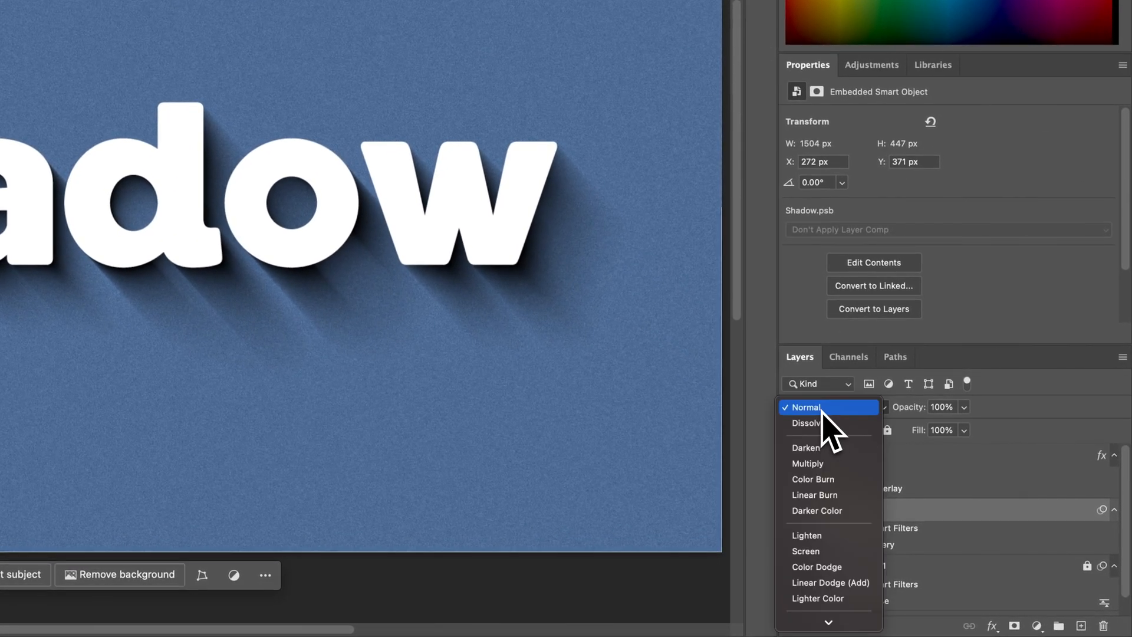
mouse_move(827, 498)
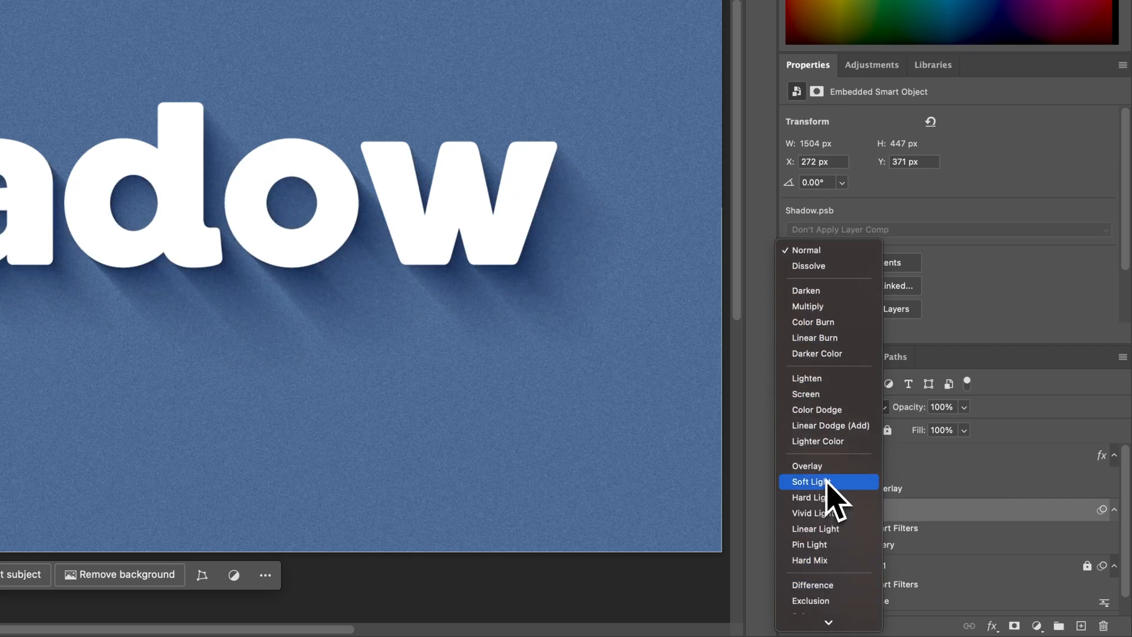
mouse_move(806, 465)
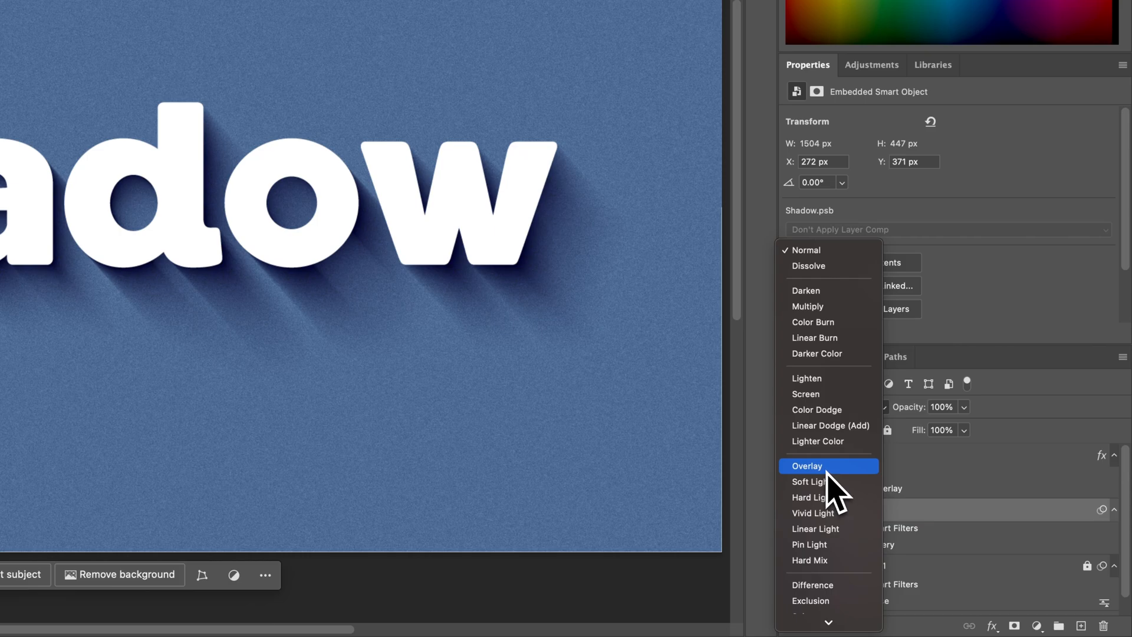
mouse_move(811, 481)
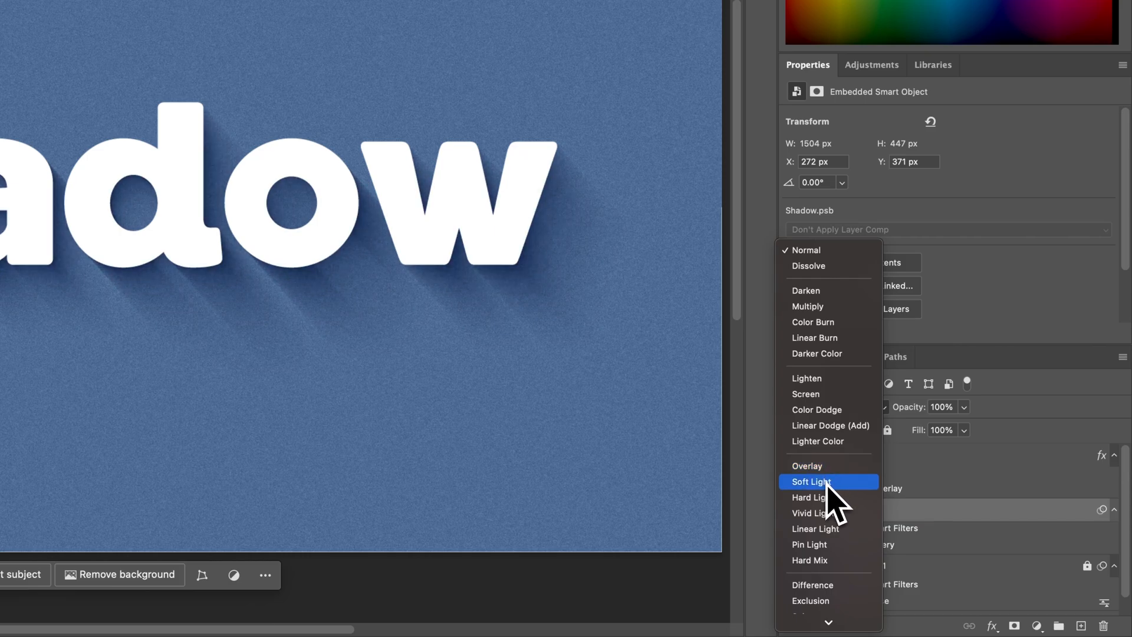
click(812, 482)
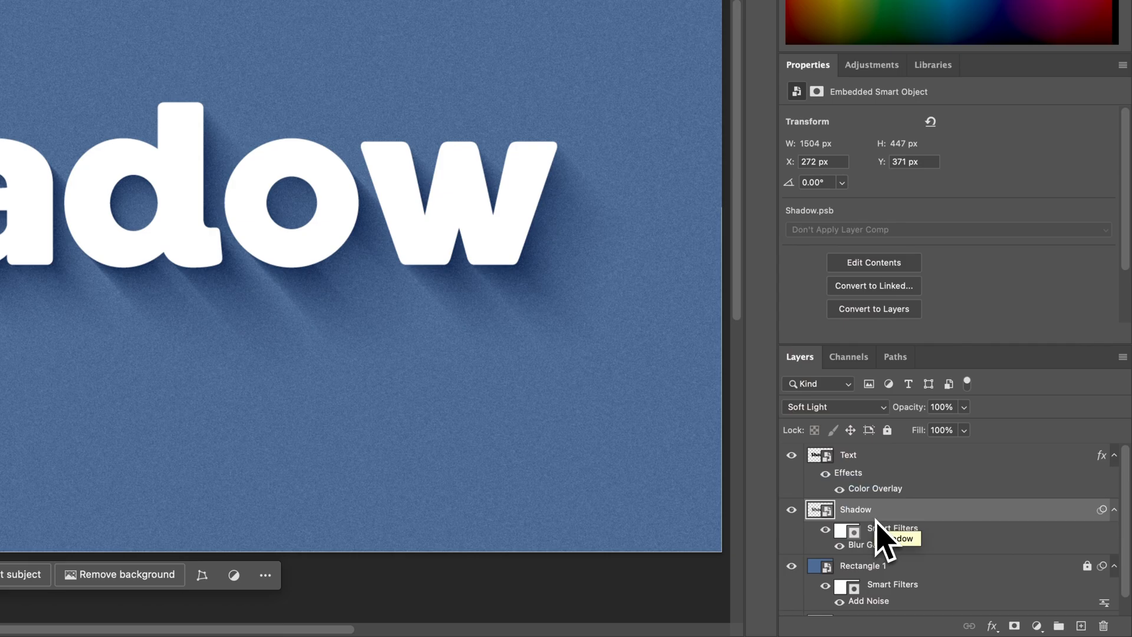
mouse_move(884, 530)
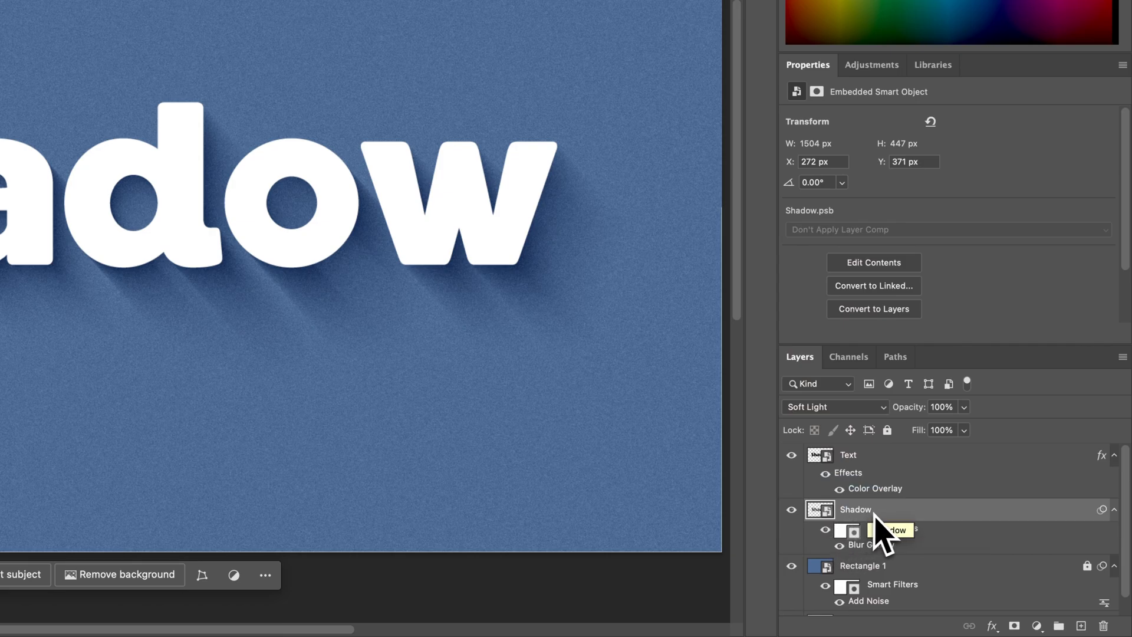
mouse_move(966, 433)
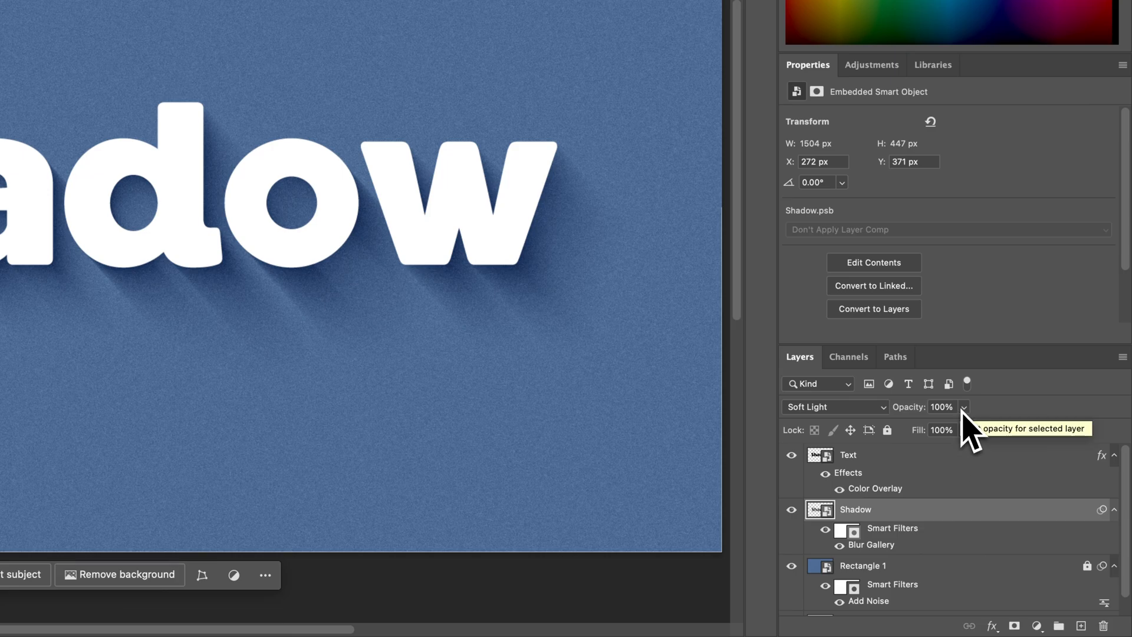
mouse_move(894, 520)
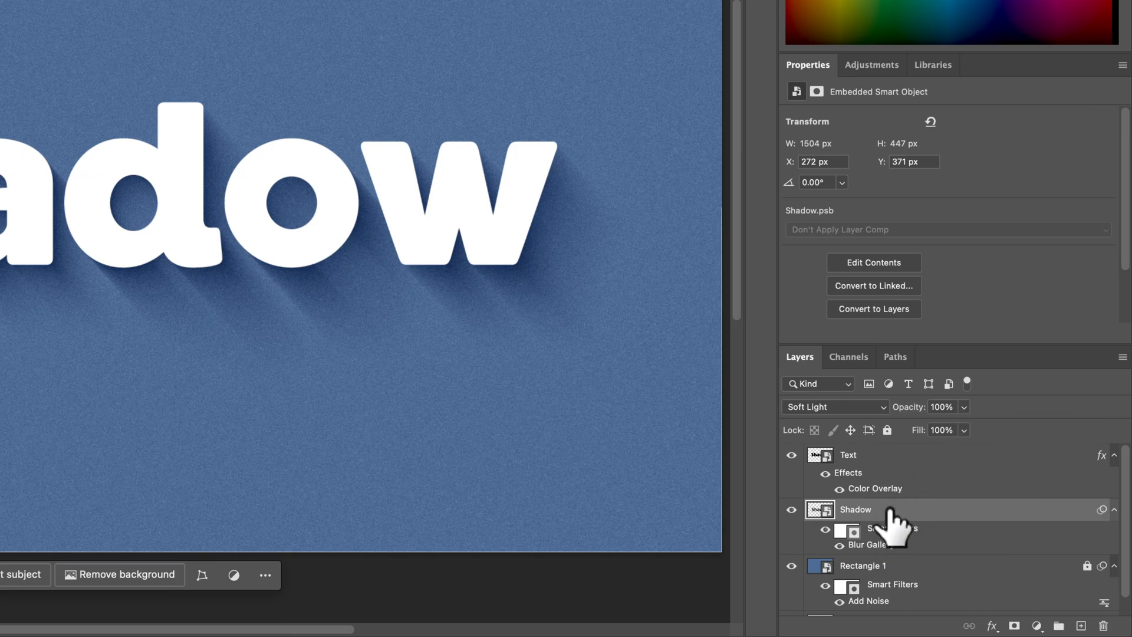
- Duplicate the Shadow layer and set the Shadow copy's opacity to 25%
drag(855, 508, 855, 498)
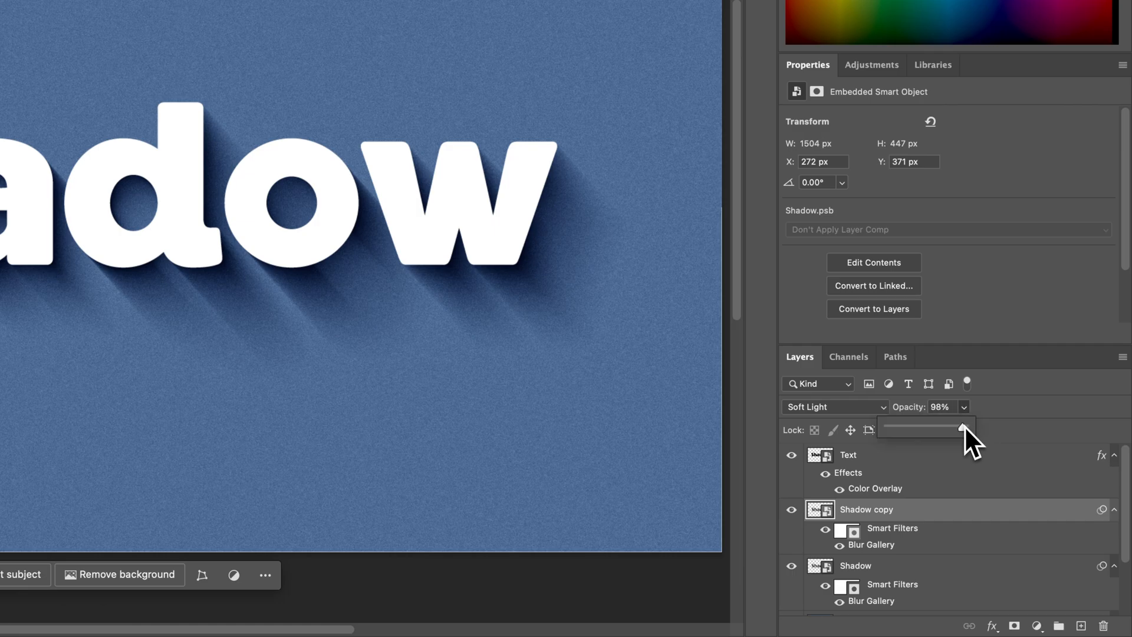
drag(971, 429, 887, 430)
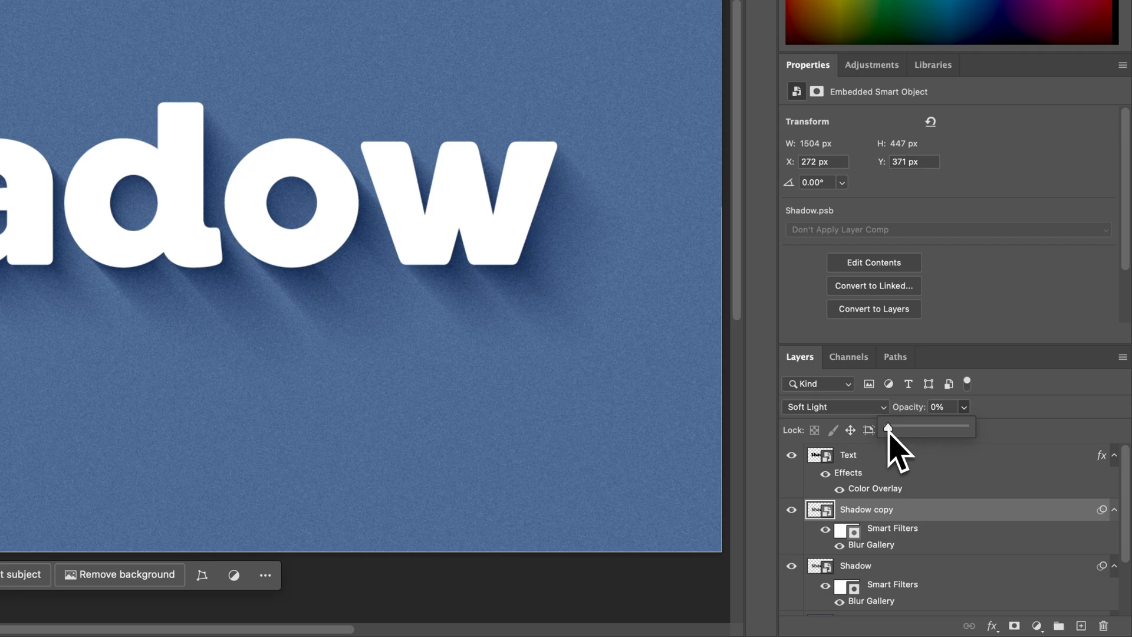
drag(889, 427, 960, 427)
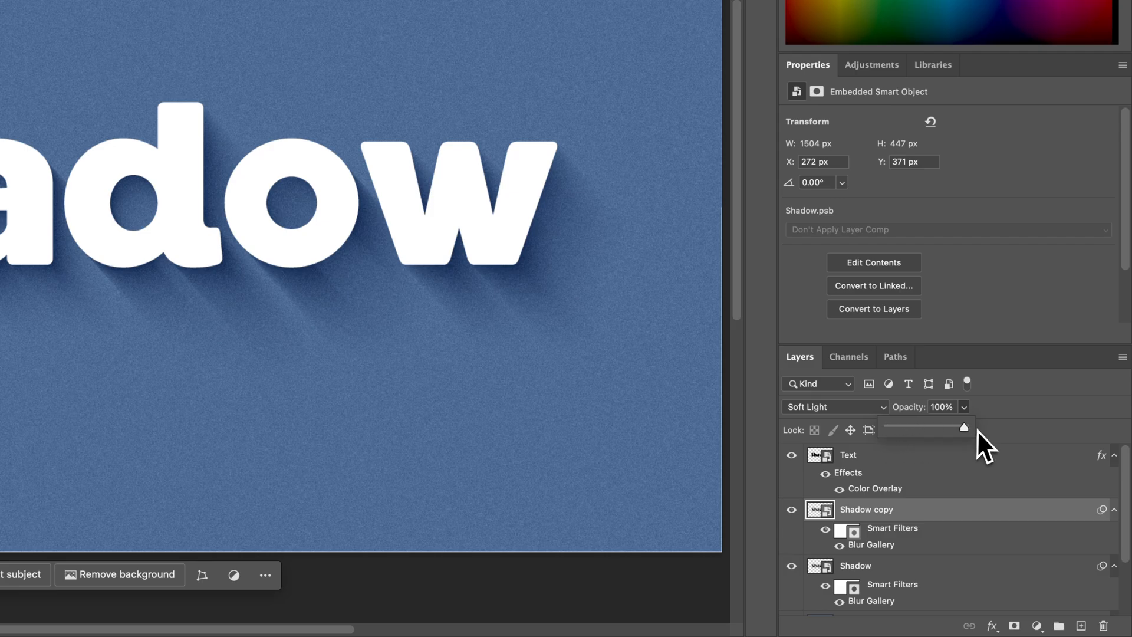
drag(974, 426, 922, 427)
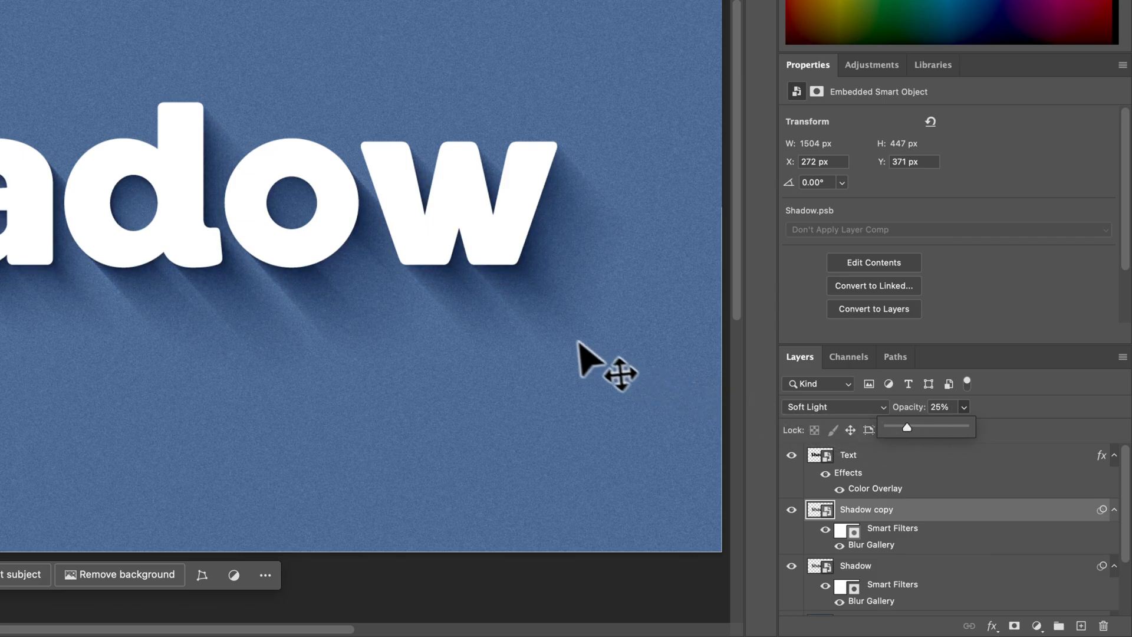
key(cmd+-)
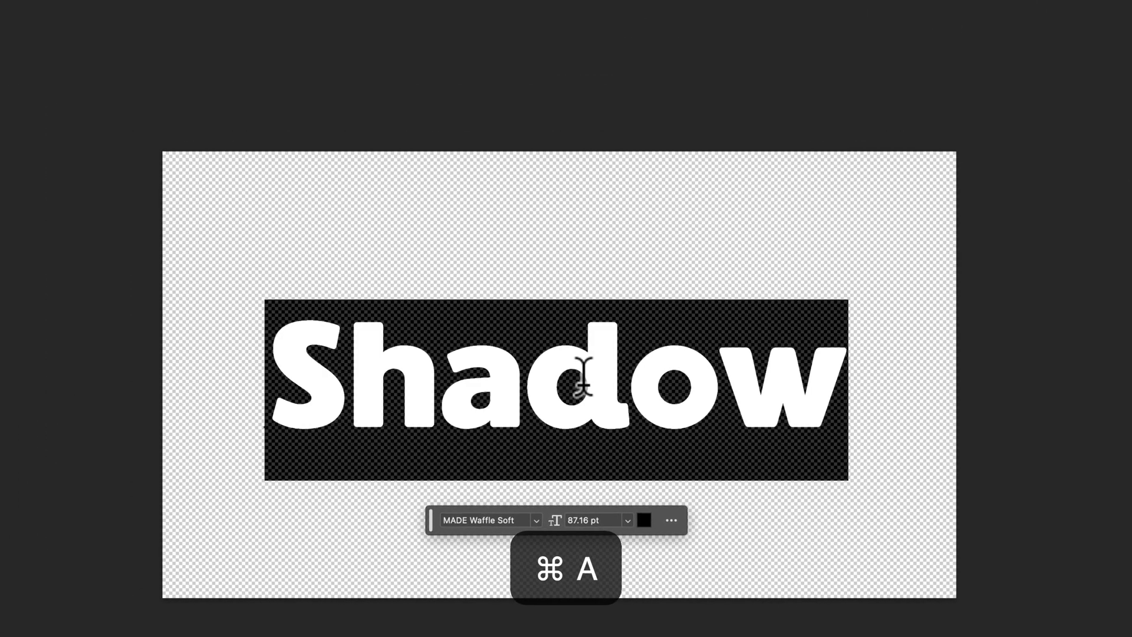
- Retype the smart object's word as 'Drop' and close it to update the composition
key(cmd+a)
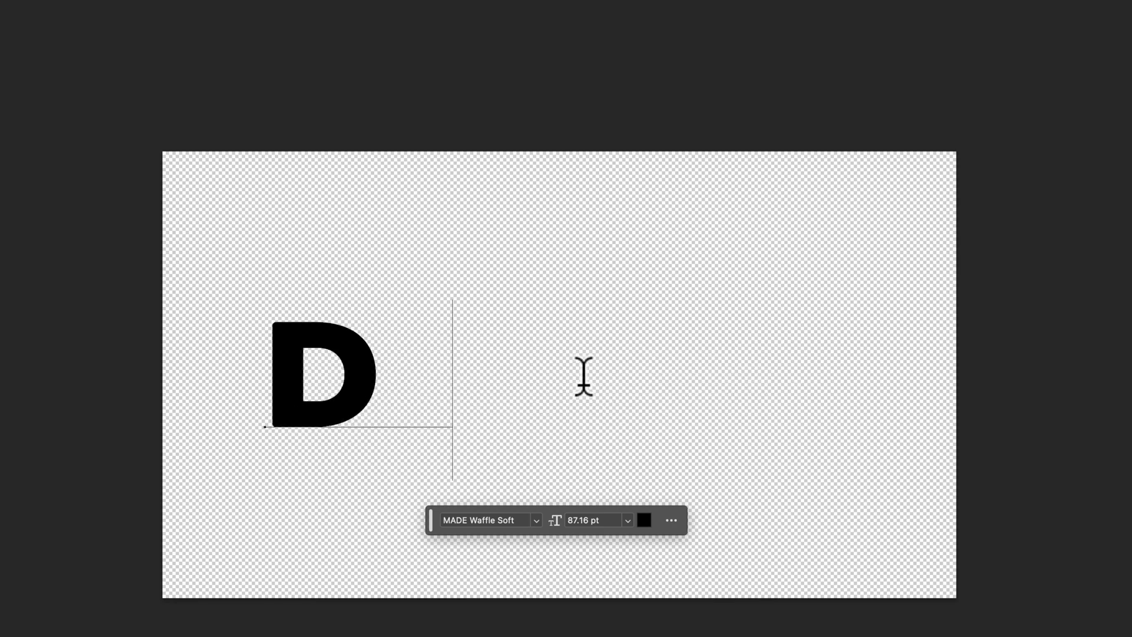
text(rop)
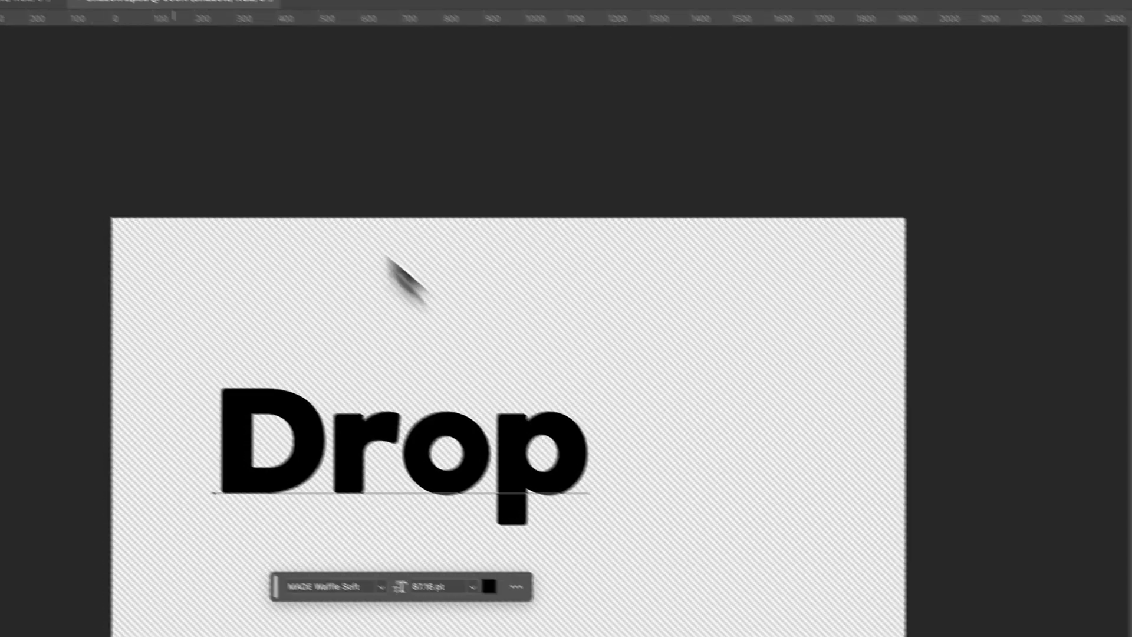
click(339, 74)
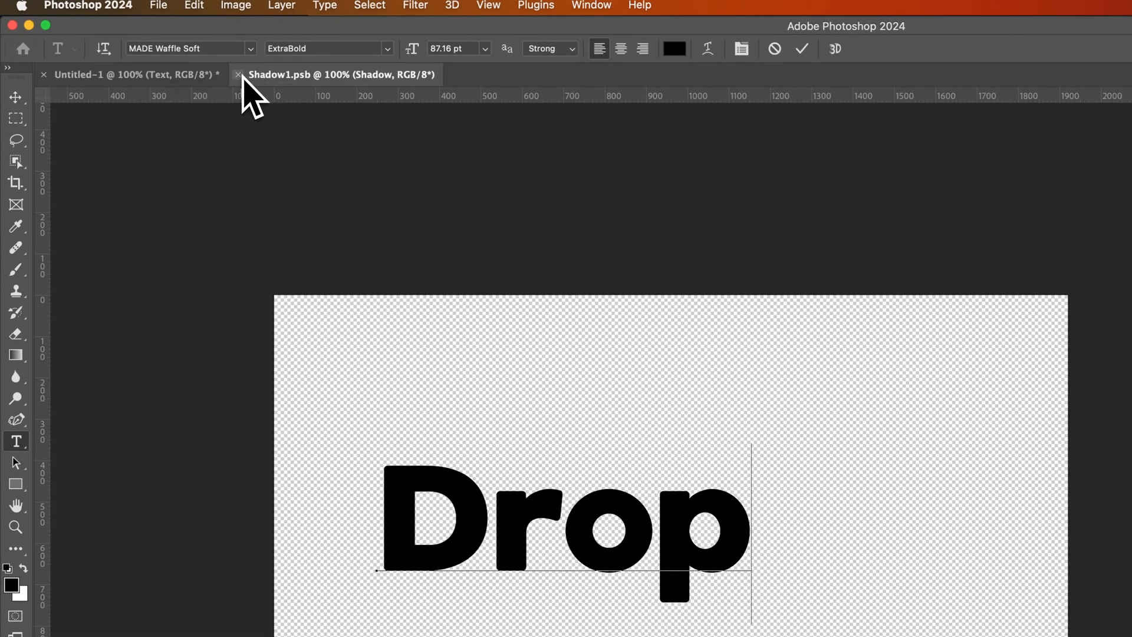
click(16, 97)
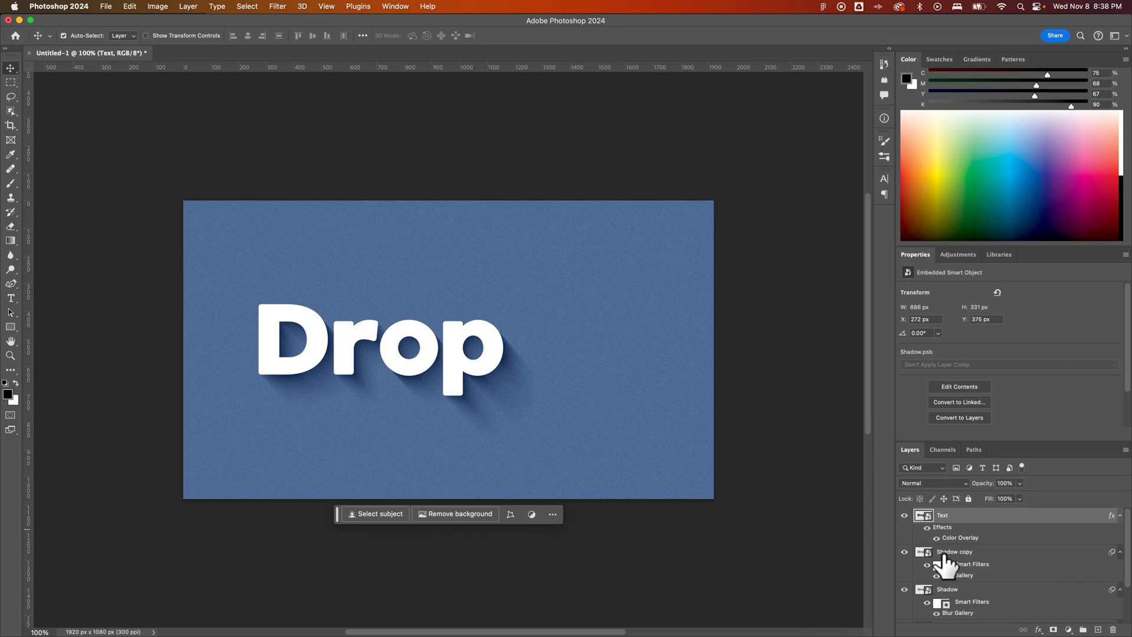
mouse_move(951, 563)
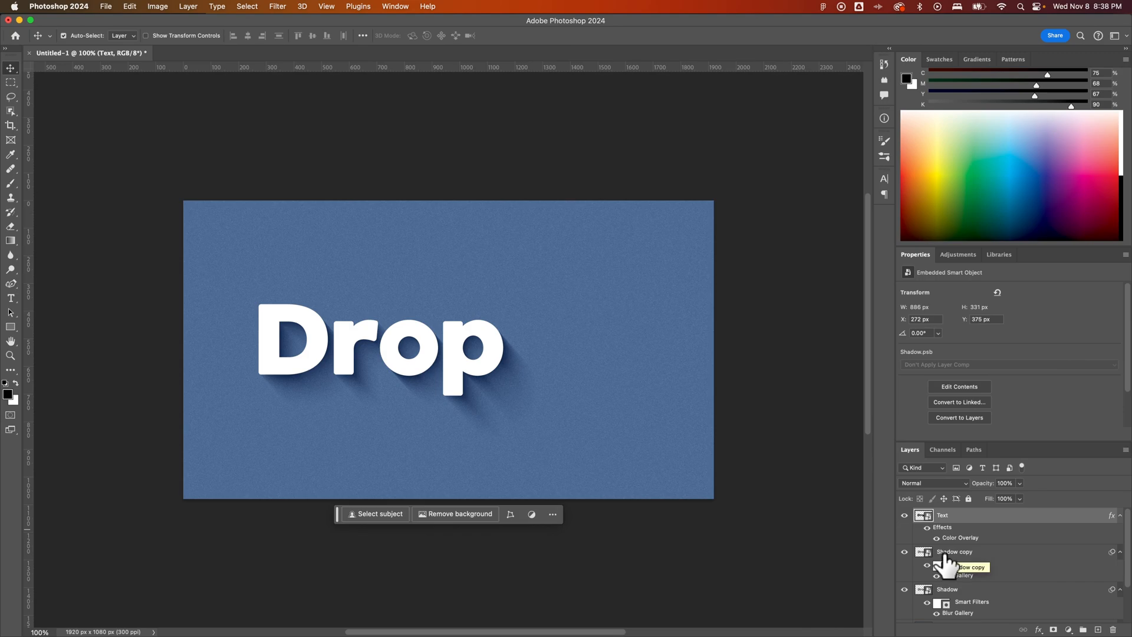
click(952, 551)
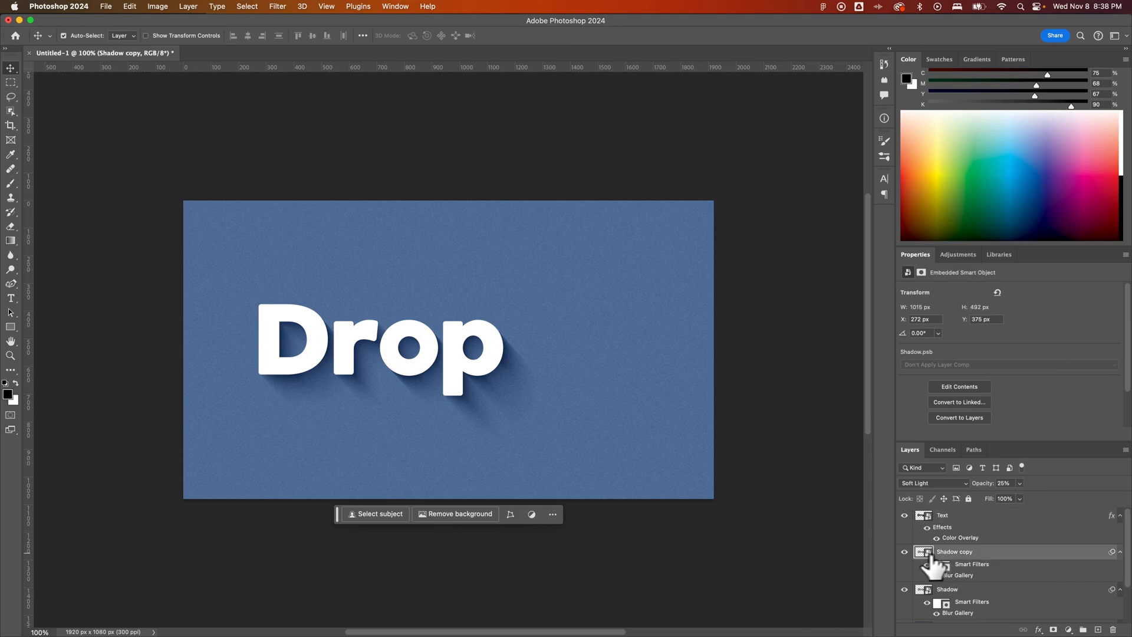
mouse_move(903, 552)
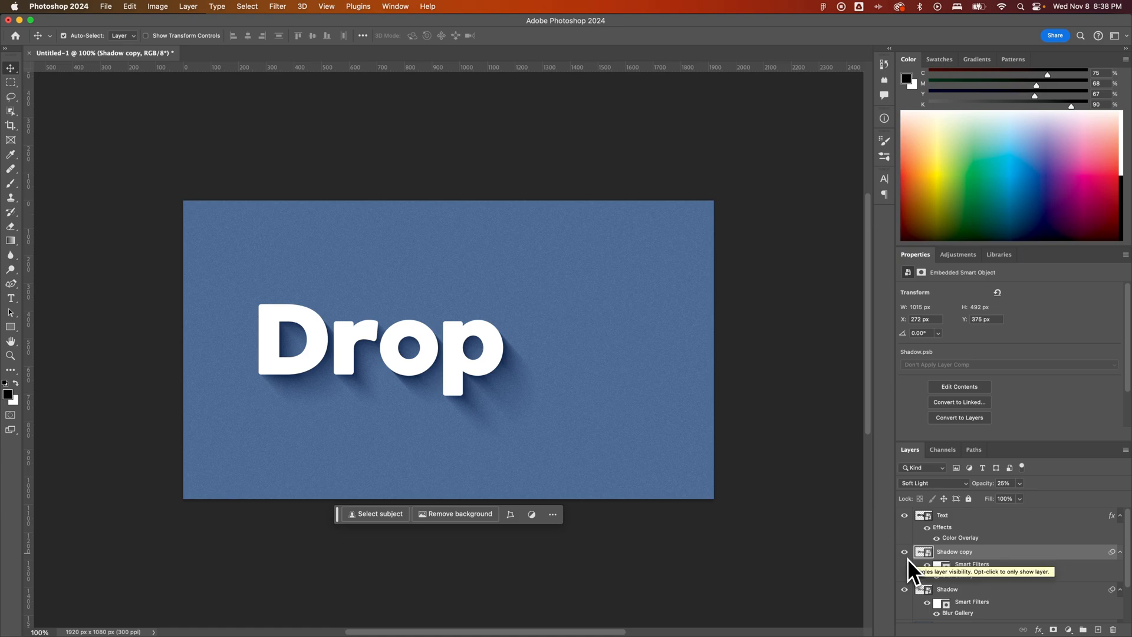
mouse_move(912, 566)
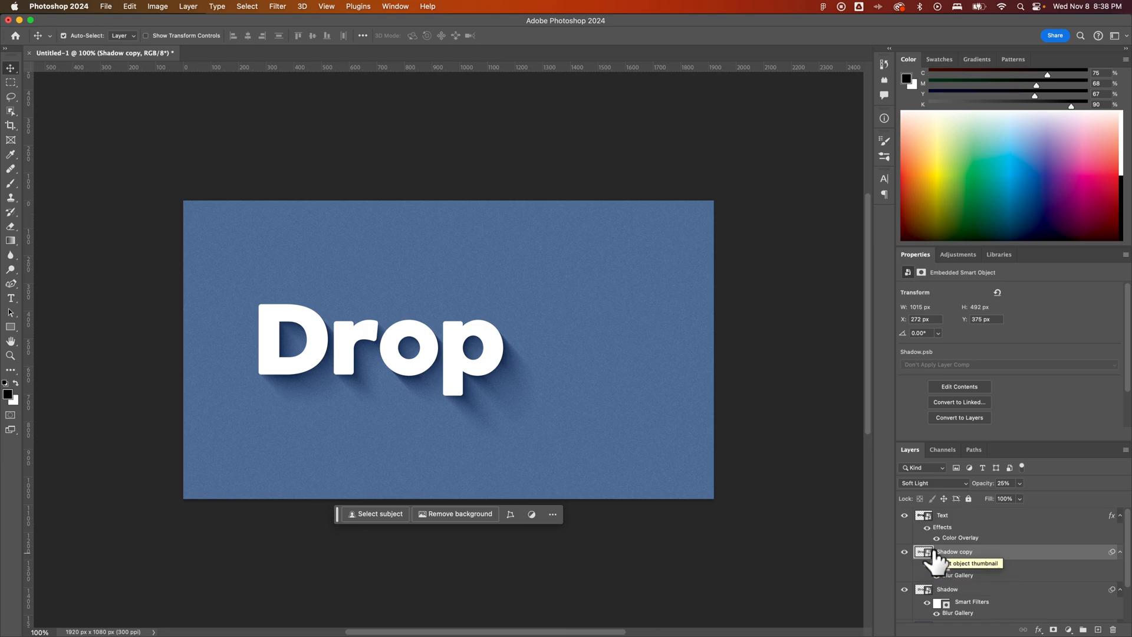
- Open the Shadow copy's contents, set the font to Atrament and select the text
click(942, 515)
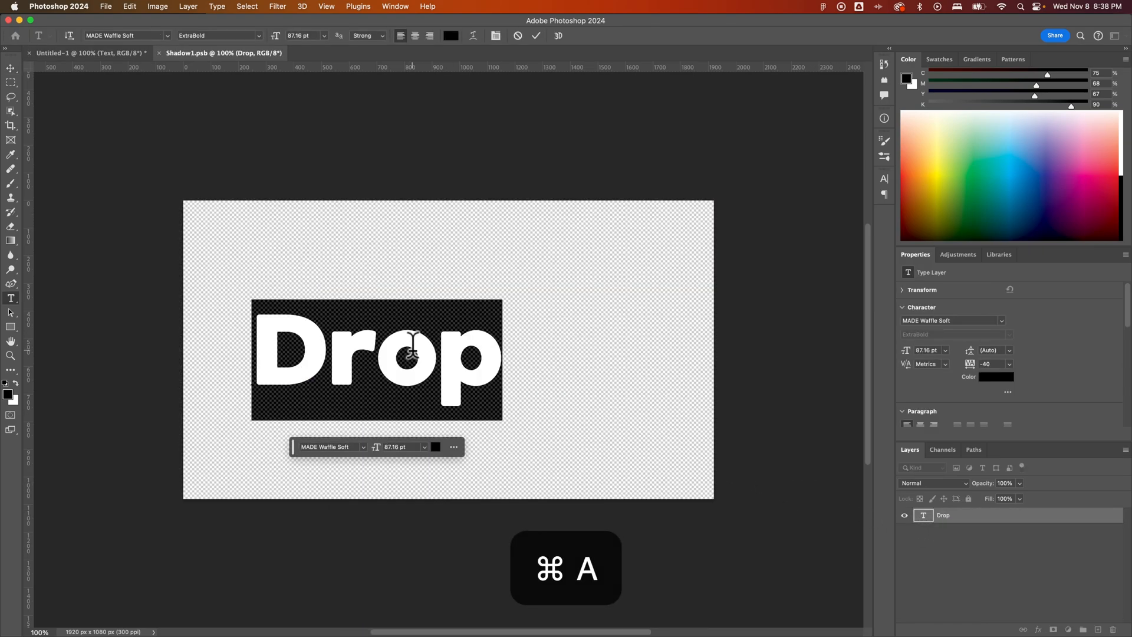
text(TEXT)
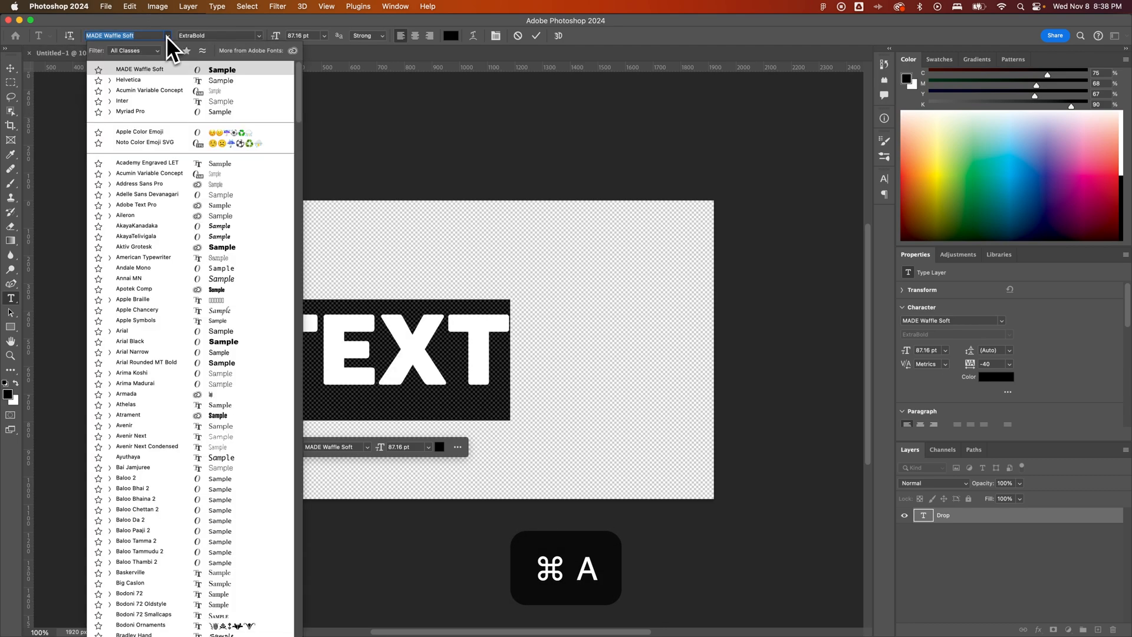
click(134, 289)
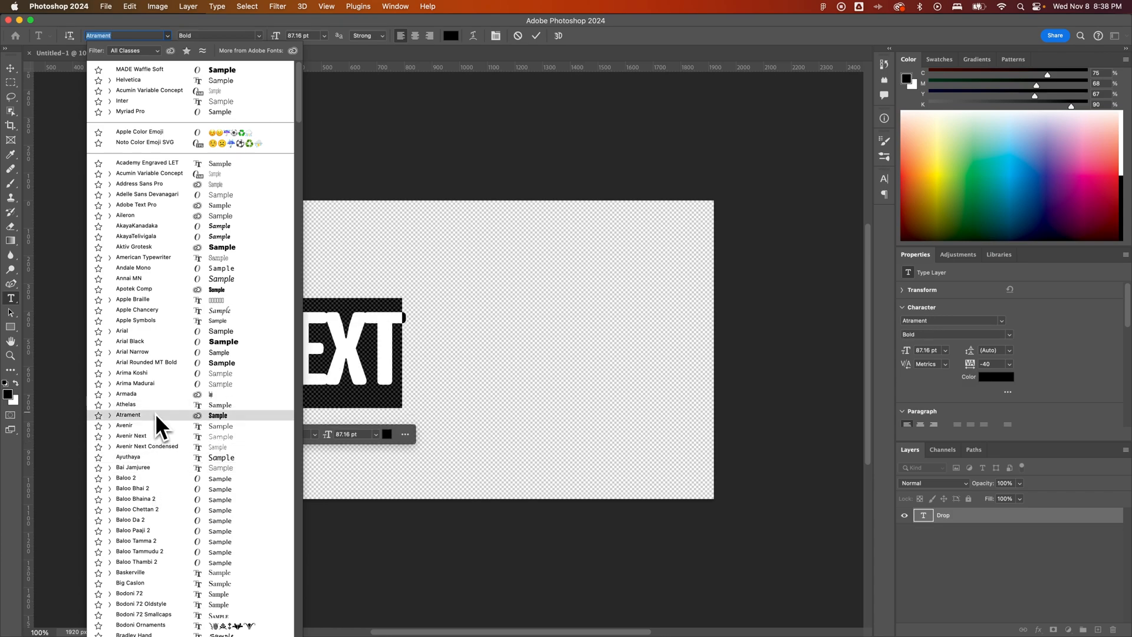
click(128, 415)
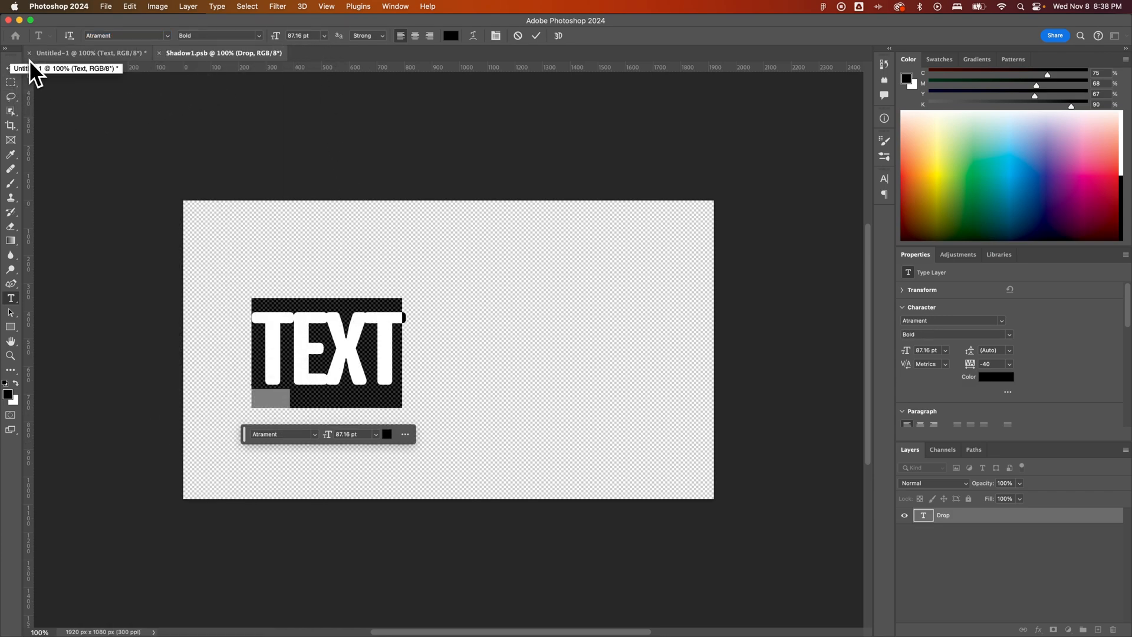
key(cmd+a)
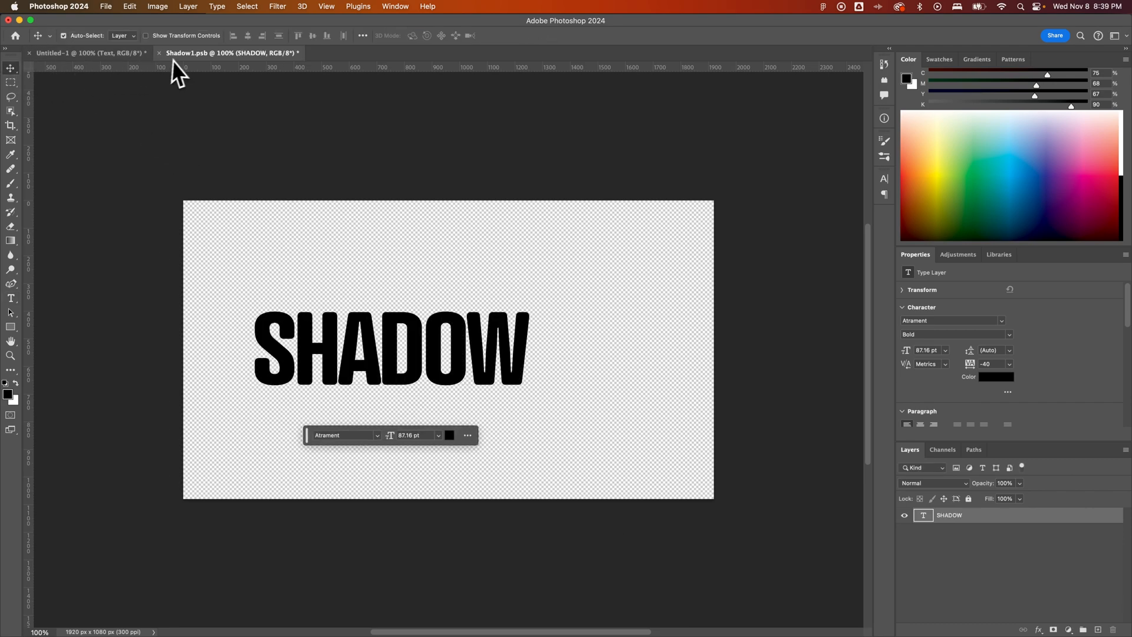
- Save the edited Shadow1.psb contents and return to Untitled-1
key(cmd+s)
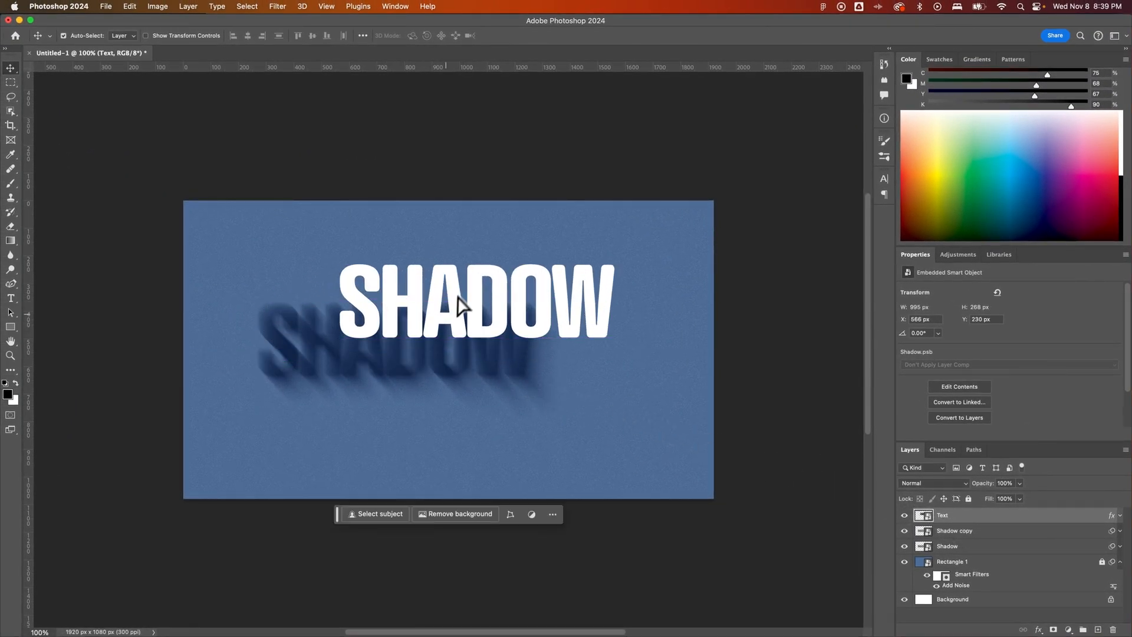
mouse_move(469, 402)
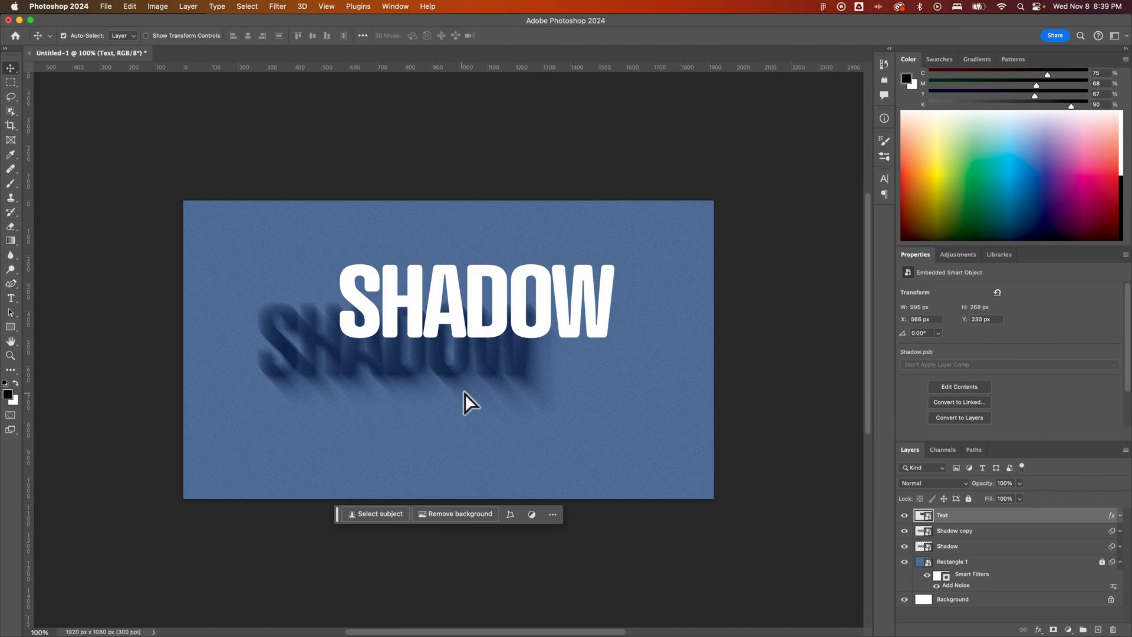
key(cmd+z)
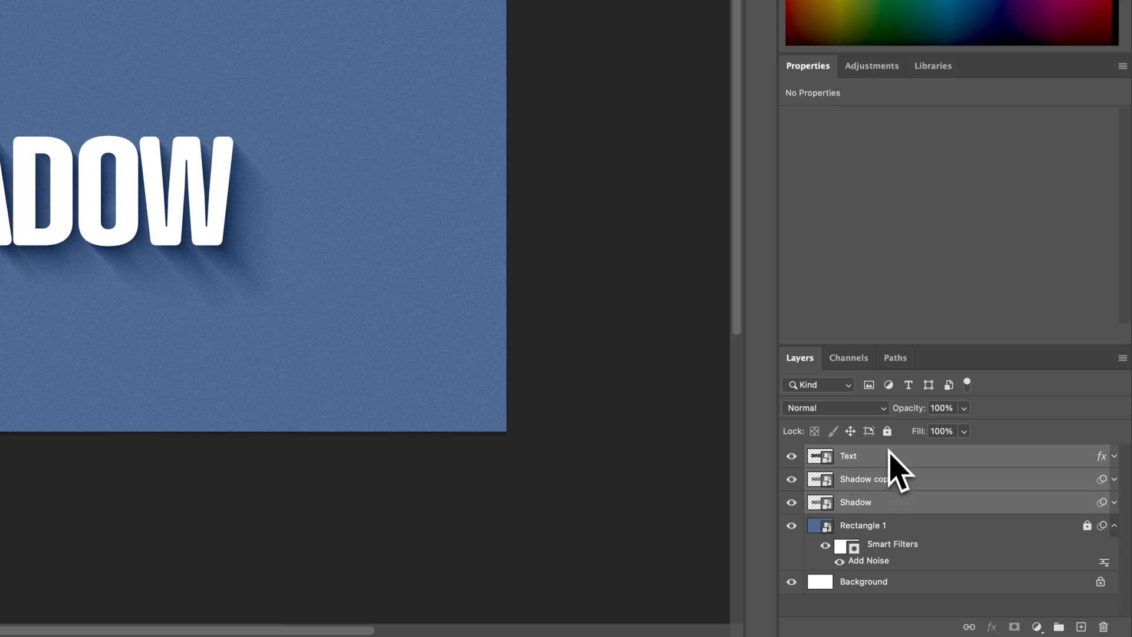
mouse_move(910, 484)
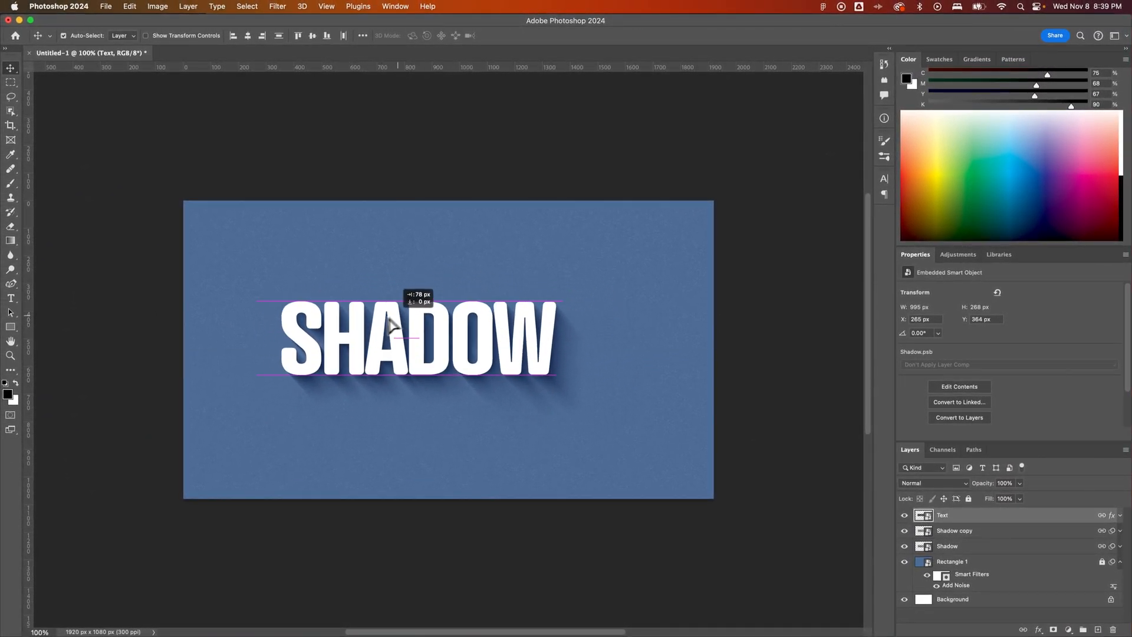
- Move the Text, Shadow copy and Shadow layers left and scale them to about 124%
drag(390, 325, 527, 368)
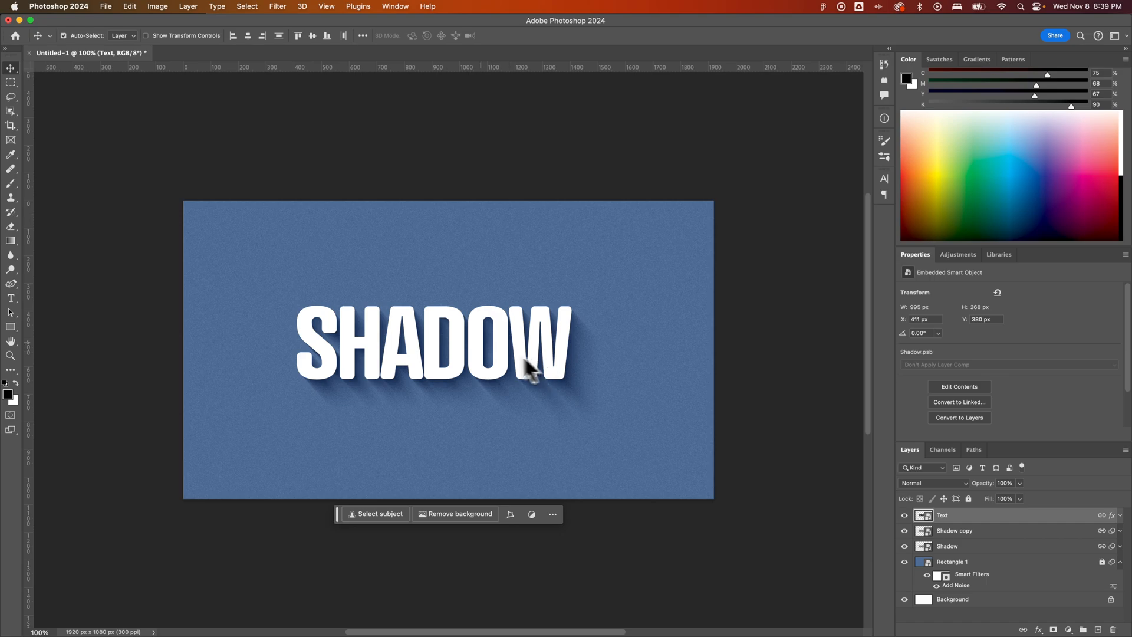
key(cmd+t)
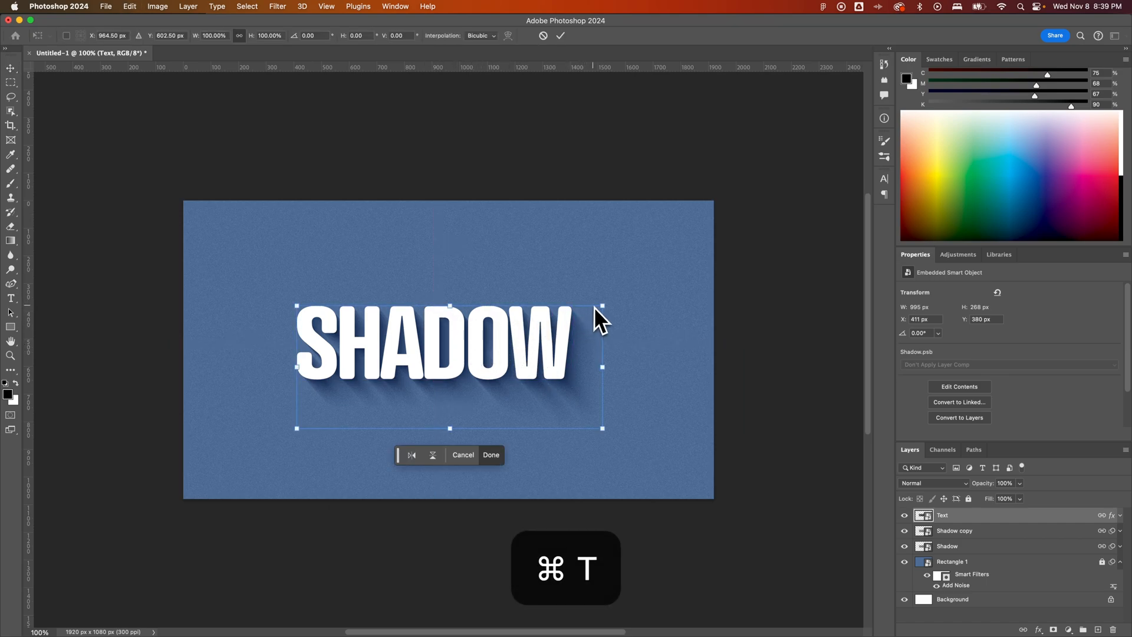
drag(602, 306, 664, 249)
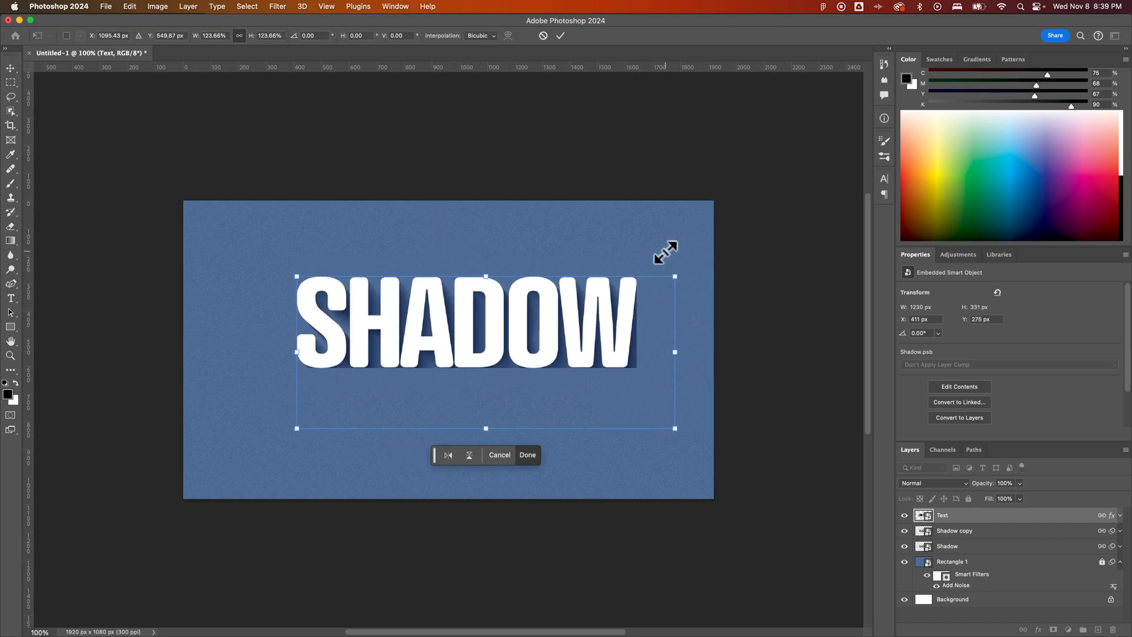
click(527, 454)
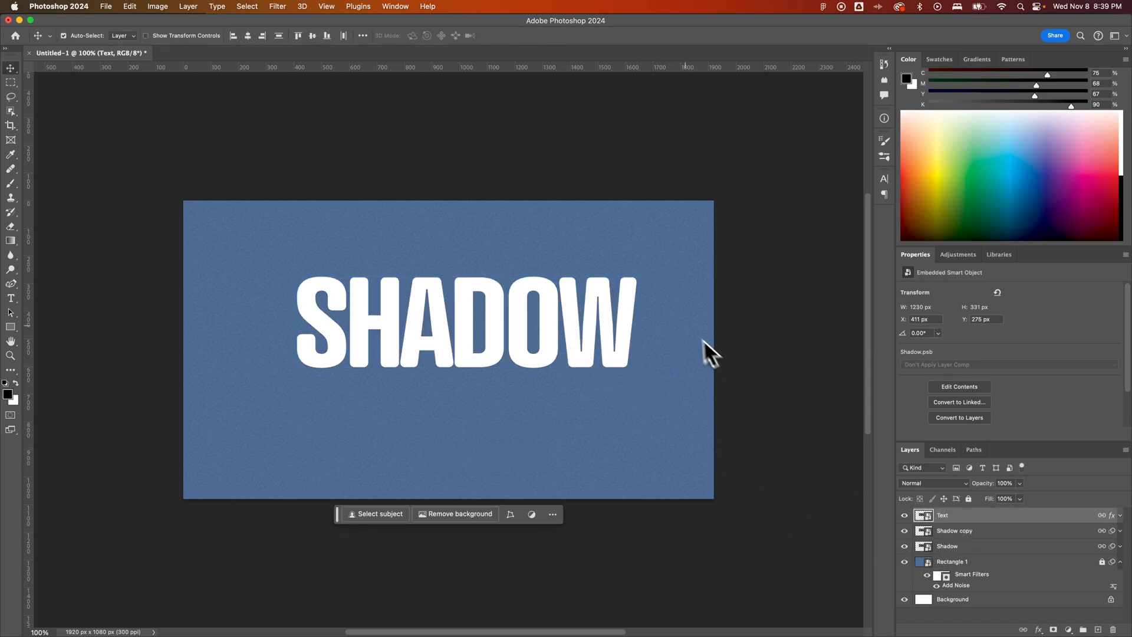
key(cmd+z)
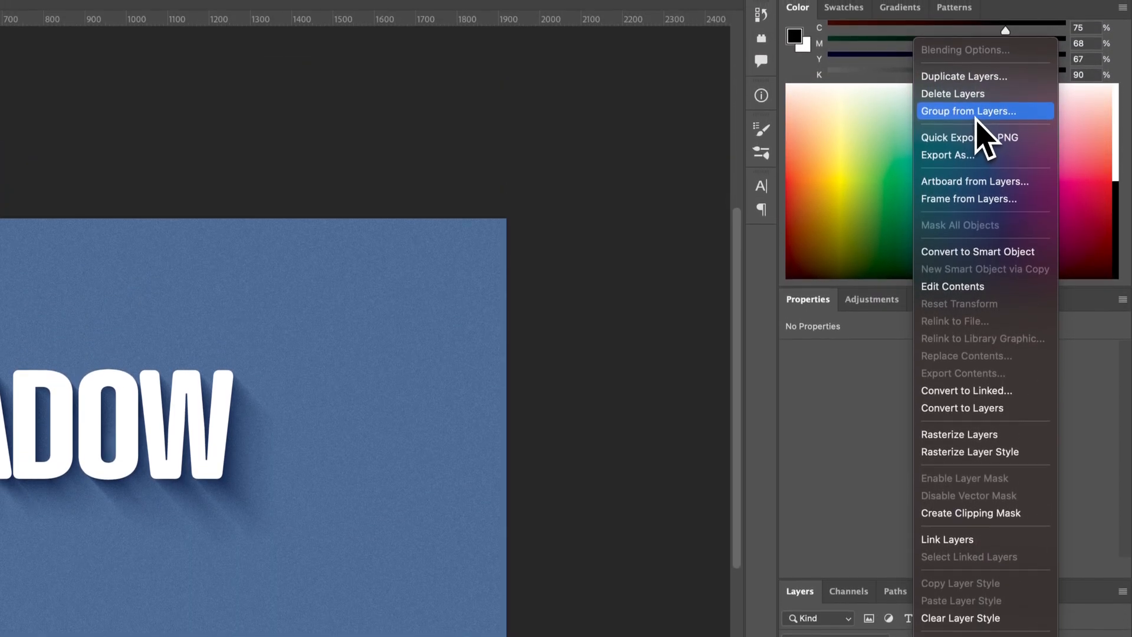
- Group the Text, Shadow copy and Shadow layers into Group 1
click(970, 111)
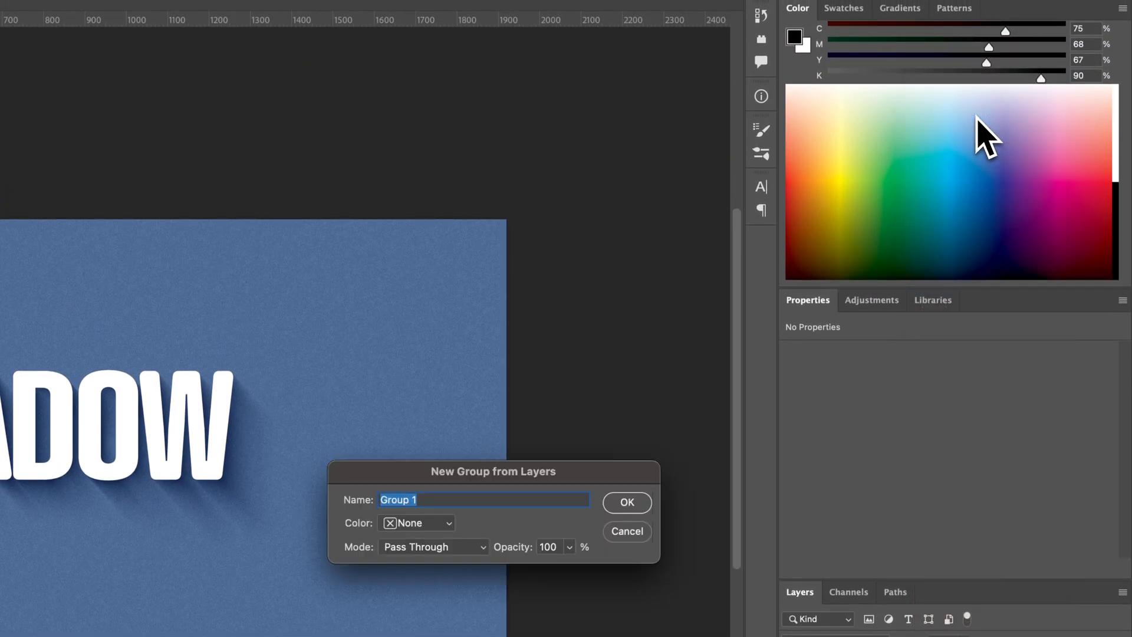
mouse_move(633, 512)
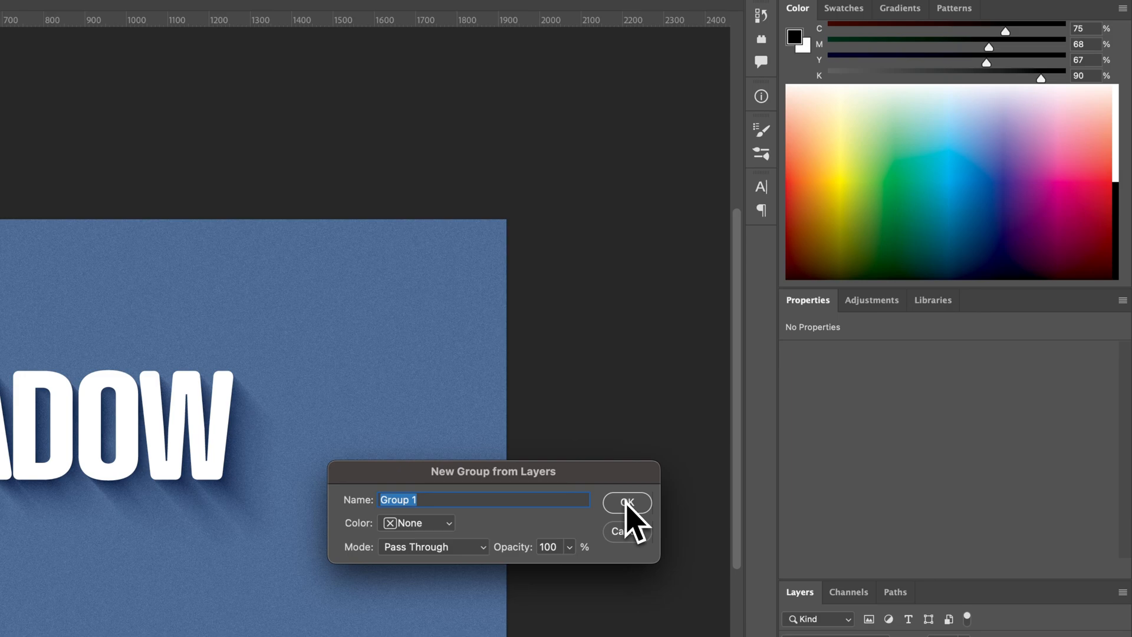
click(625, 502)
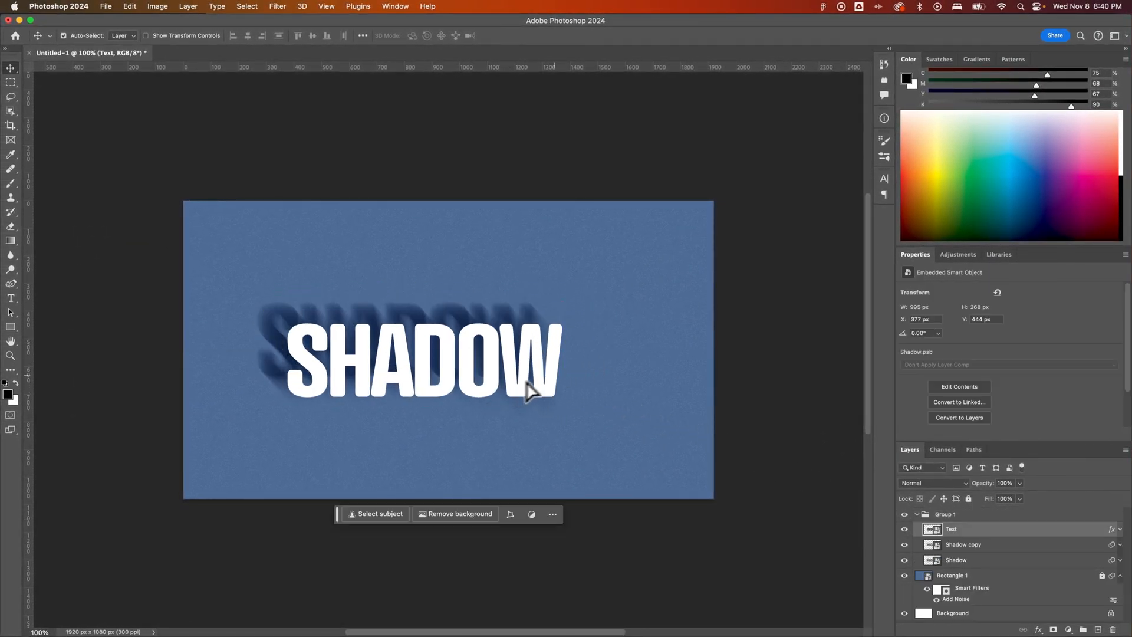
- Step back and forward through the history to check the grouping
key(cmd+z)
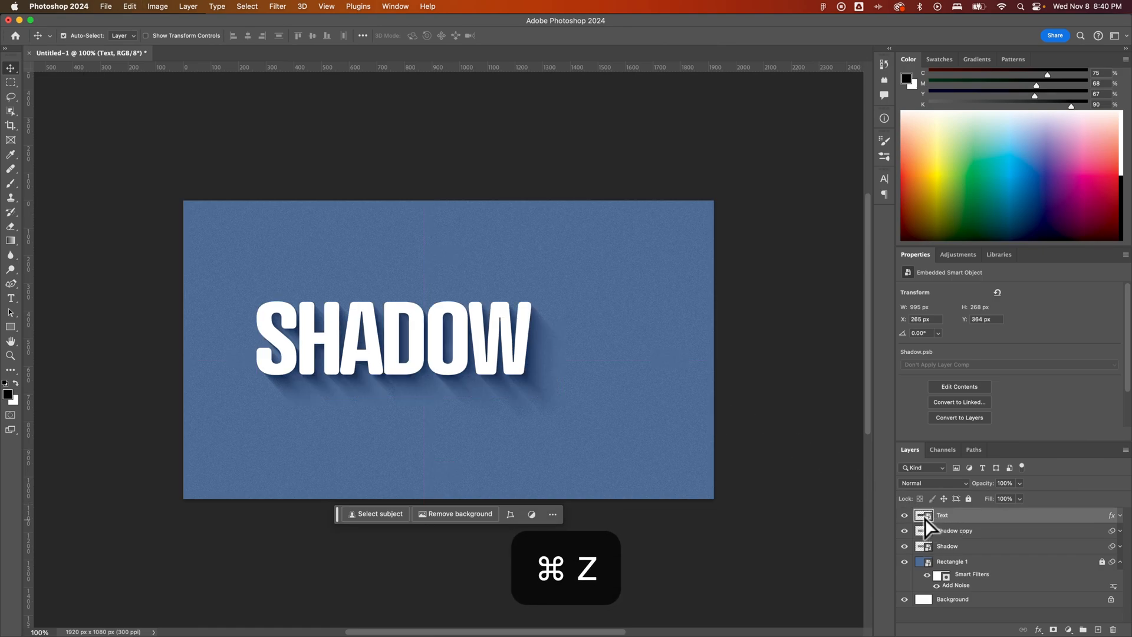
key(cmd+shift+z)
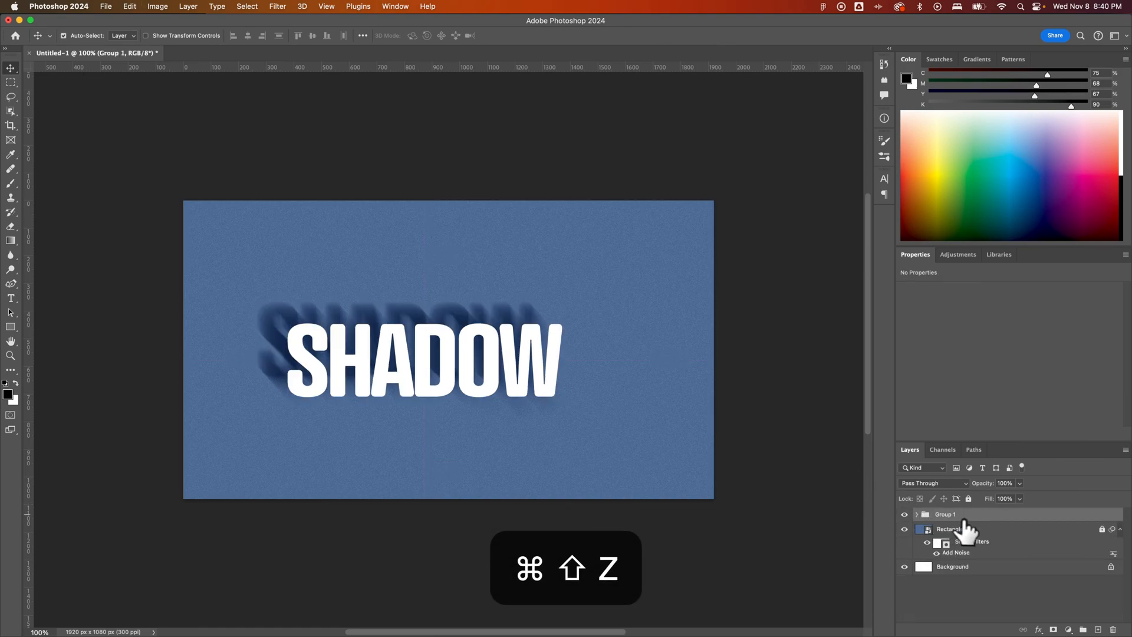
key(cmd+z)
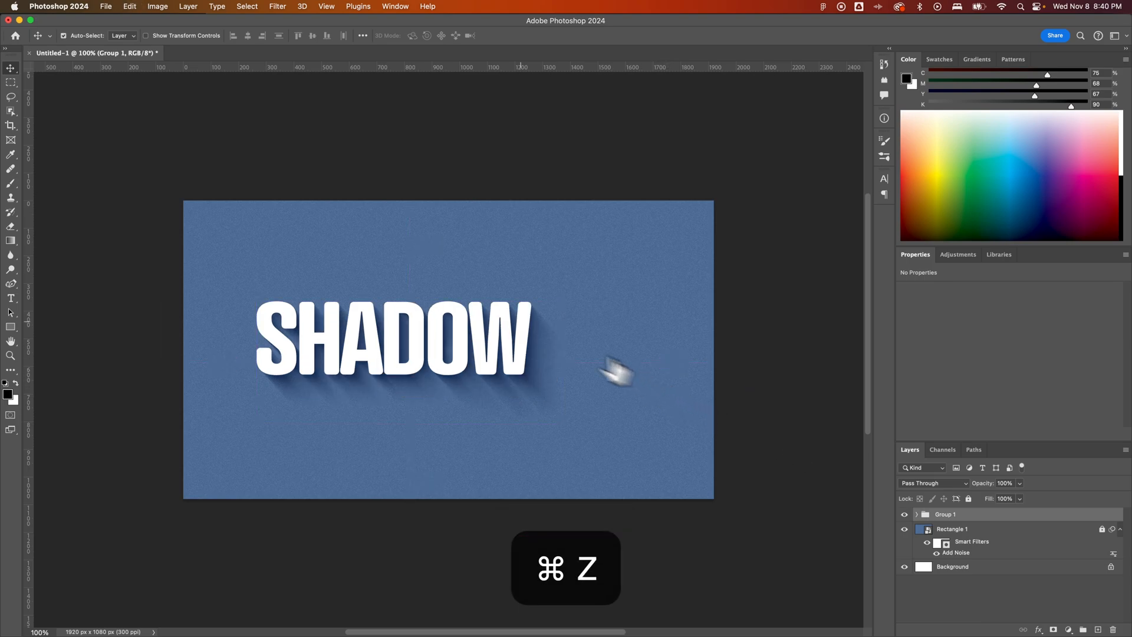
key(cmd+z)
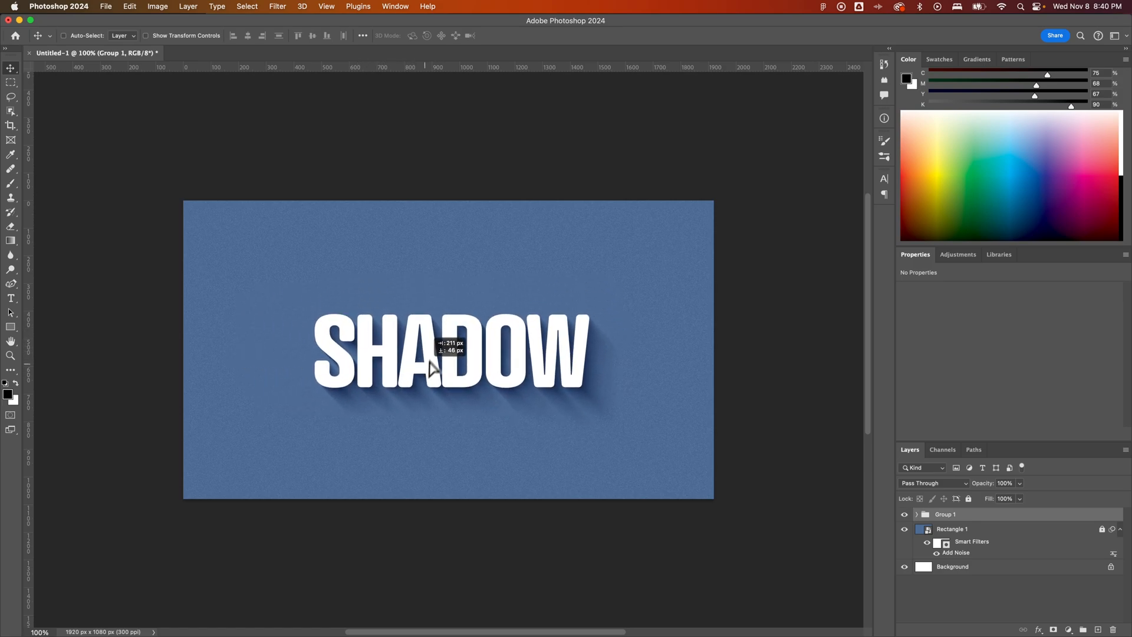
- Scale Group 1 up to about 112%
key(cmd+t)
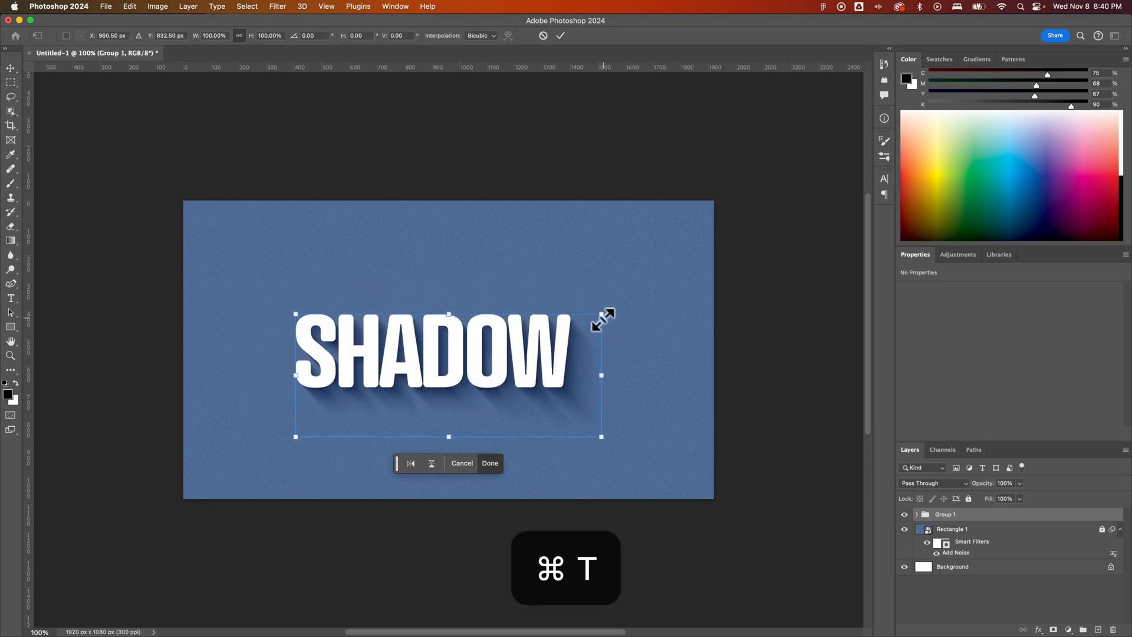
drag(604, 315, 638, 296)
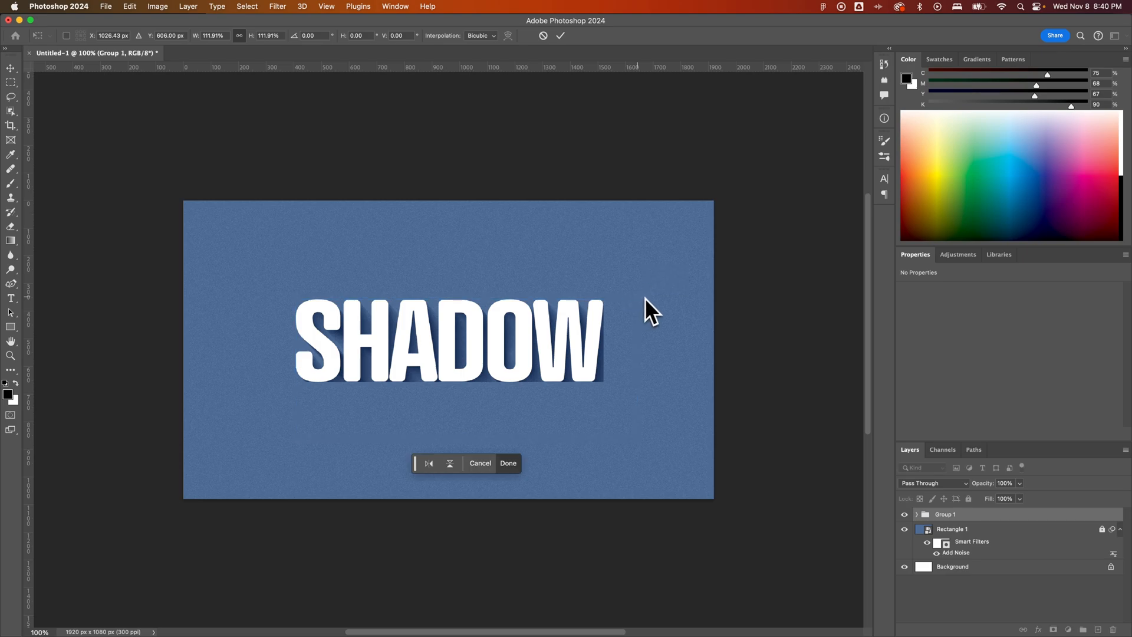
click(508, 463)
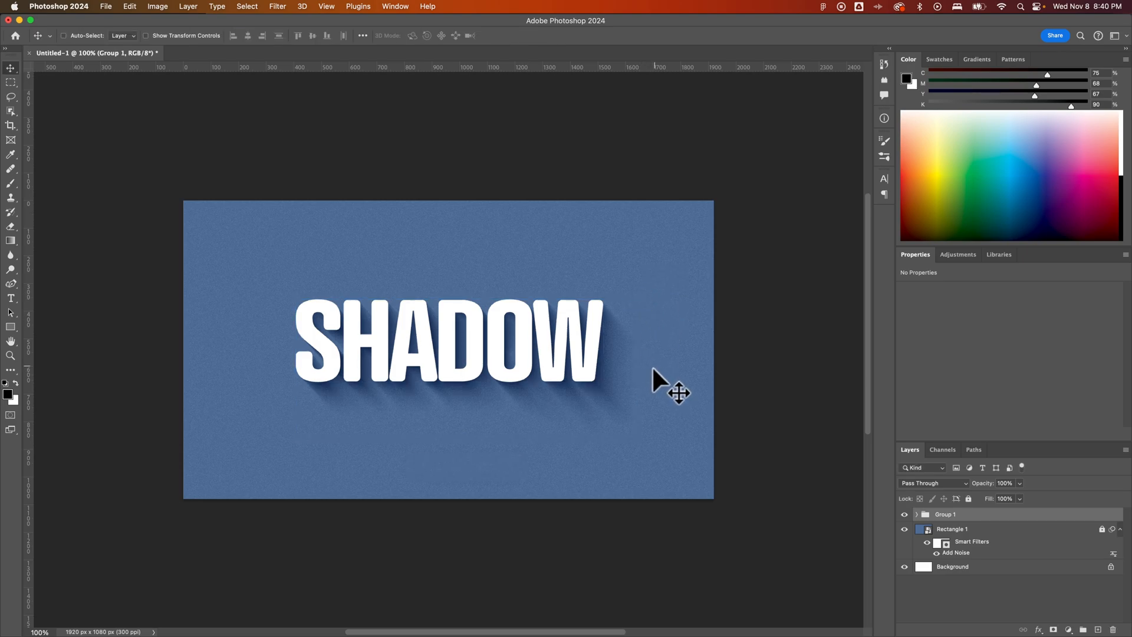